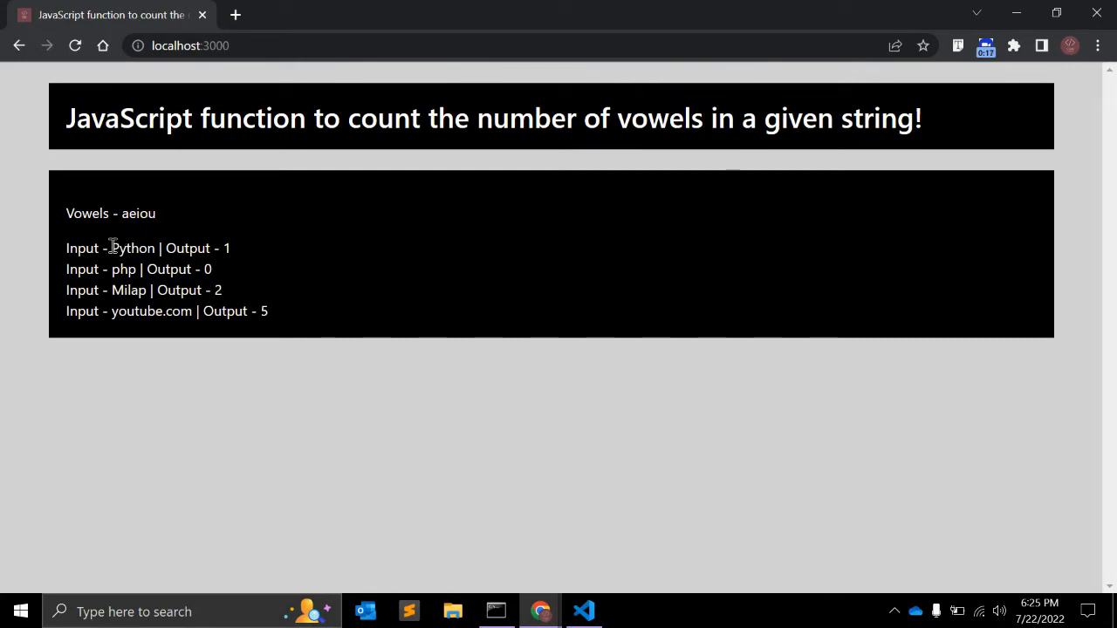
# Highlight the example inputs Python, its vowel o, and the vowel-free php.
pyautogui.doubleClick(133, 247)
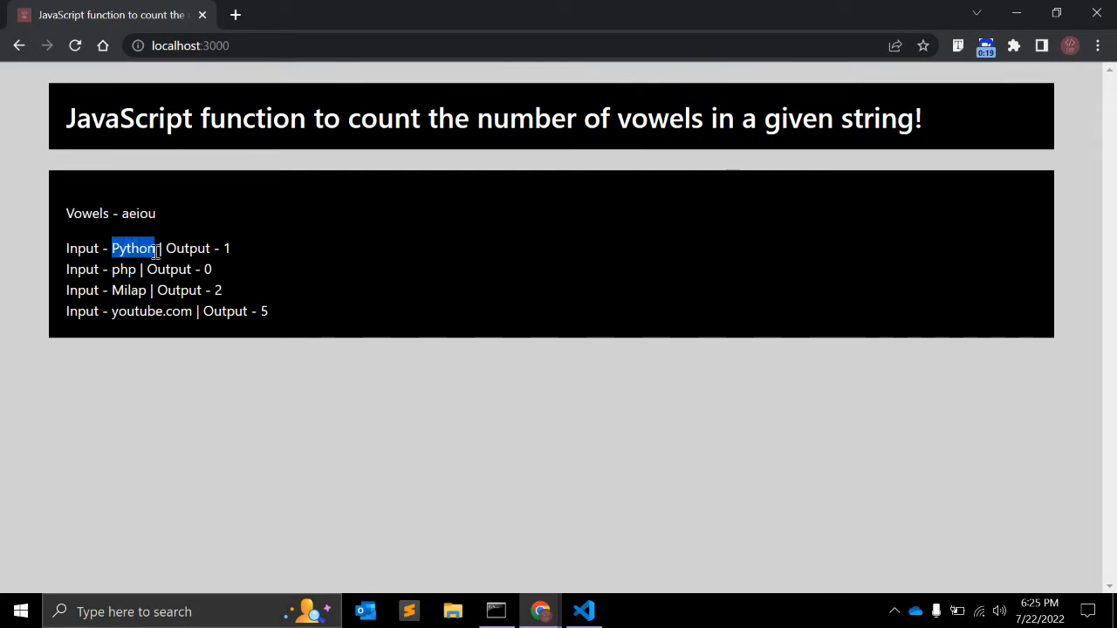
pyautogui.click(137, 248)
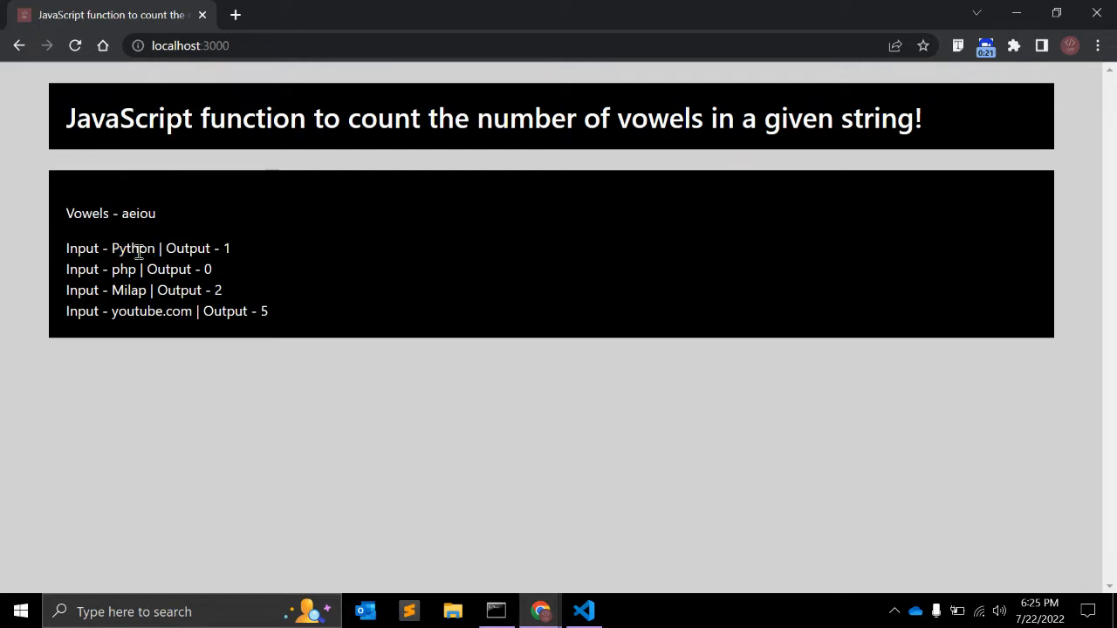
pyautogui.doubleClick(142, 248)
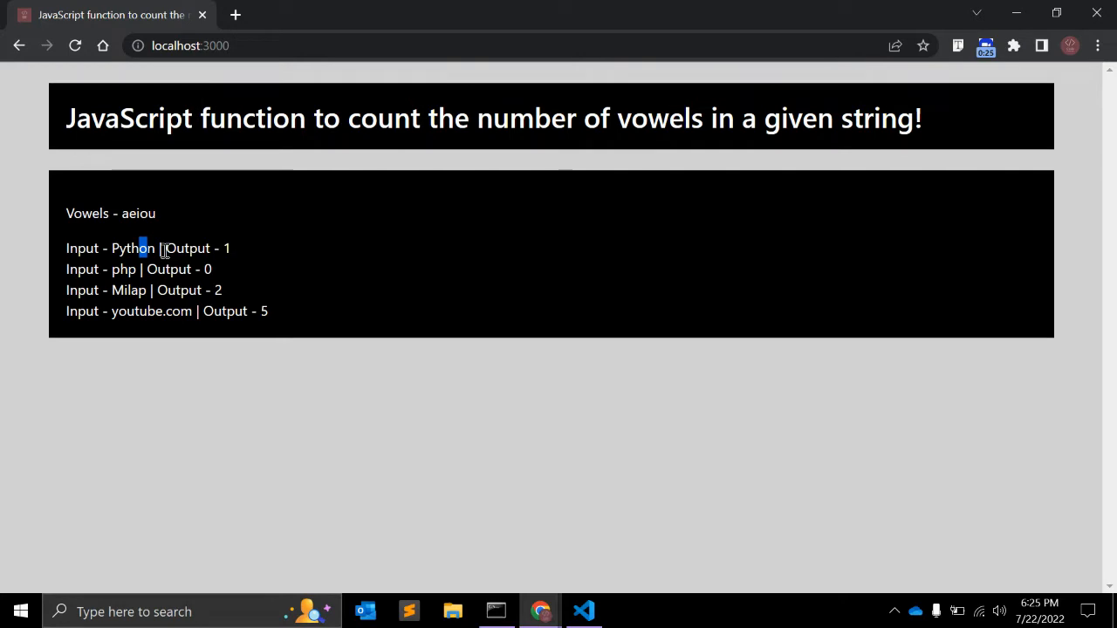
pyautogui.moveTo(119, 271)
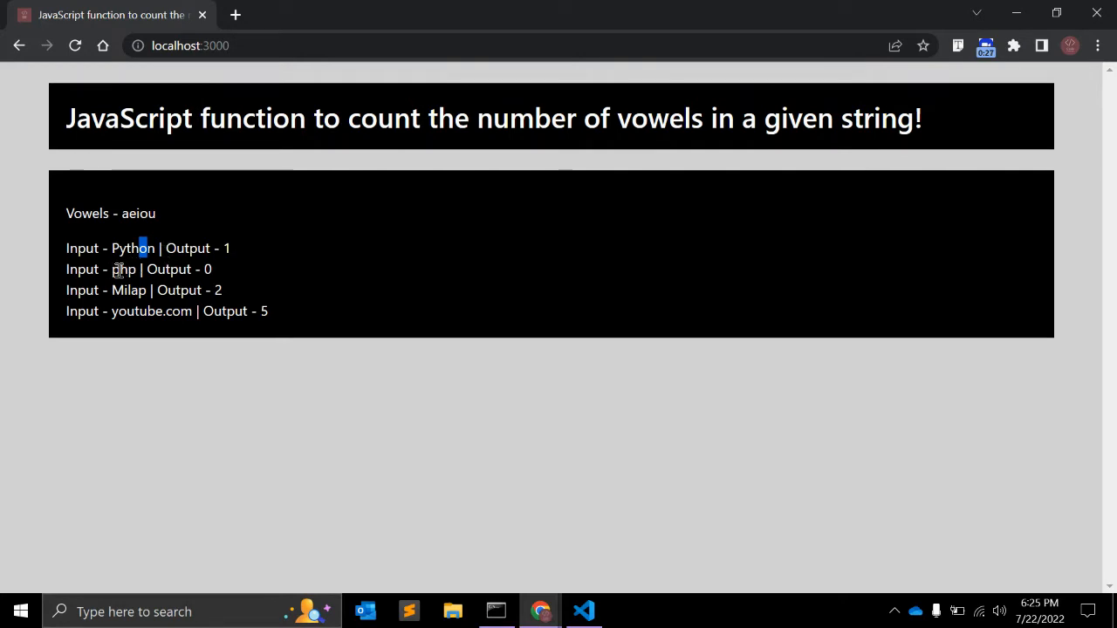
pyautogui.doubleClick(123, 269)
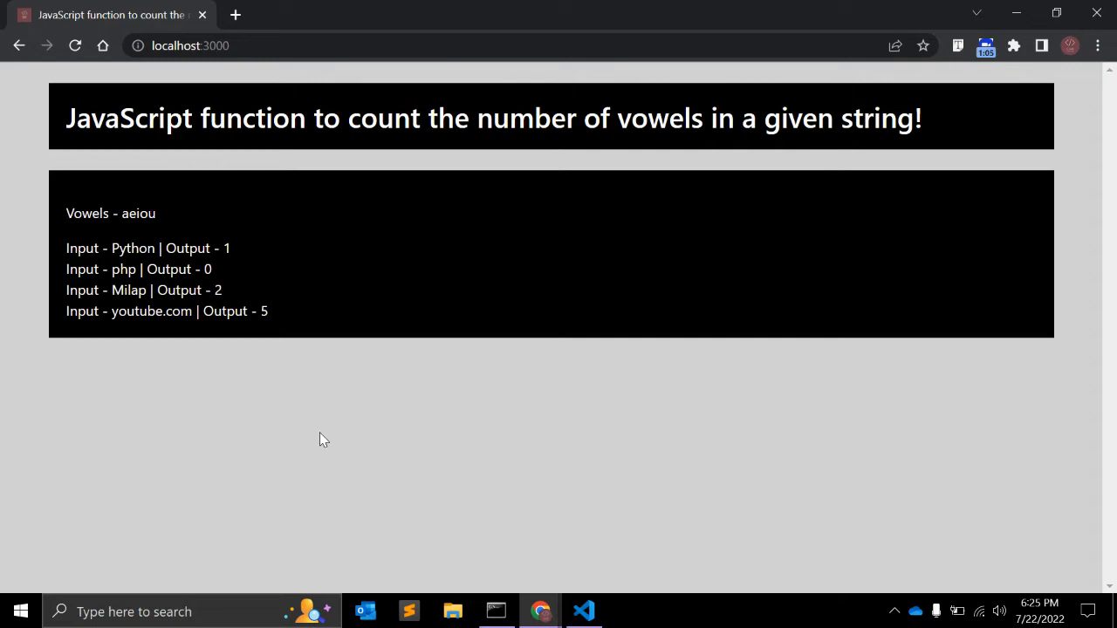
# Open regex101 with the ECMAScript flavor, test string milap and pattern [].
pyautogui.click(235, 15)
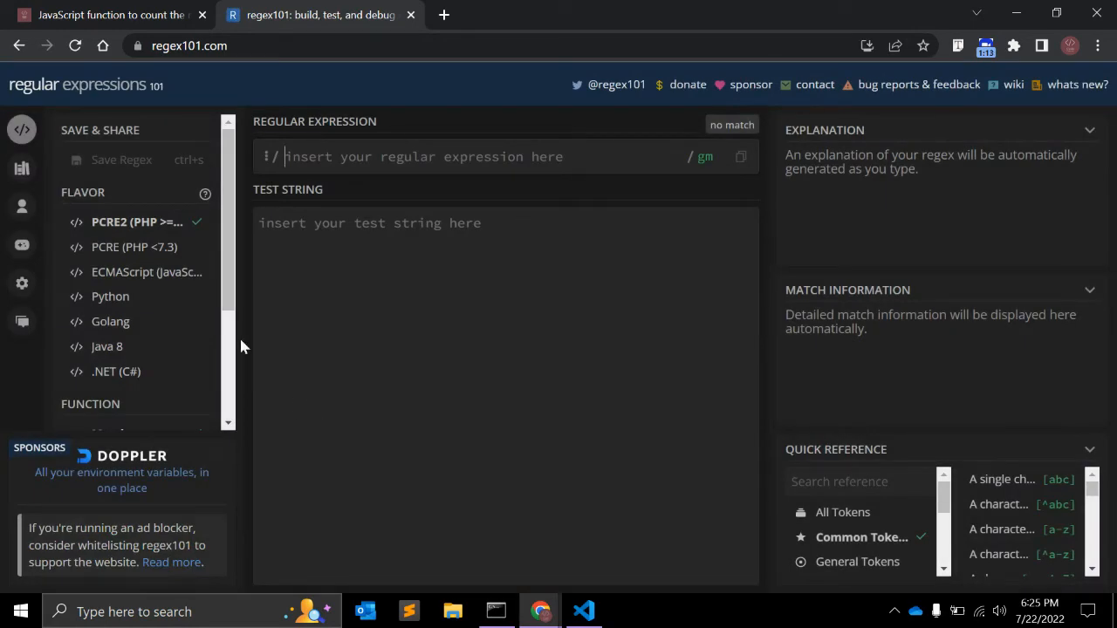
pyautogui.moveTo(140, 240)
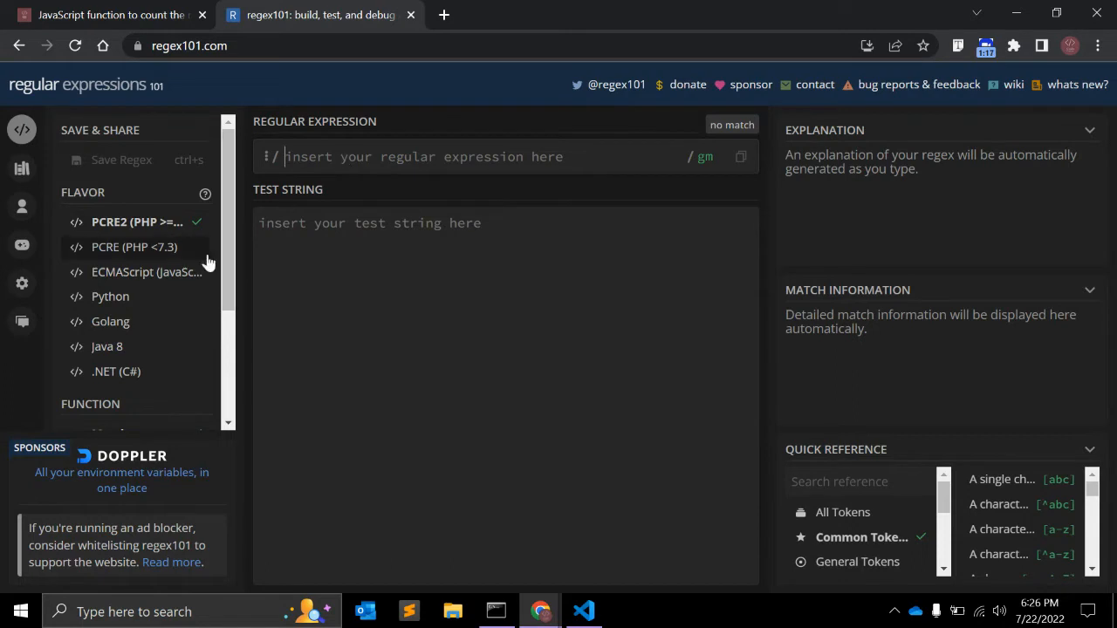
pyautogui.click(137, 271)
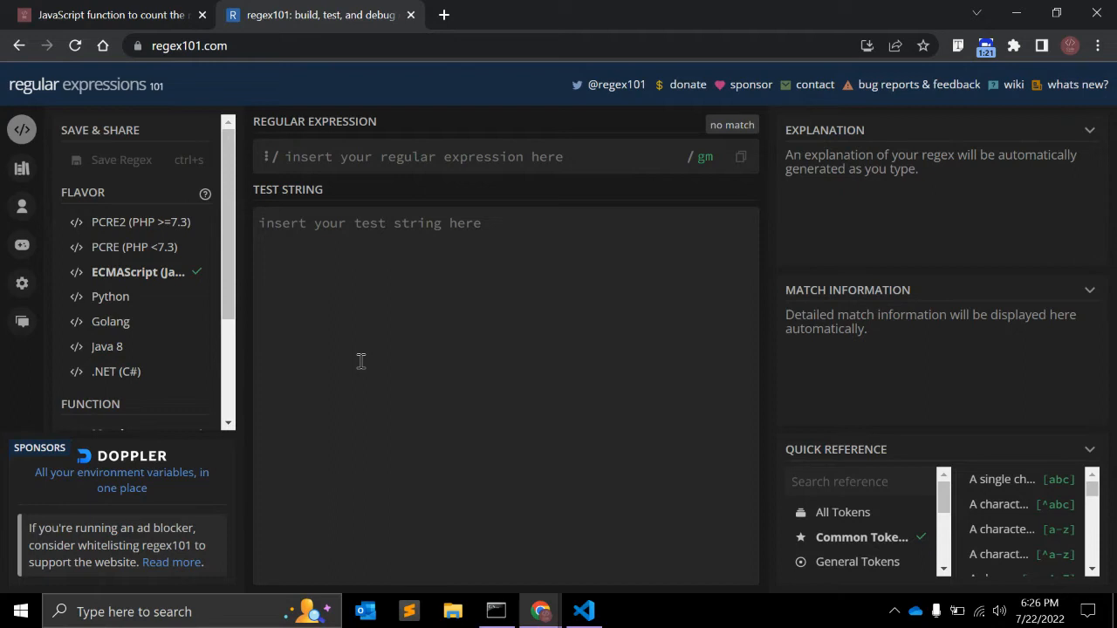
pyautogui.moveTo(138, 271)
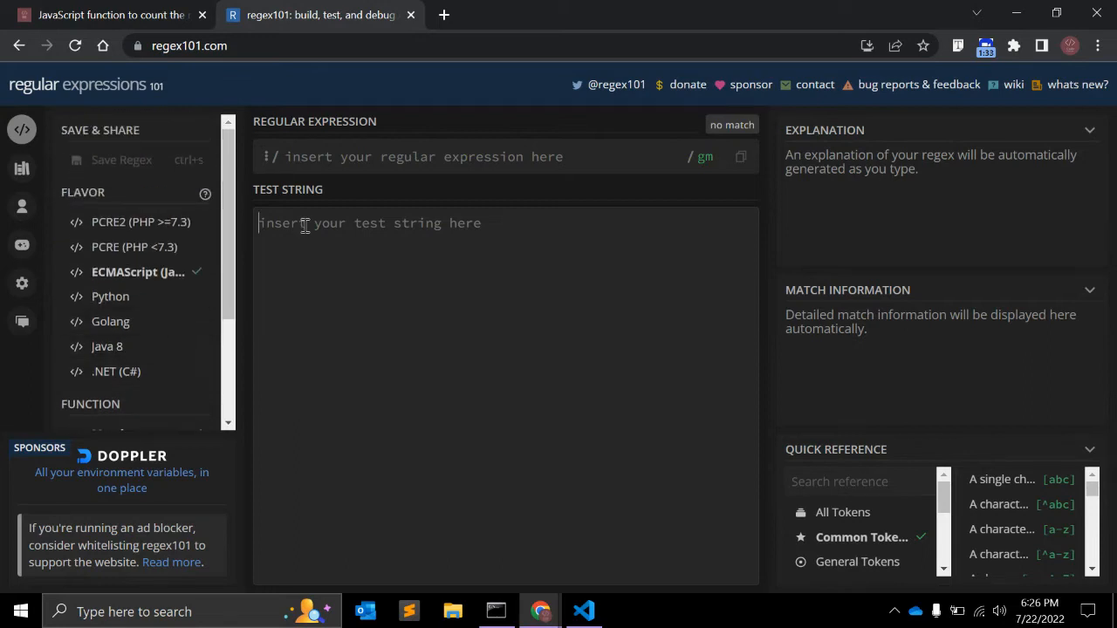
pyautogui.write('mil')
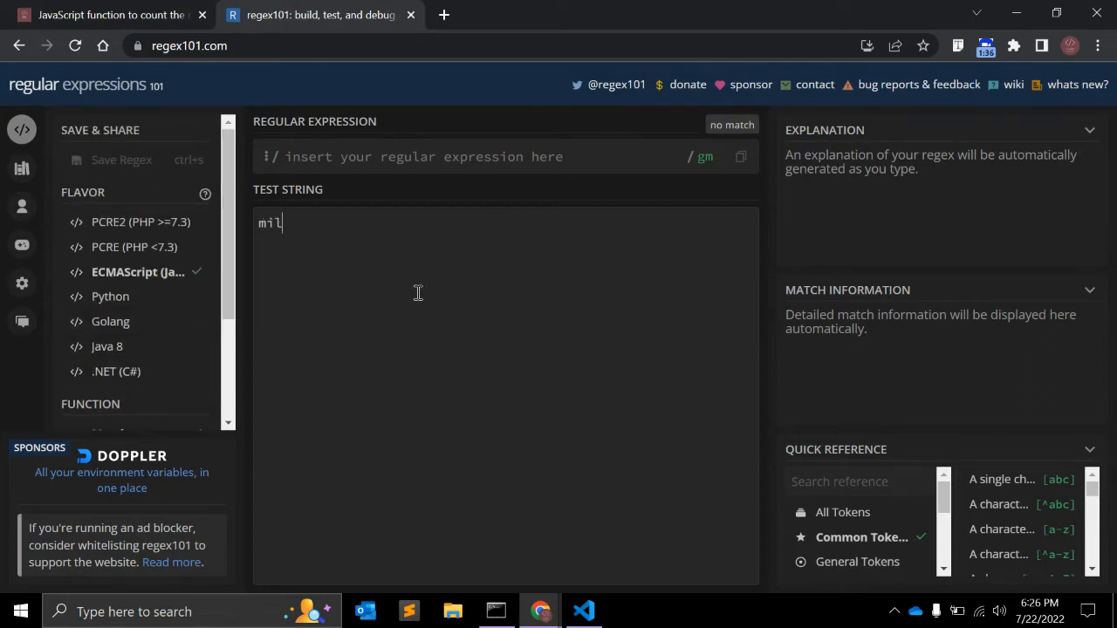
pyautogui.write('ap')
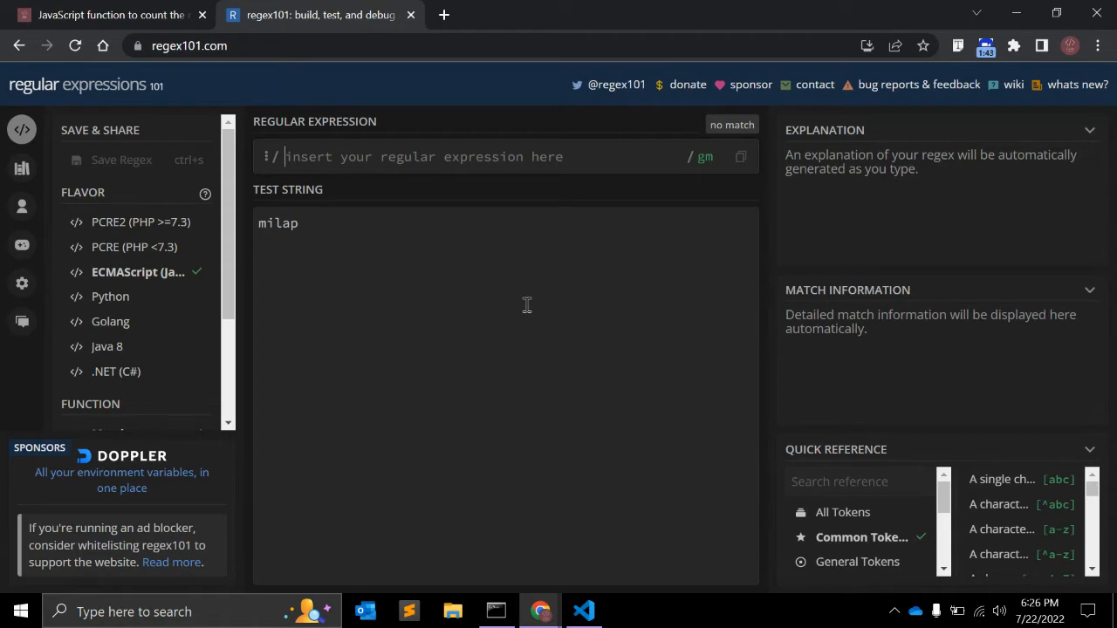
pyautogui.write('[]')
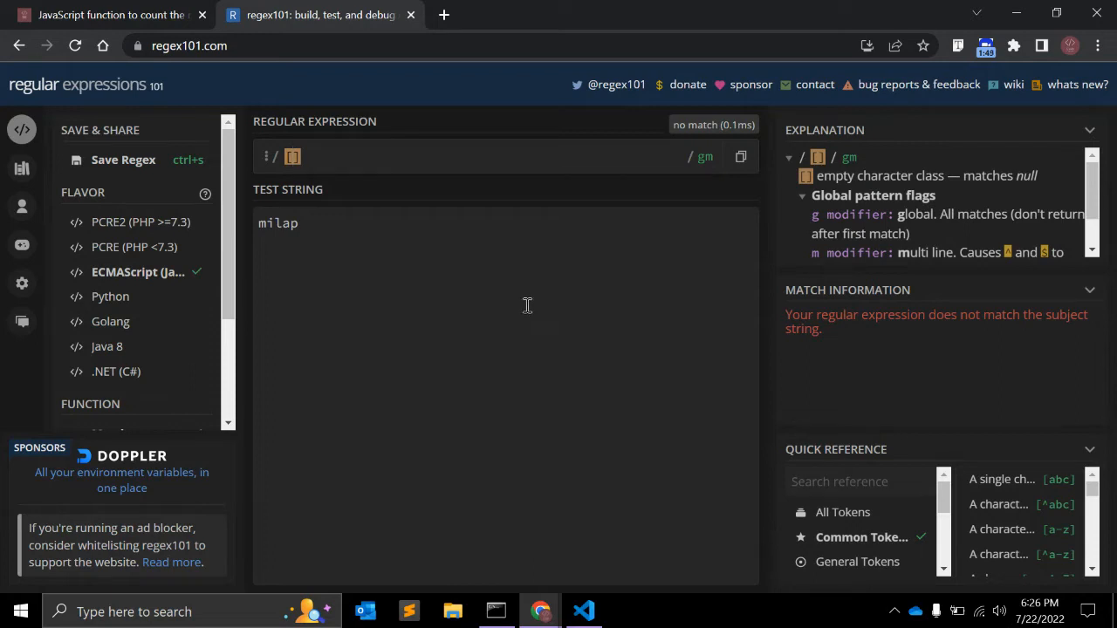
# Type aeiou into the empty brackets so [aeiou] matches i and a in milap.
pyautogui.click(297, 156)
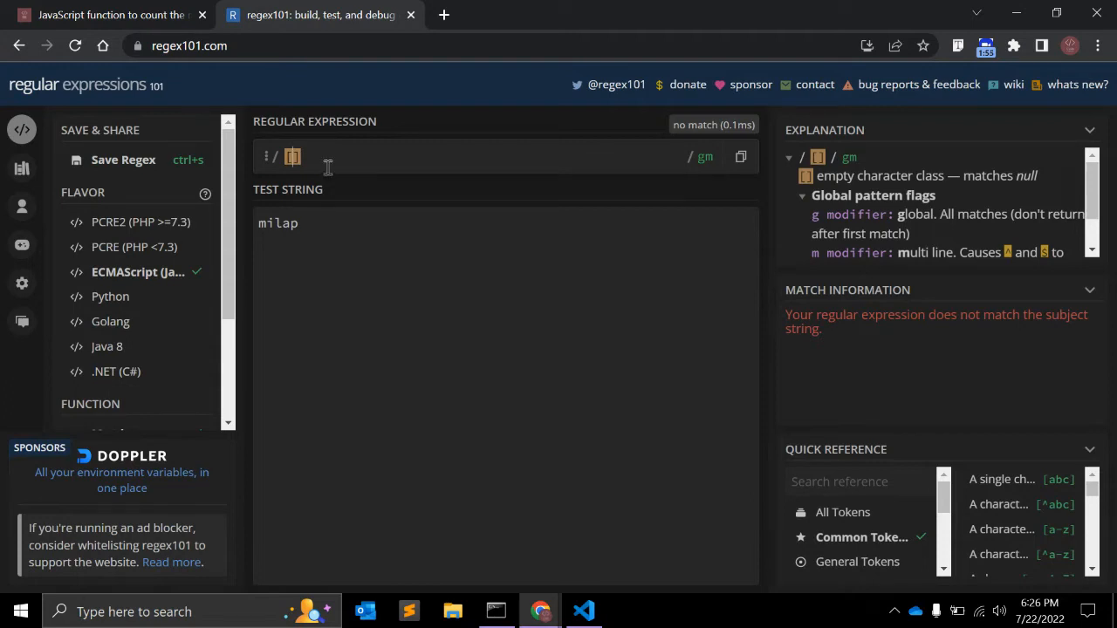
pyautogui.write('a')
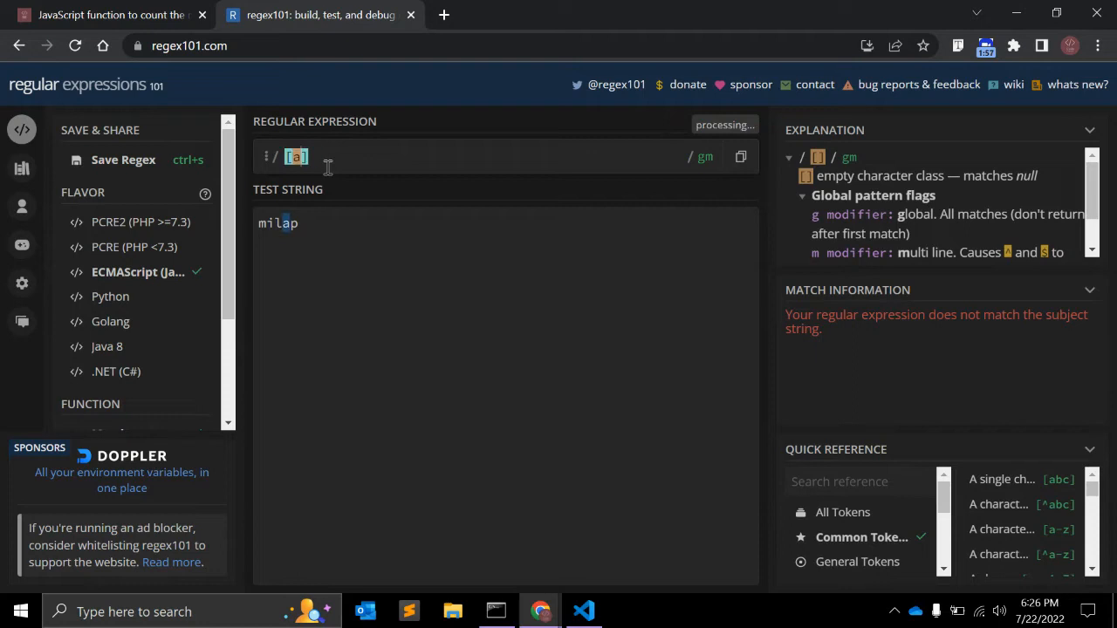
pyautogui.write('eiou')
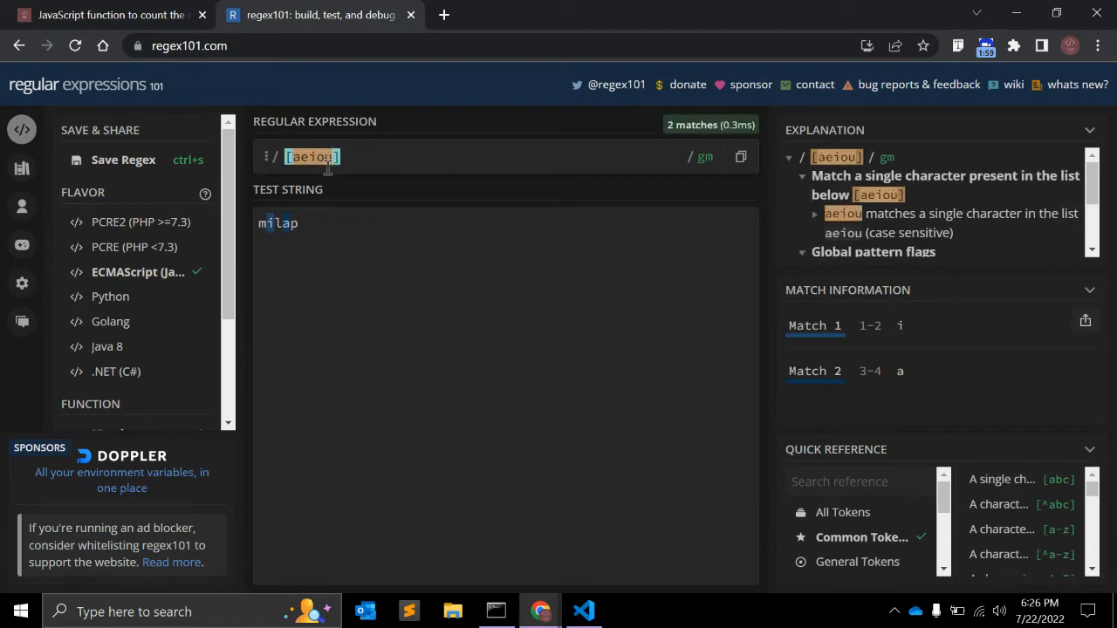
pyautogui.moveTo(641, 170)
pyautogui.write('A')
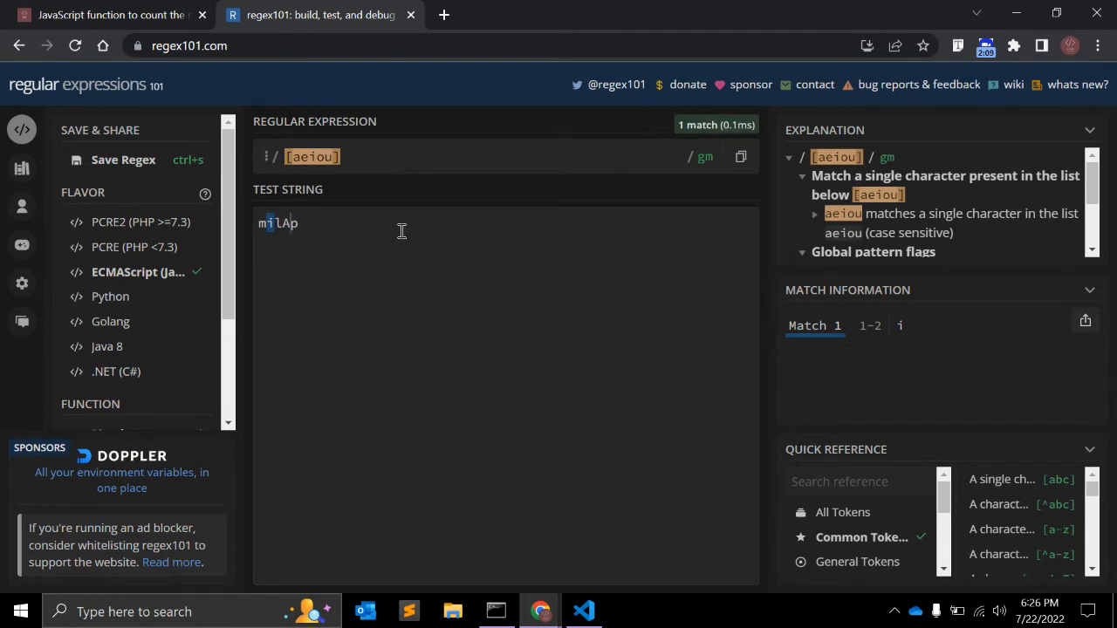
pyautogui.moveTo(708, 157)
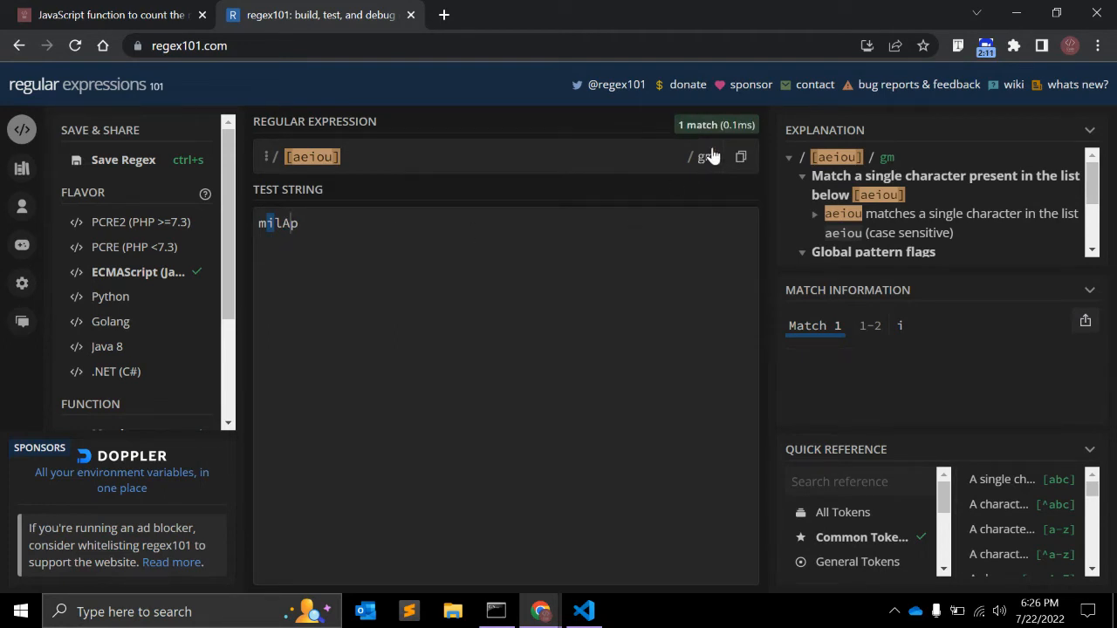
pyautogui.moveTo(705, 157)
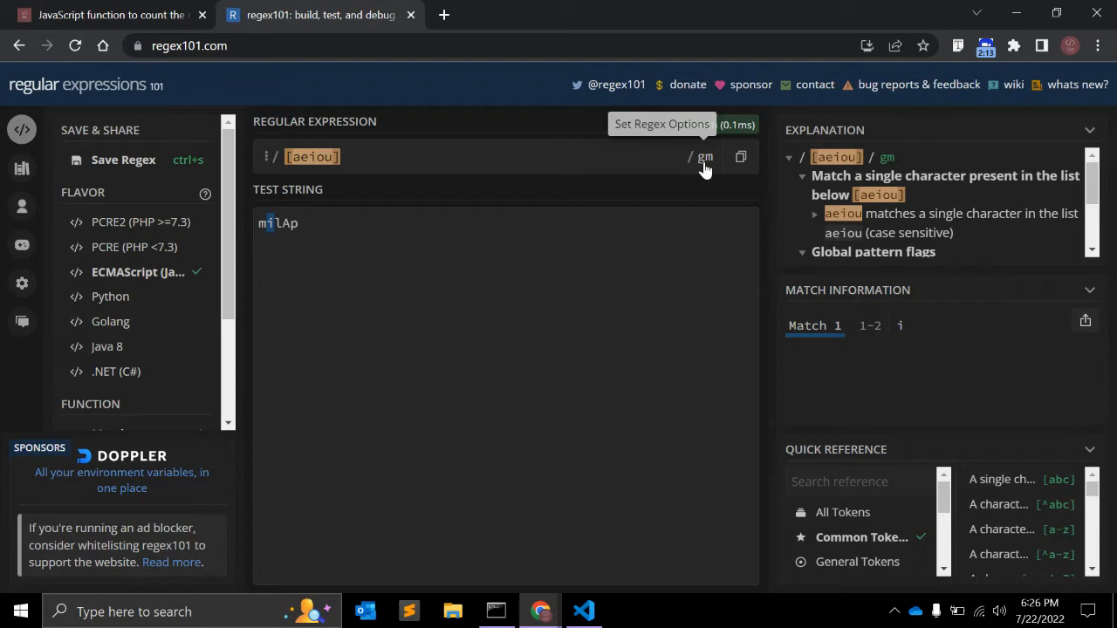
# Turn on the case-insensitive flag so [aeiou] matches both i and A in milAp.
pyautogui.click(704, 158)
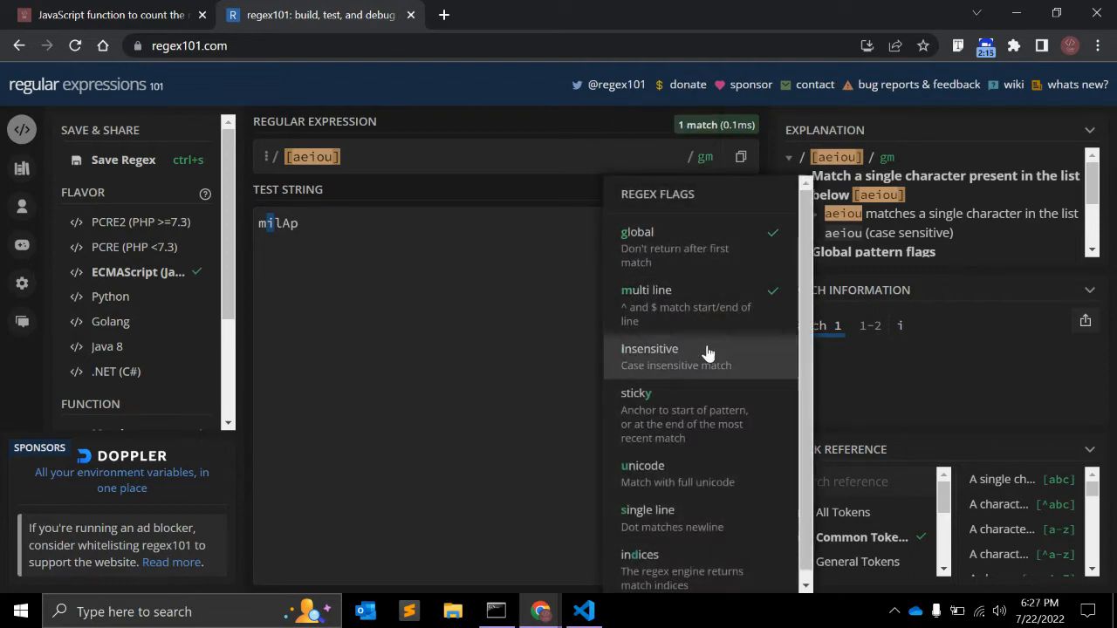
pyautogui.click(649, 348)
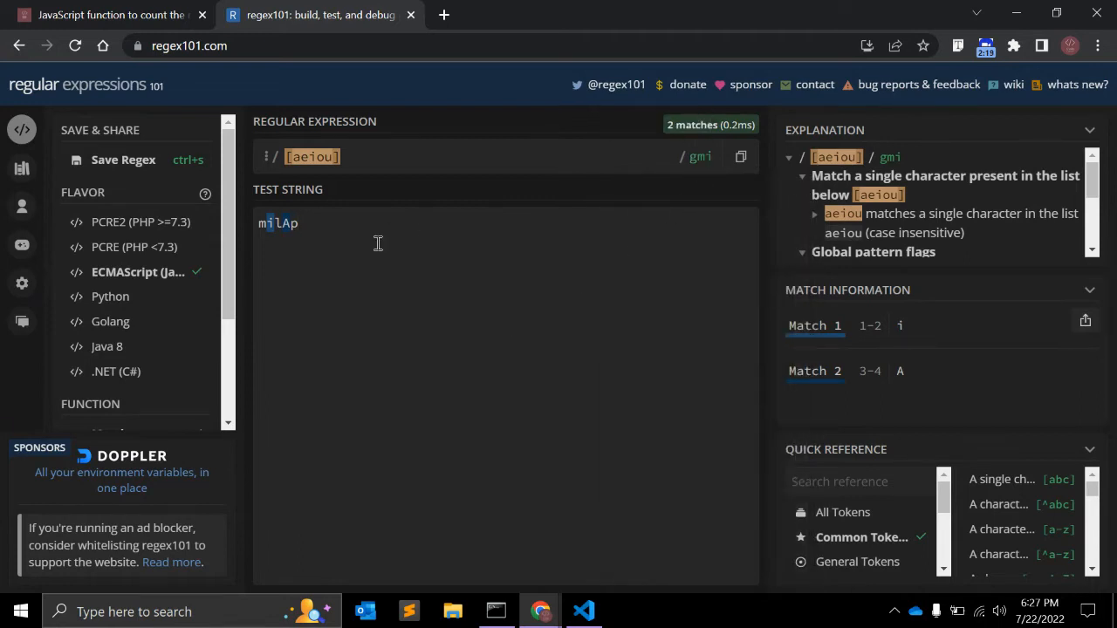
pyautogui.moveTo(289, 223)
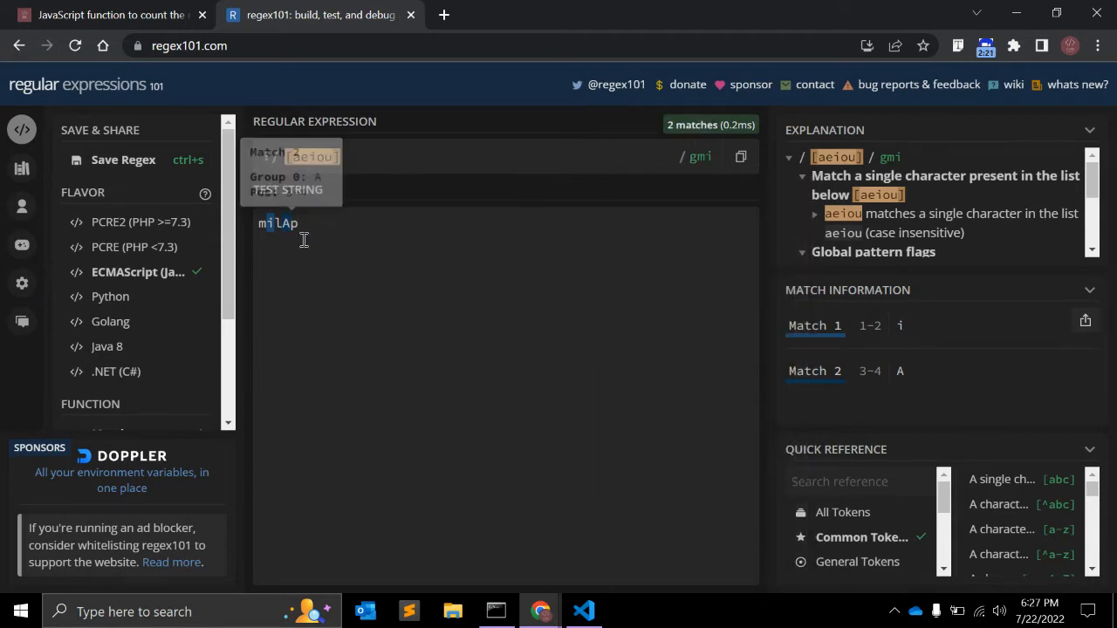
pyautogui.moveTo(317, 242)
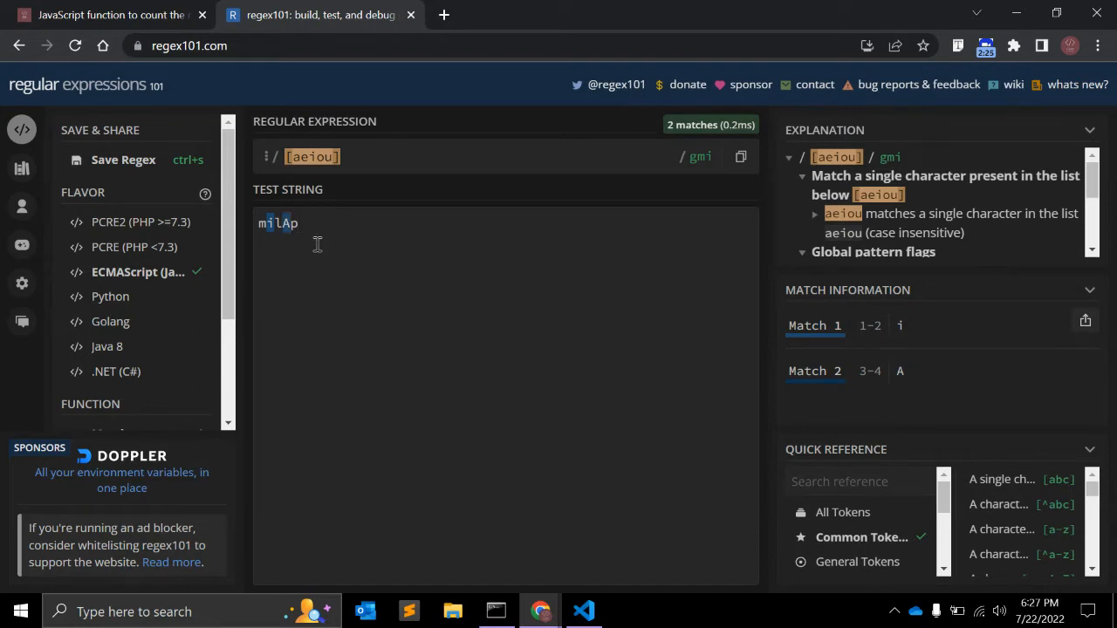
pyautogui.moveTo(700, 157)
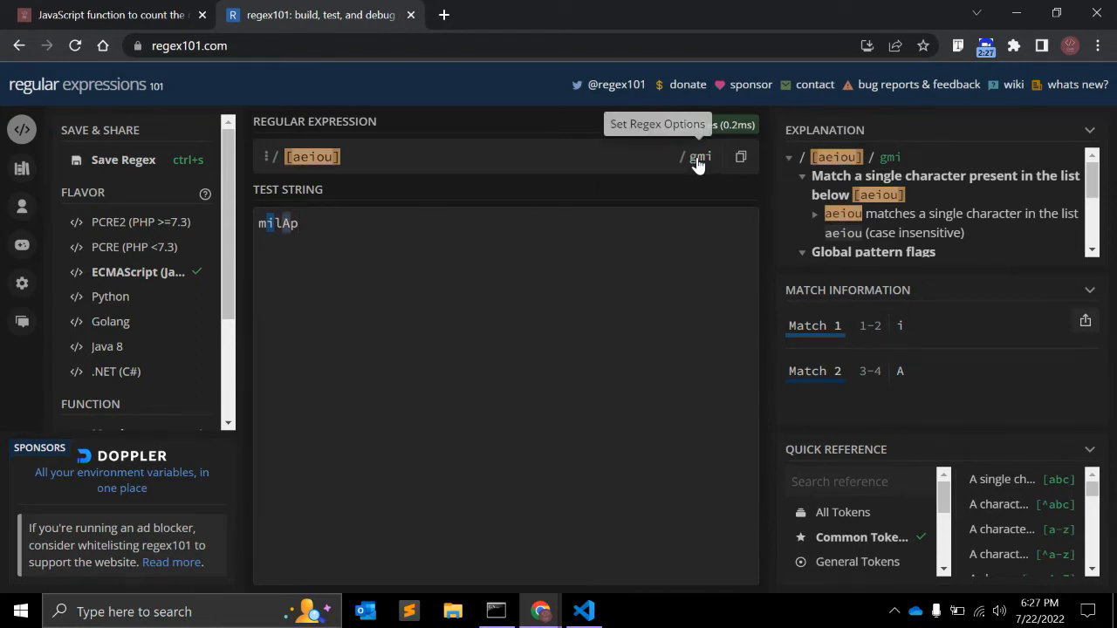
pyautogui.click(700, 157)
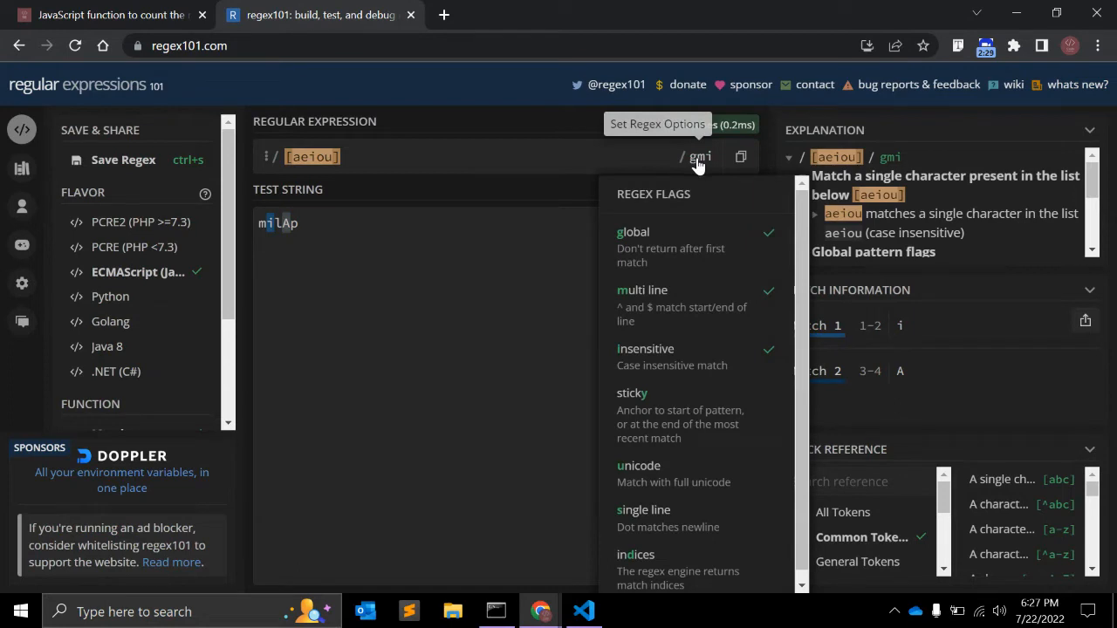
pyautogui.moveTo(666, 247)
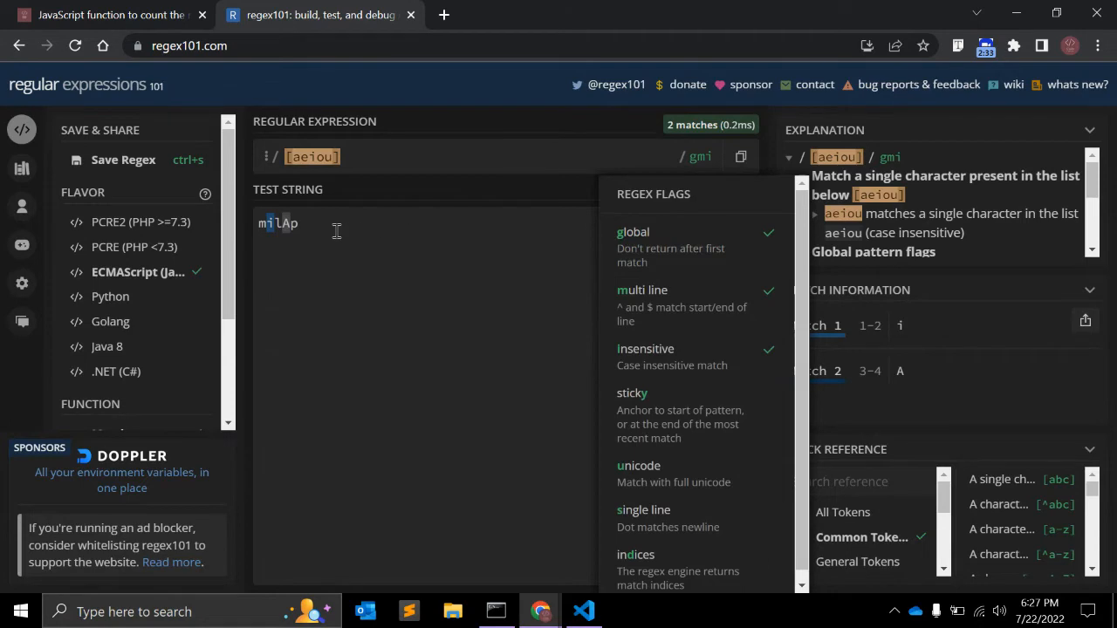
pyautogui.click(362, 232)
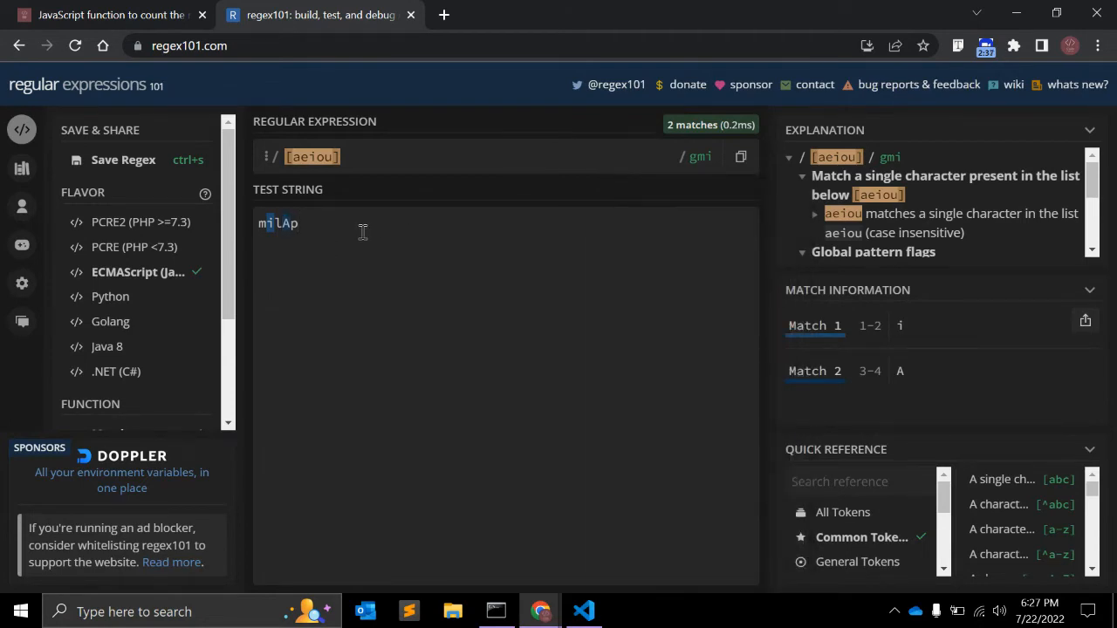
pyautogui.moveTo(698, 157)
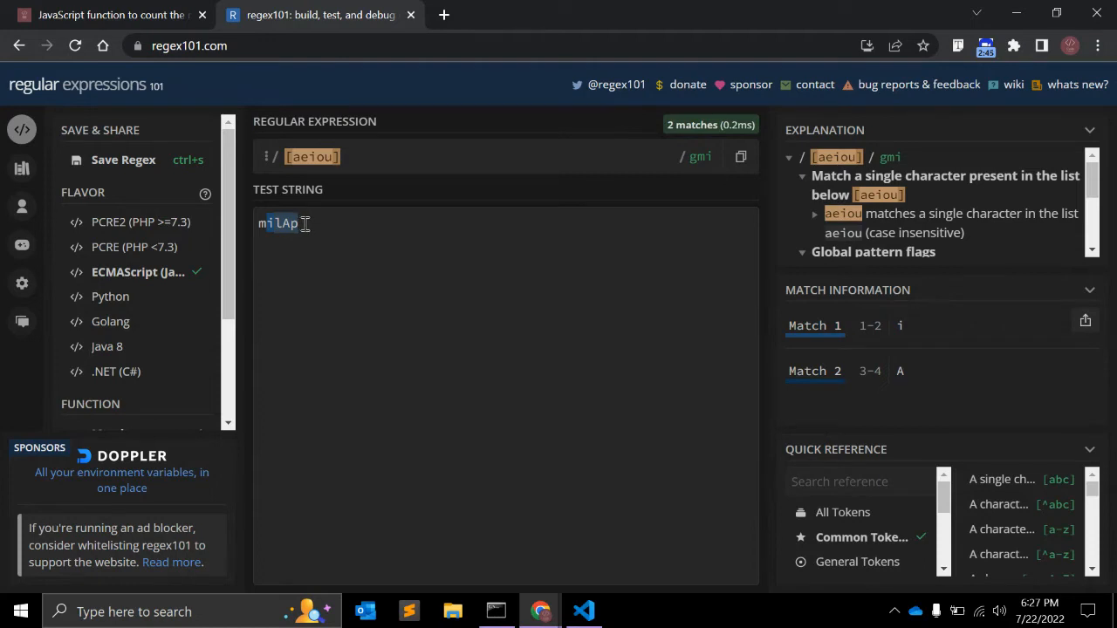
pyautogui.click(699, 156)
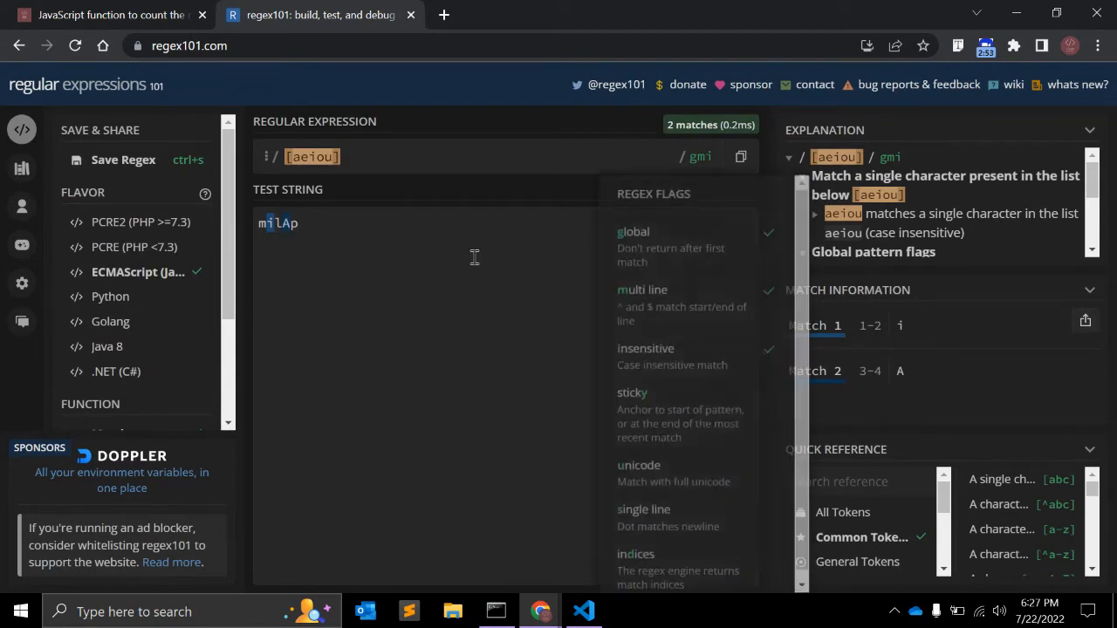
pyautogui.click(321, 279)
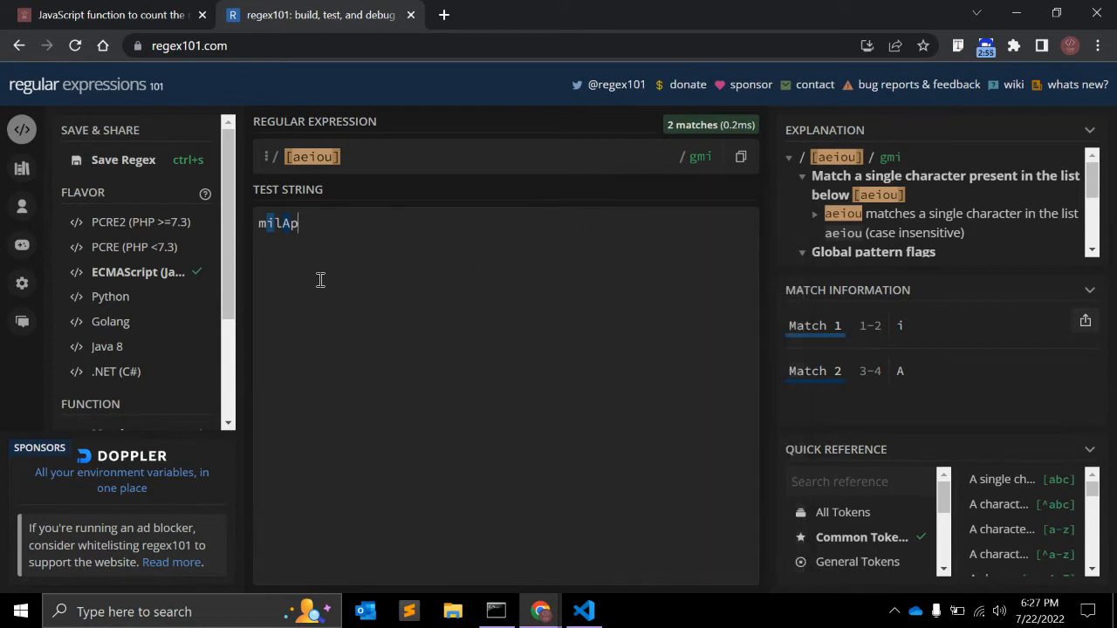
pyautogui.write('patel')
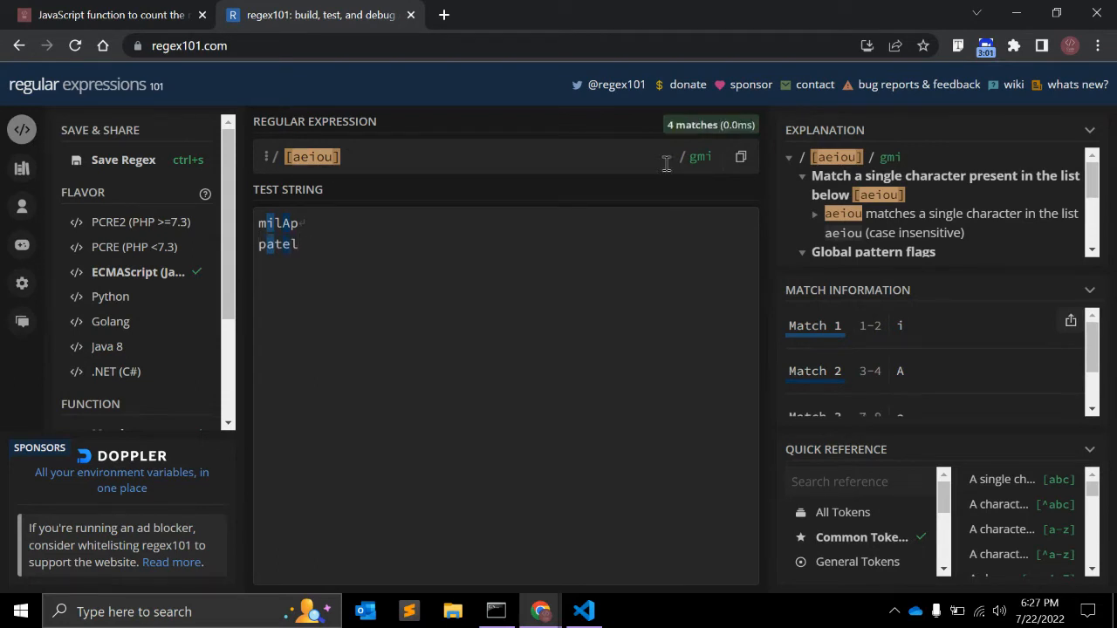
pyautogui.click(699, 157)
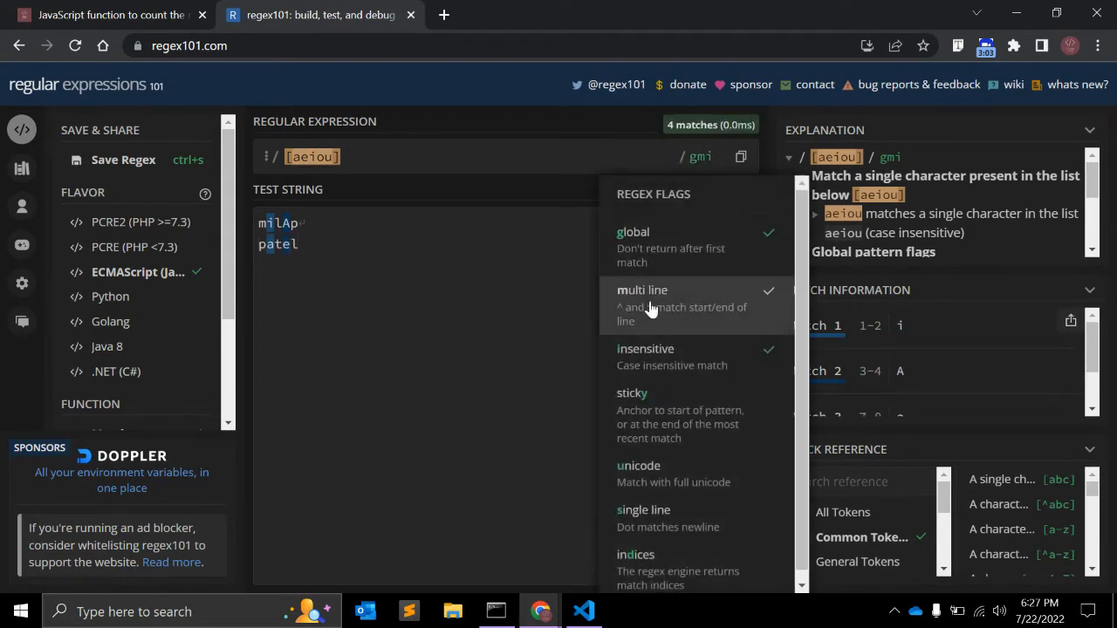
pyautogui.click(642, 289)
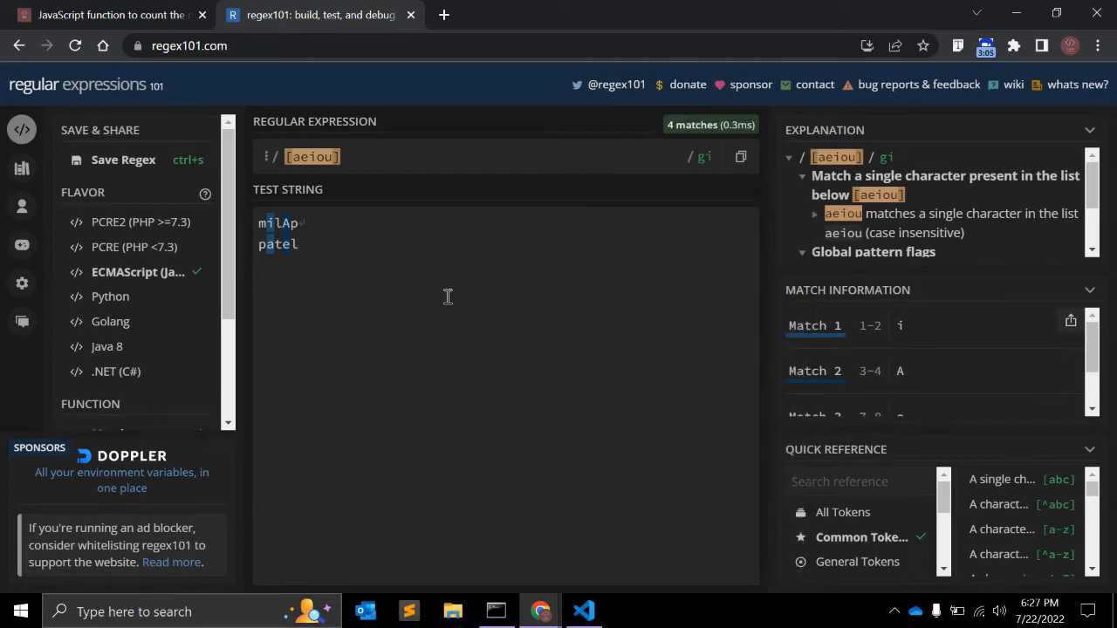
pyautogui.click(703, 157)
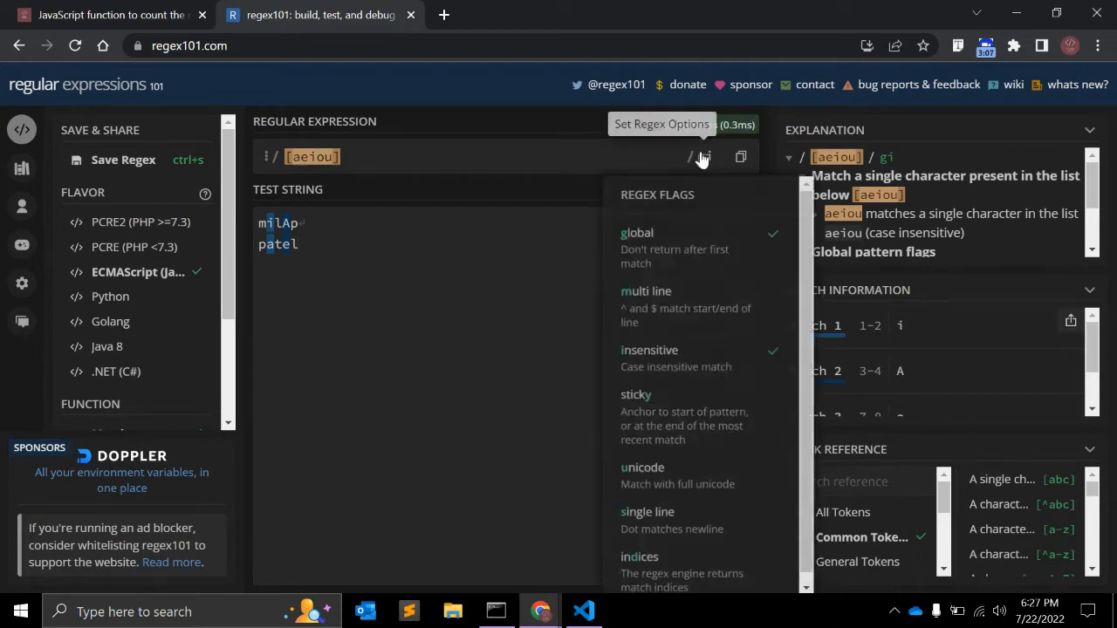
pyautogui.click(646, 291)
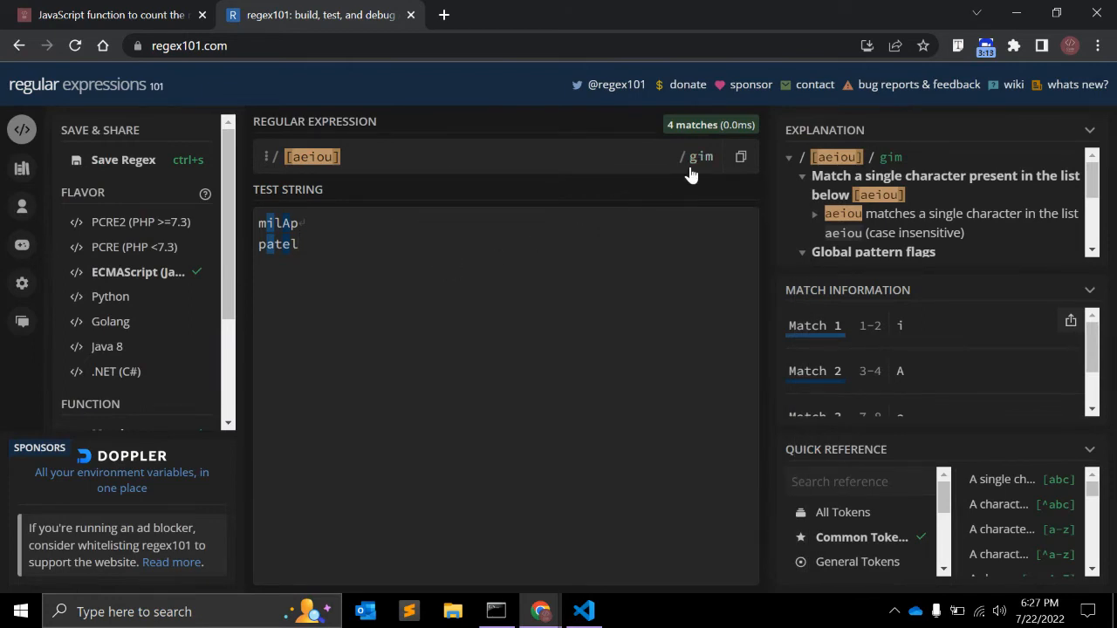
pyautogui.click(700, 156)
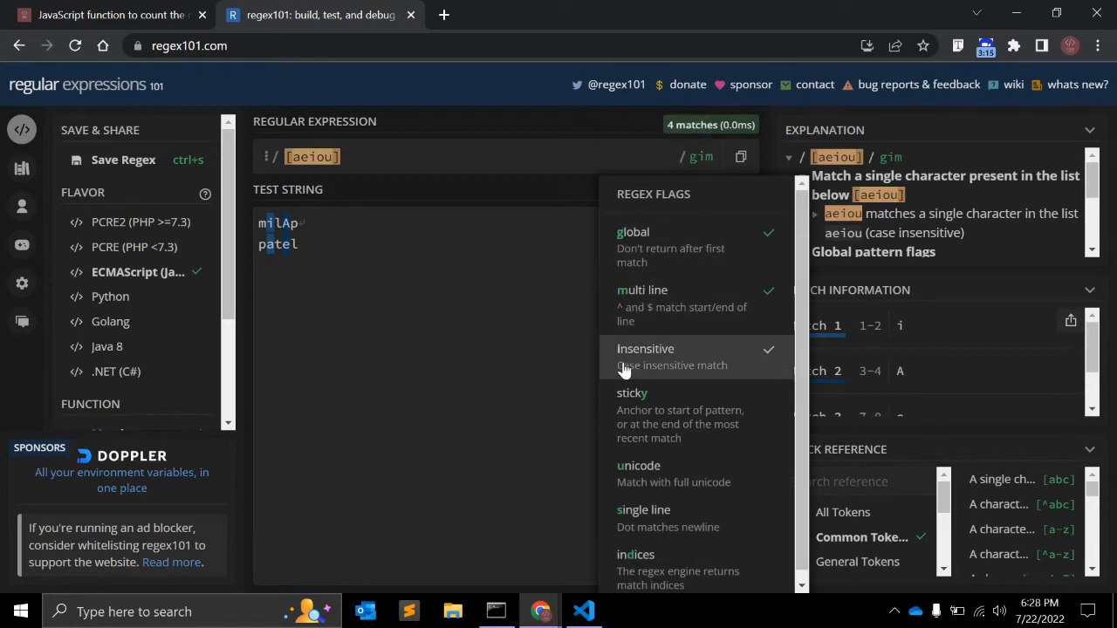
pyautogui.click(314, 242)
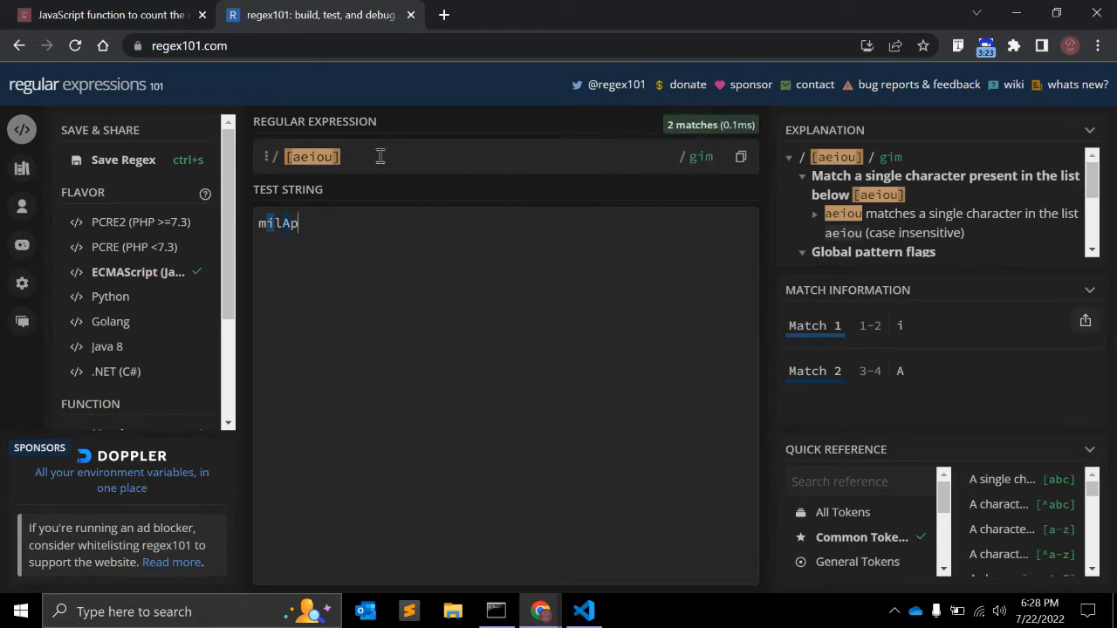
# Declare an empty function count_vowels taking str in script.js.
pyautogui.click(583, 610)
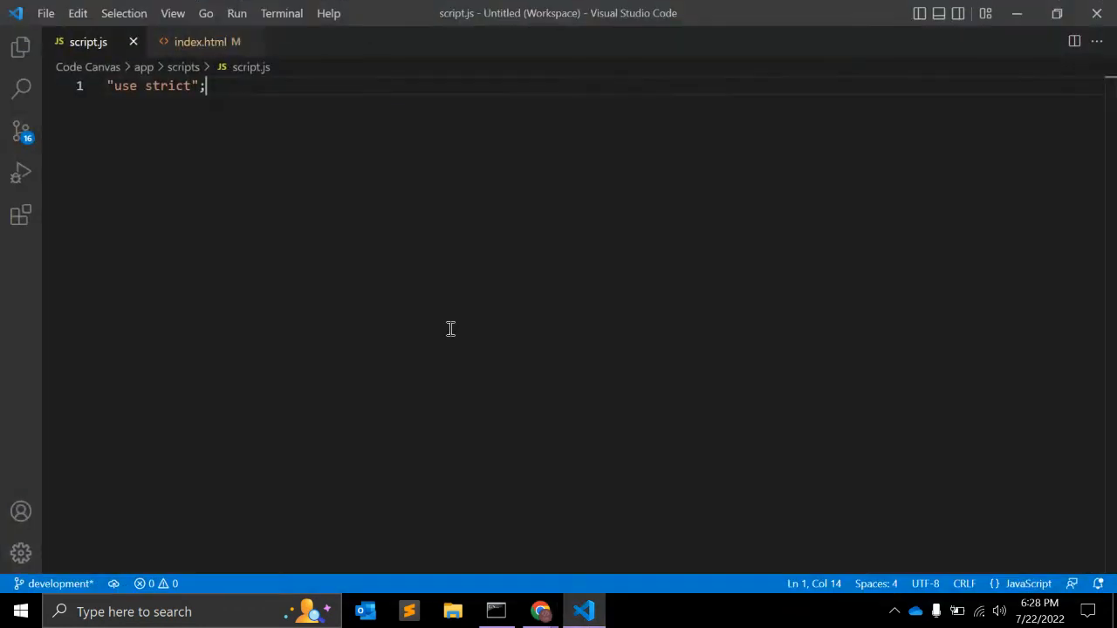
pyautogui.write('const')
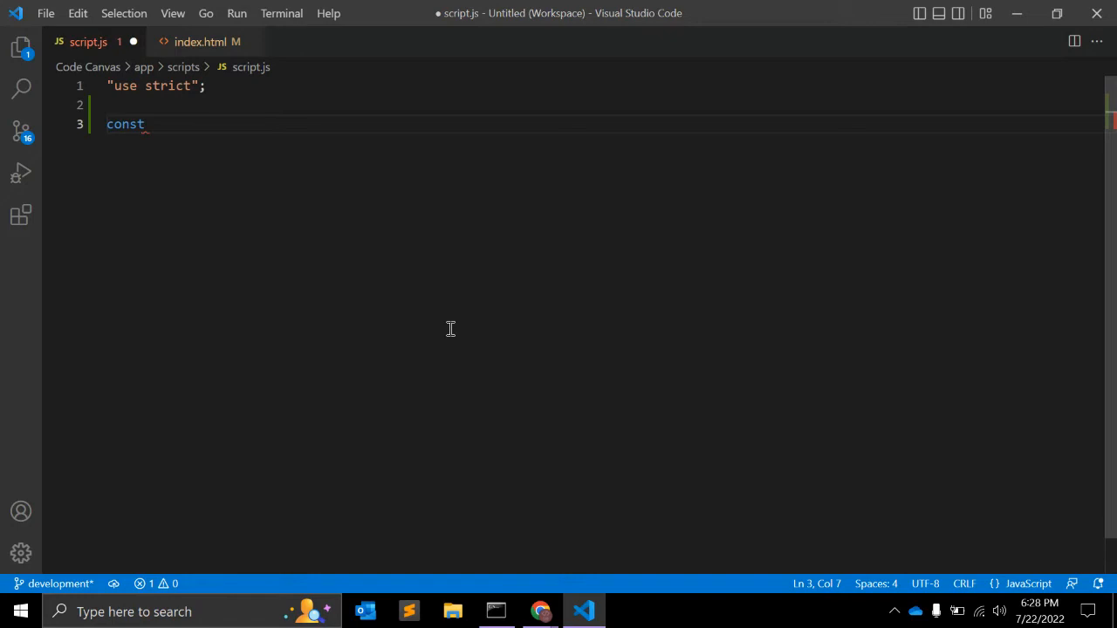
pyautogui.write('coun')
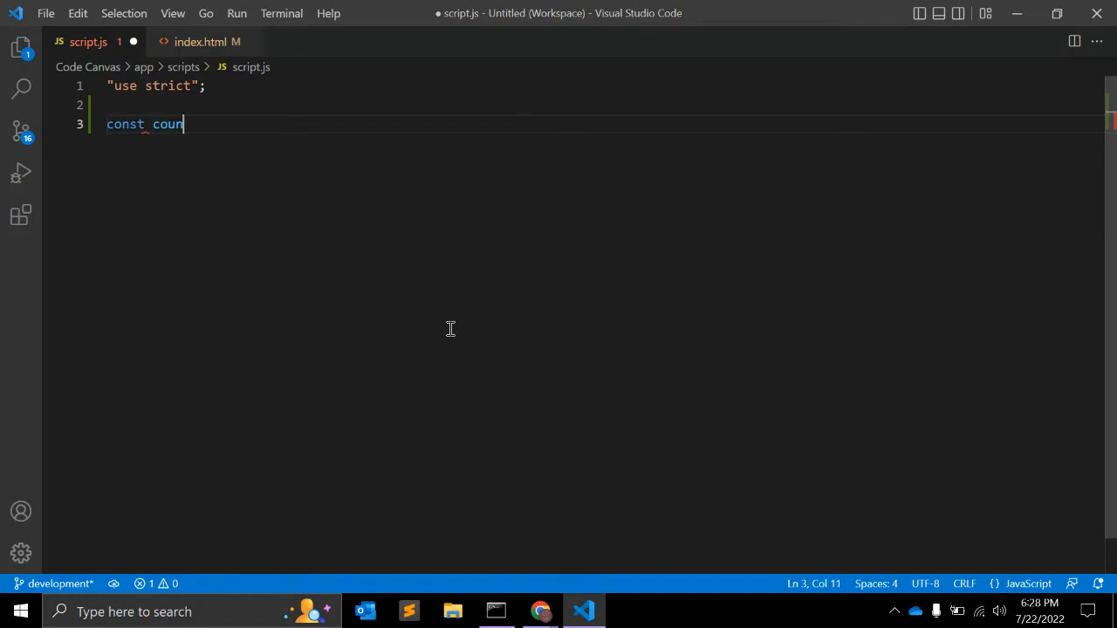
pyautogui.write('_vowe')
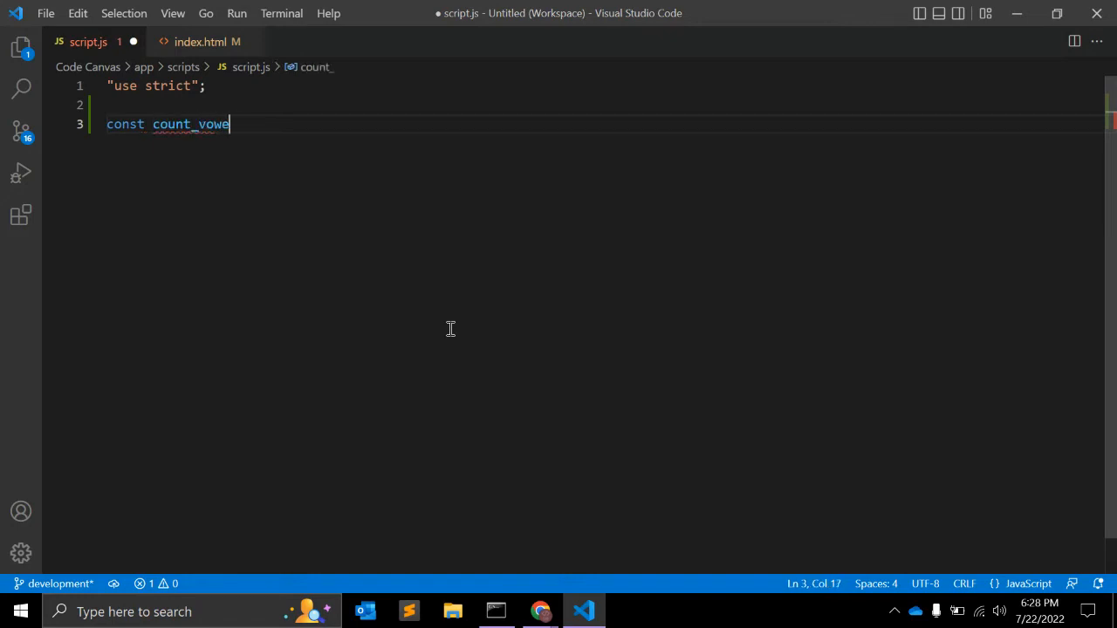
pyautogui.write('ls = function(')
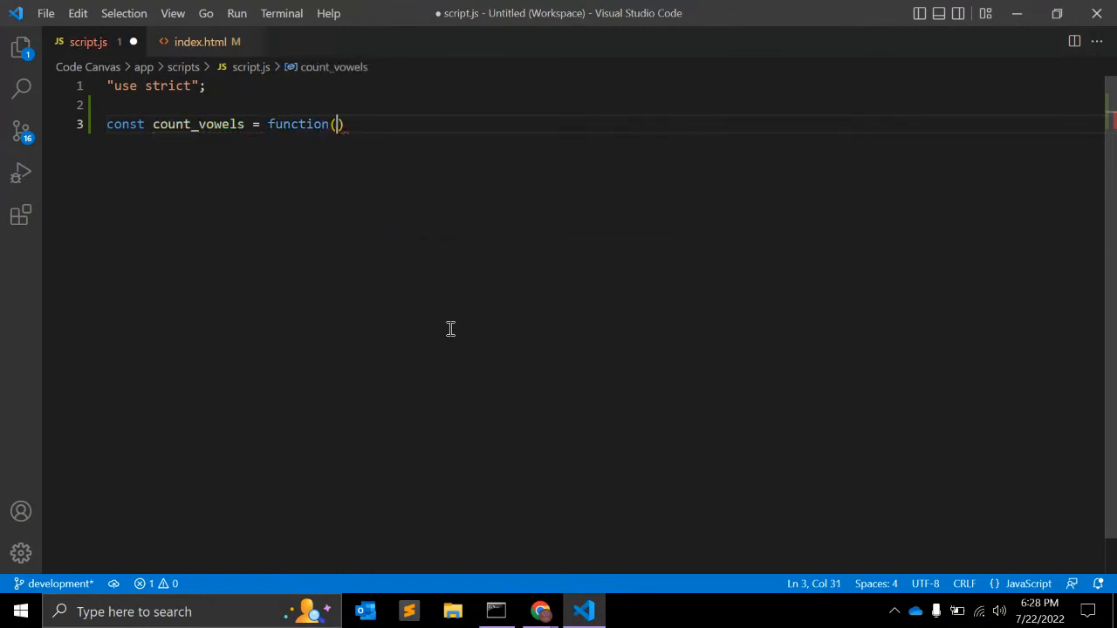
pyautogui.write('{')
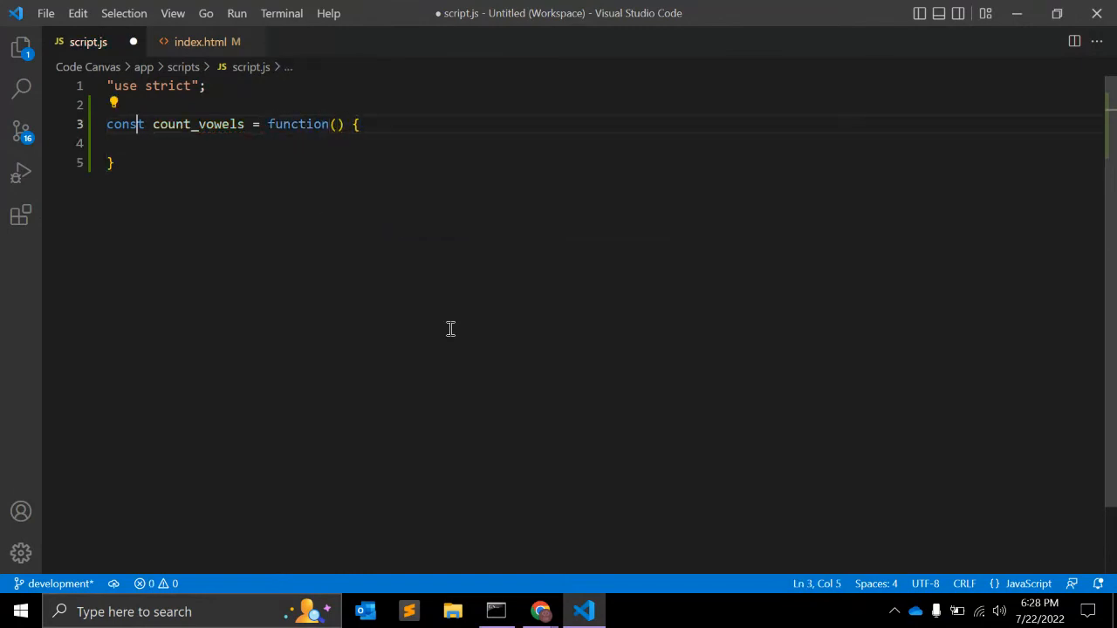
pyautogui.write('str')
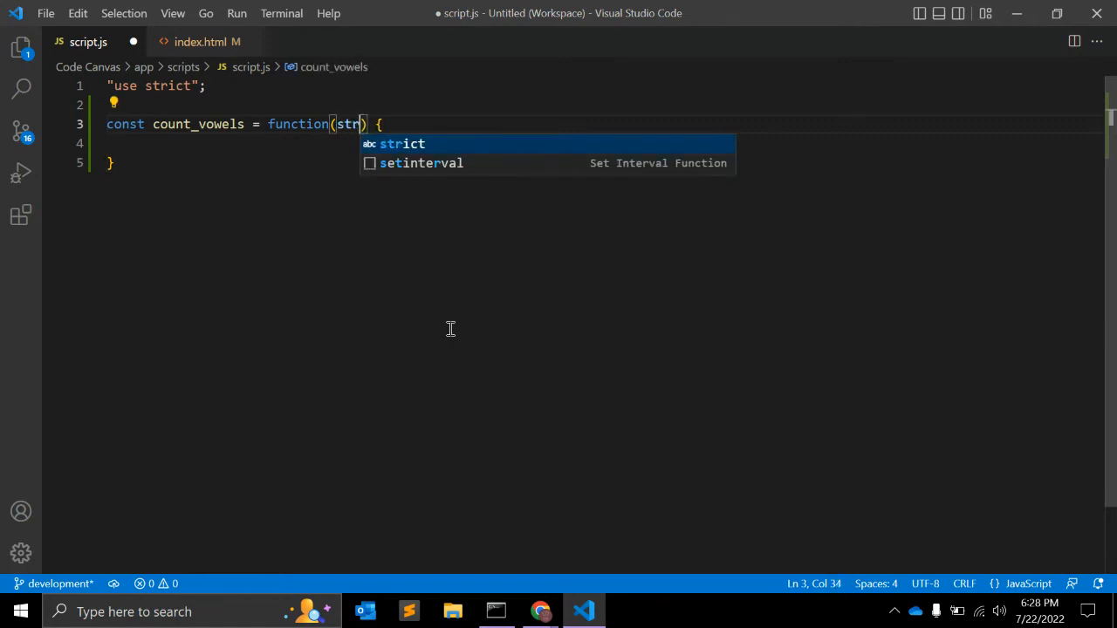
# Add console.log(count_vowels("milap")) below the function.
pyautogui.write('console.log(')
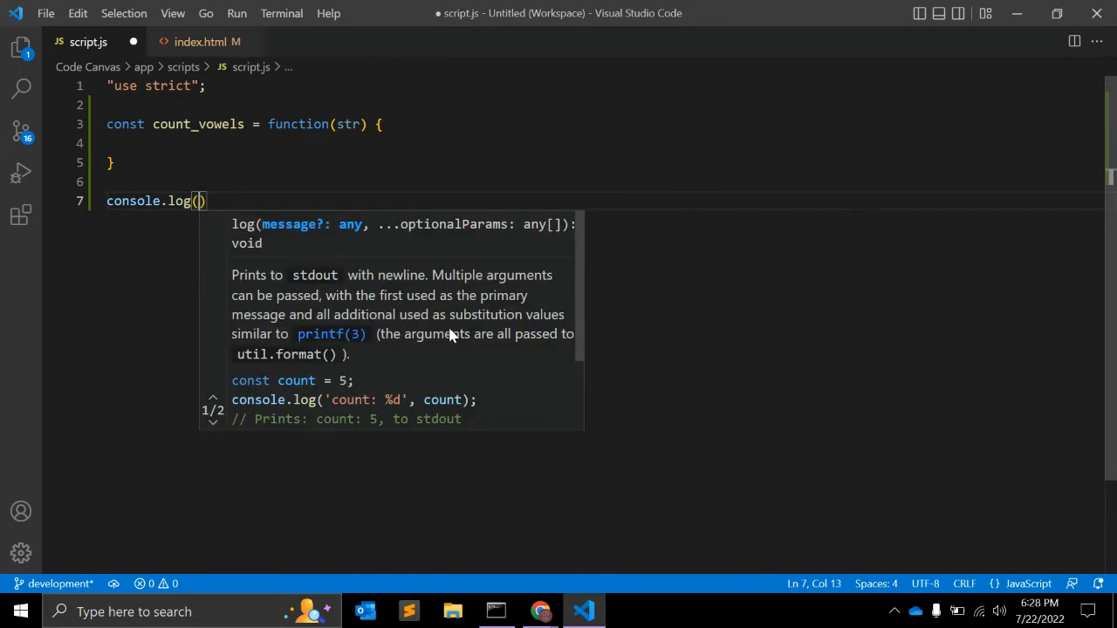
pyautogui.write('count_vowels')
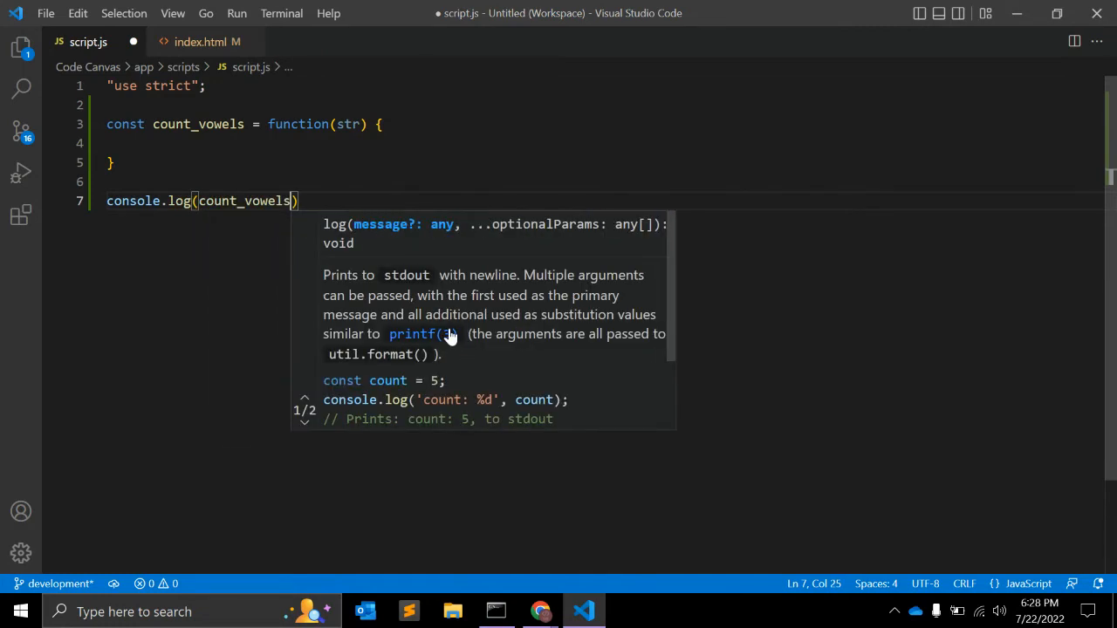
pyautogui.write('"mi"')
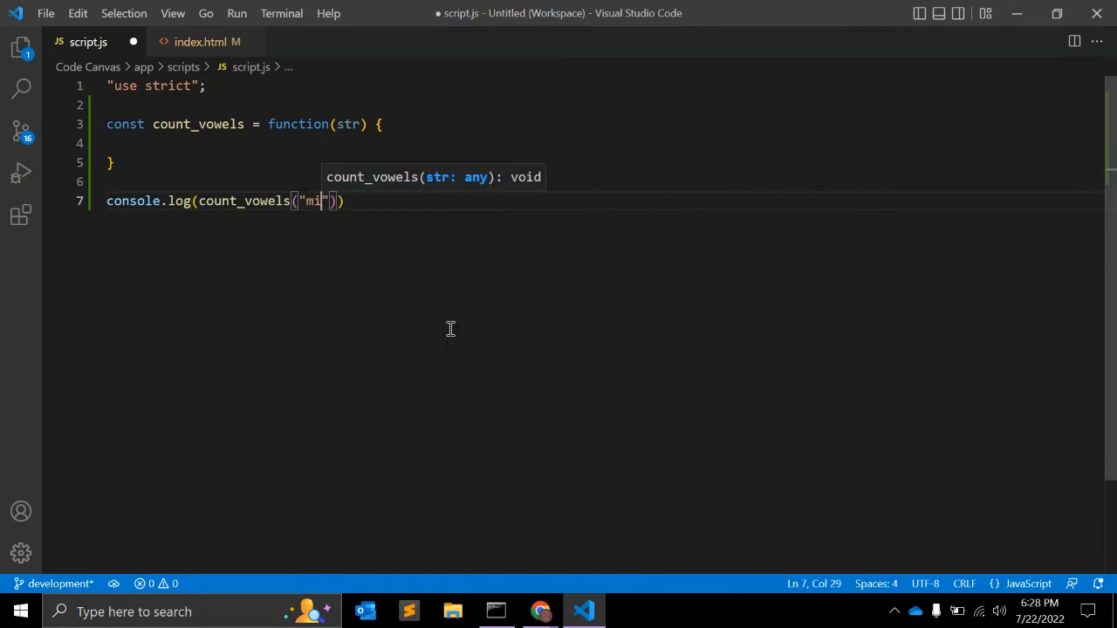
pyautogui.write('lap')
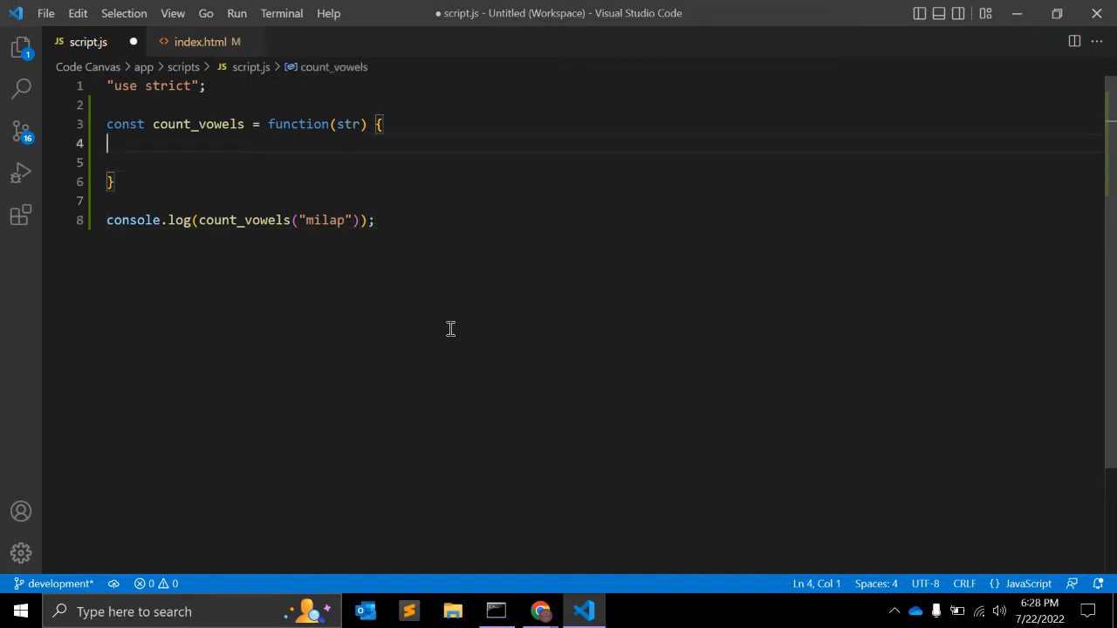
# Write the function body as return str.replace(/[aeiou]/gmi).length.
pyautogui.write('return')
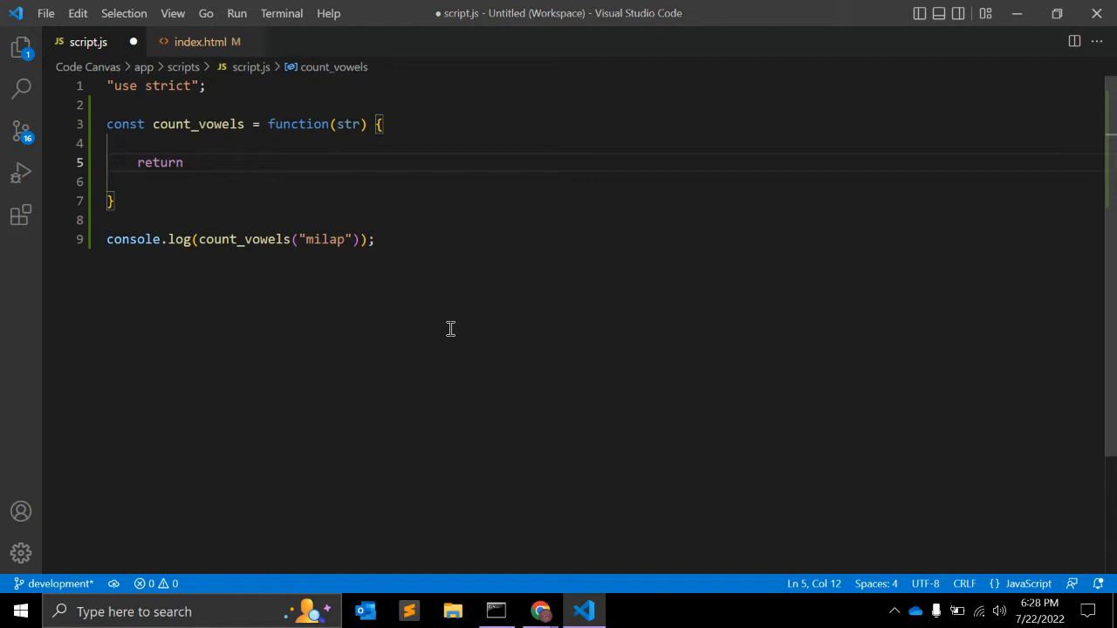
pyautogui.write('str.s')
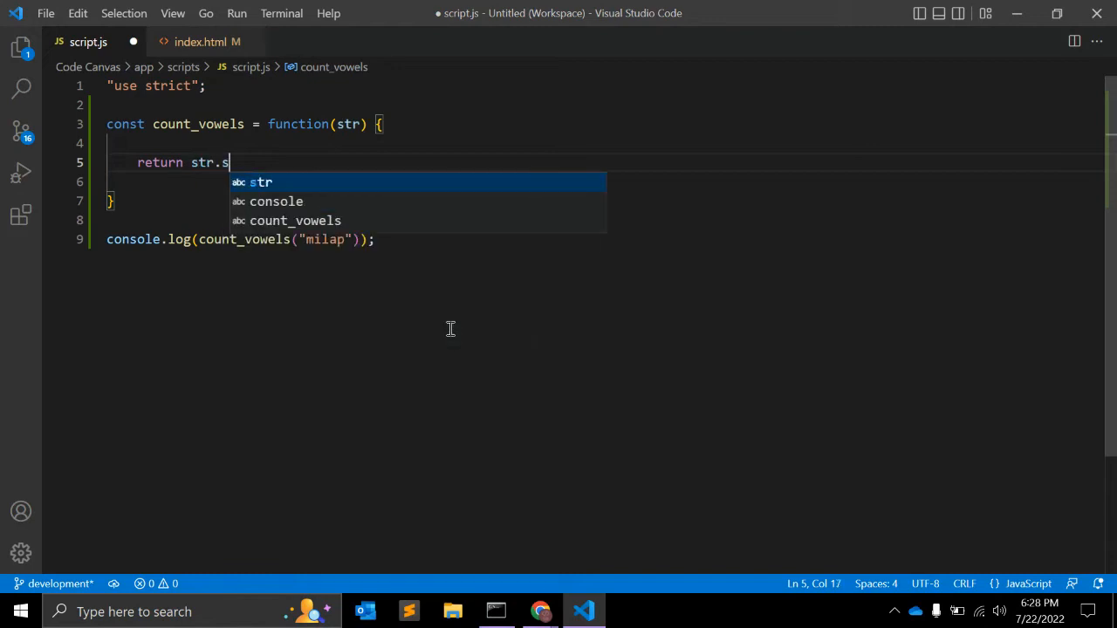
pyautogui.write('repla')
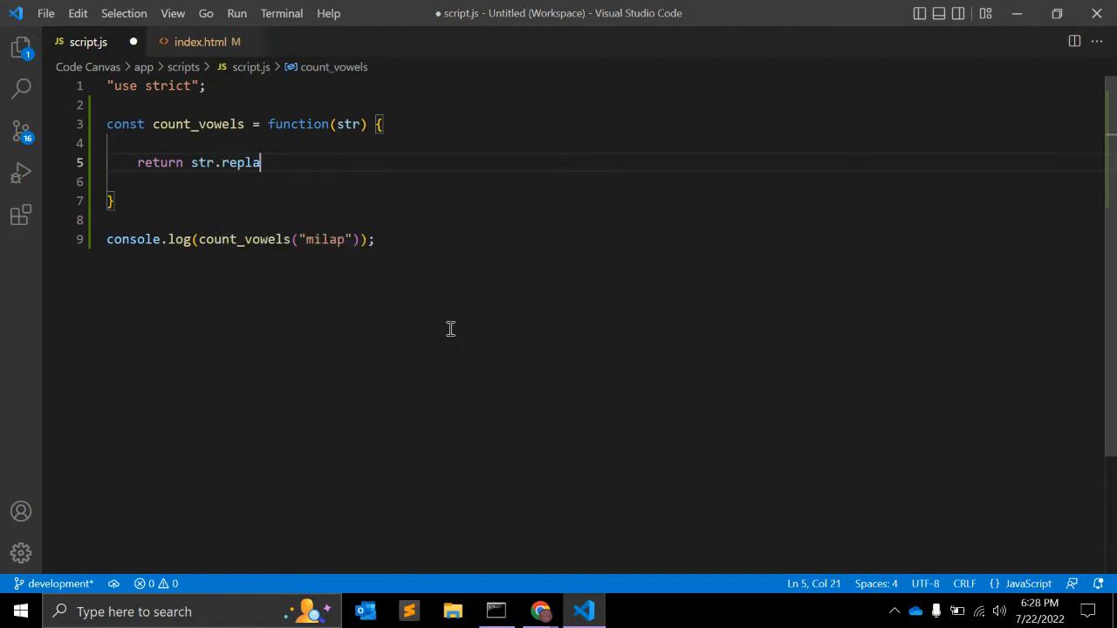
pyautogui.write('ce(')
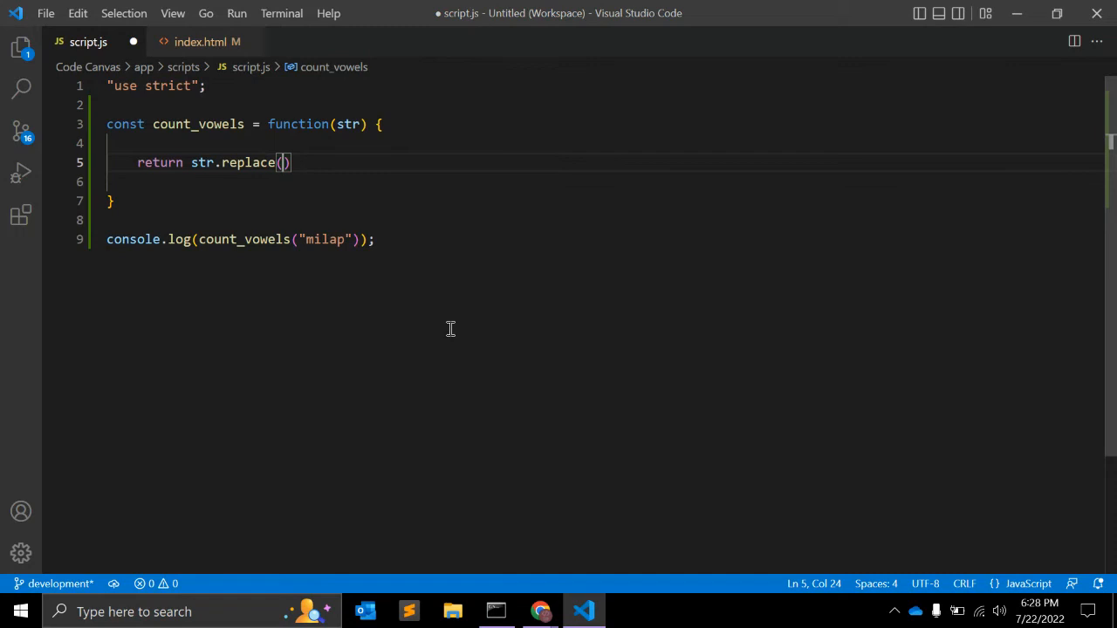
pyautogui.write('/[')
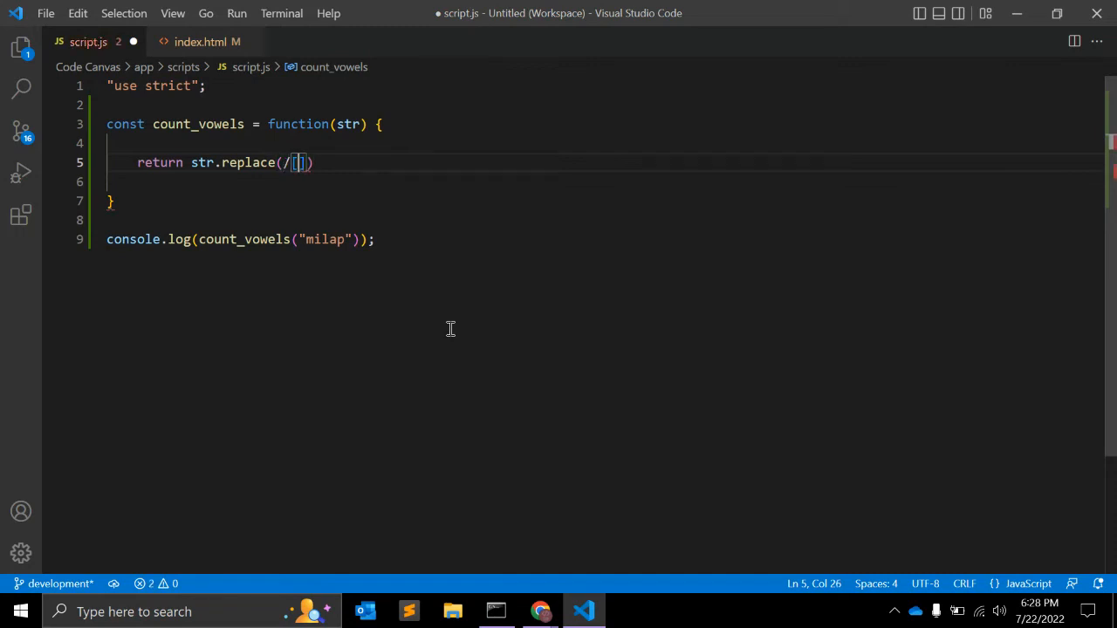
pyautogui.write('/')
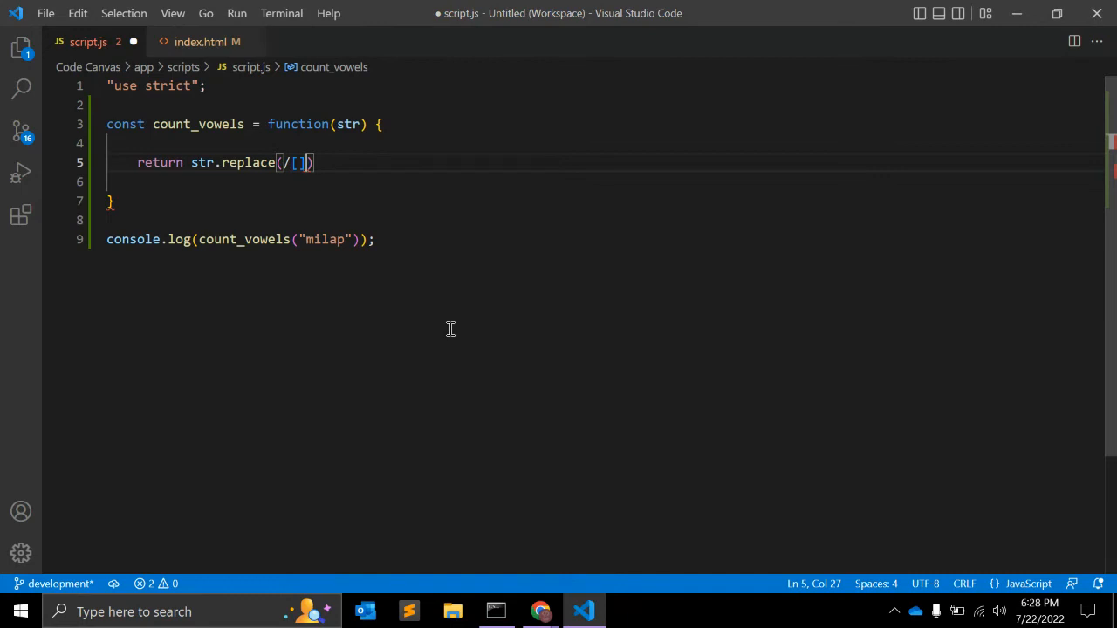
pyautogui.write('/gm')
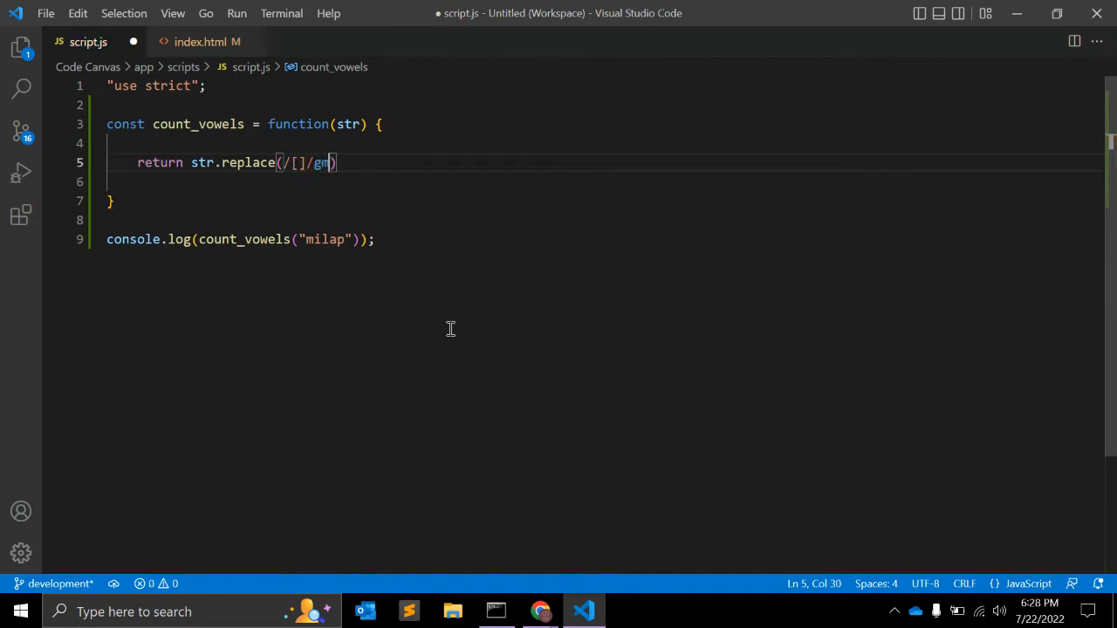
pyautogui.write('i')
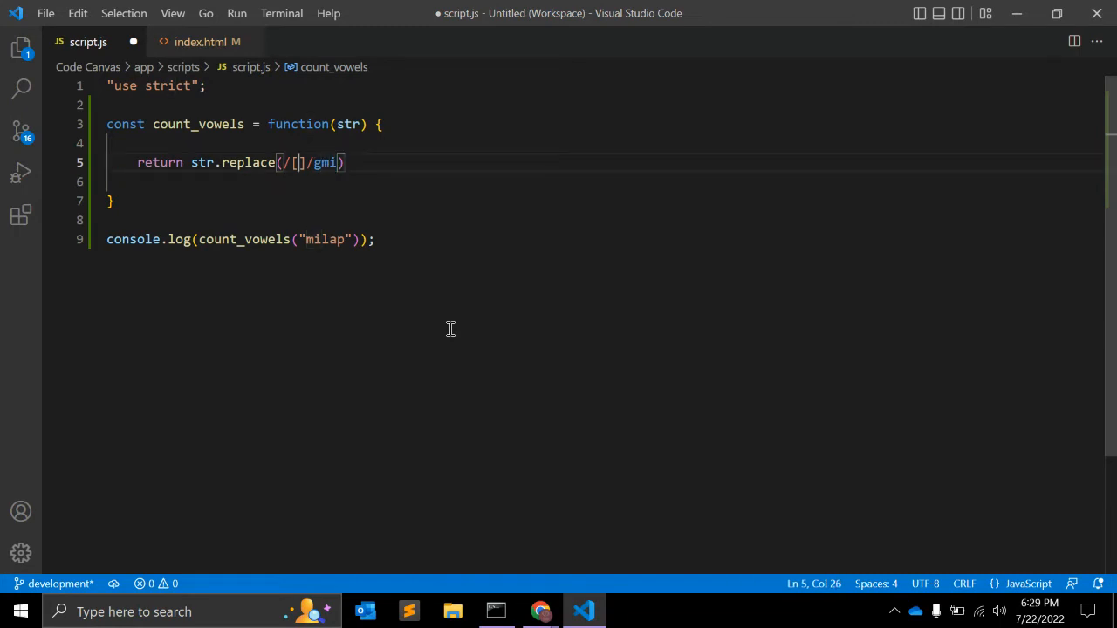
pyautogui.write('a')
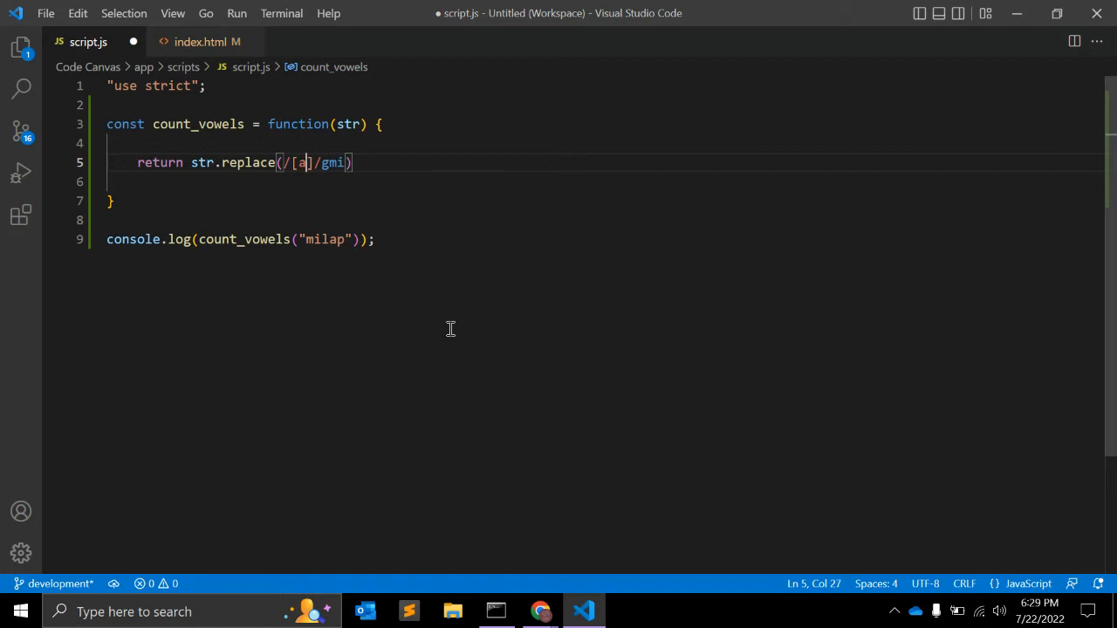
pyautogui.write('eiu')
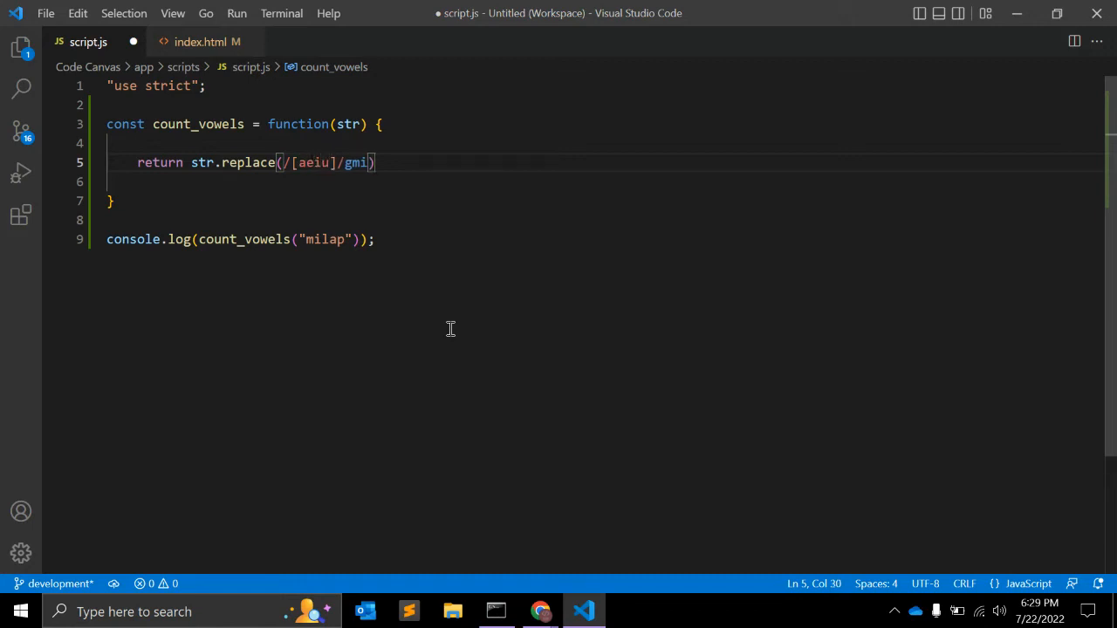
pyautogui.write('o')
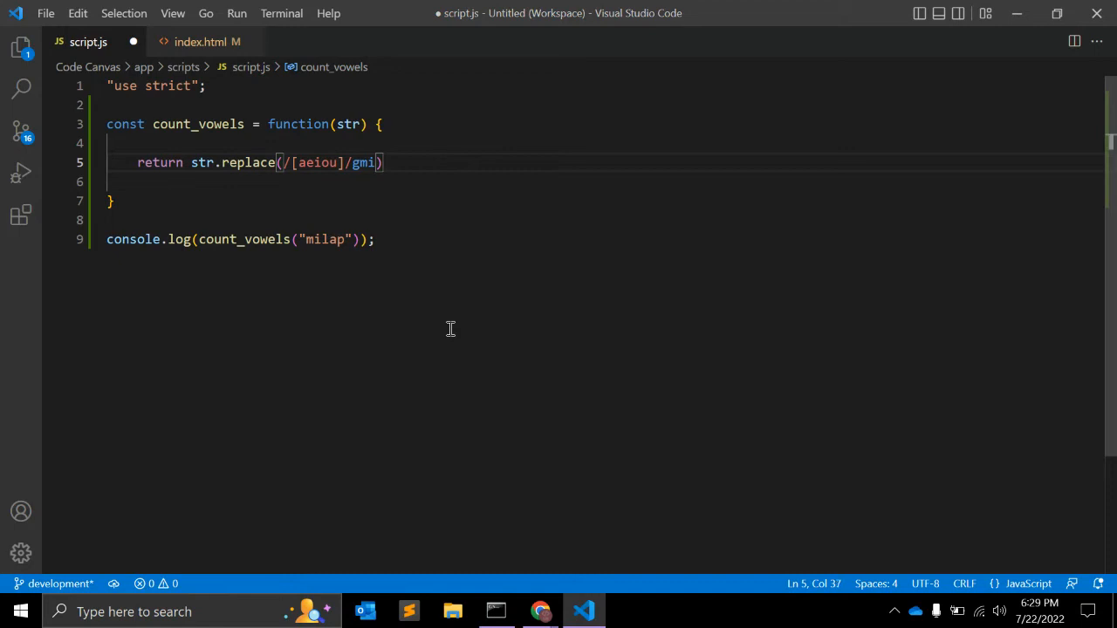
pyautogui.write('.length')
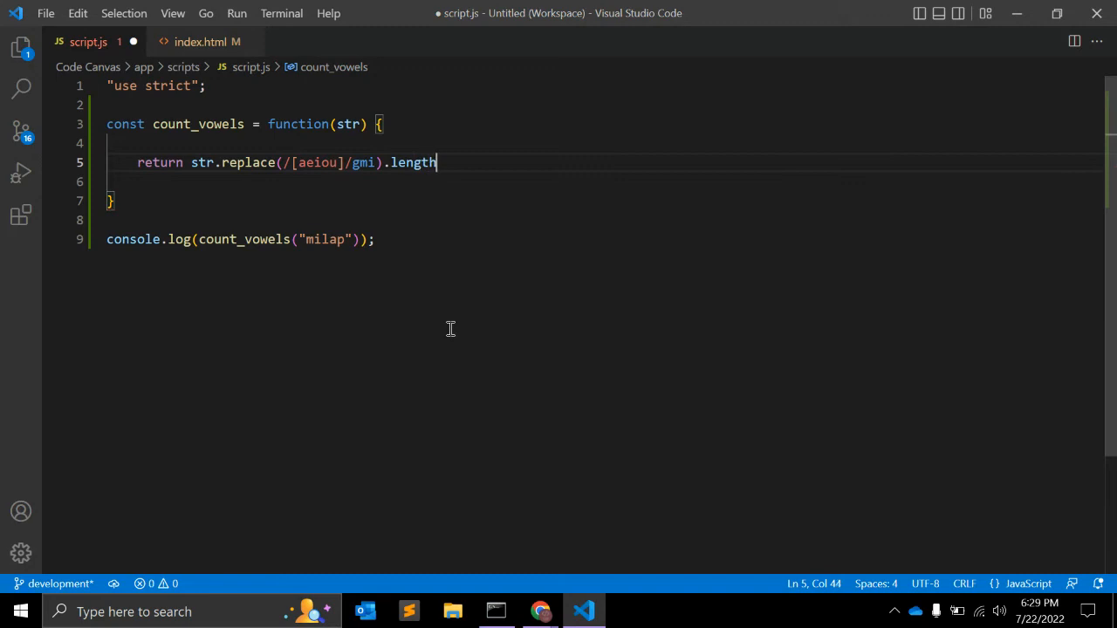
# Insert ^ before aeiou to make the class [^aeiou], then highlight it to explain.
pyautogui.doubleClick(413, 162)
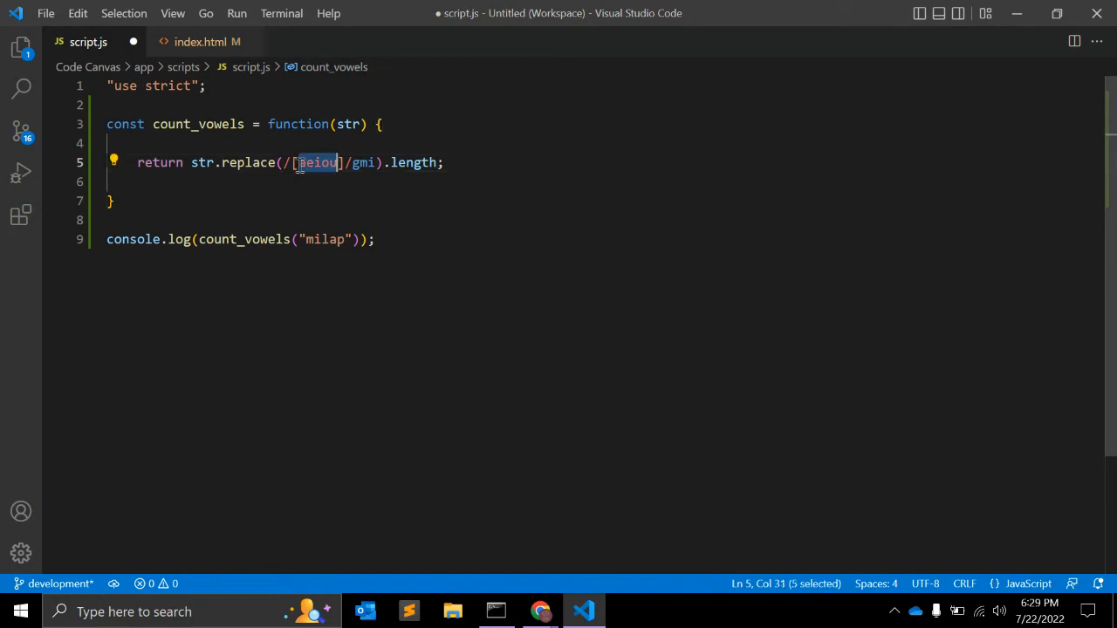
pyautogui.click(338, 210)
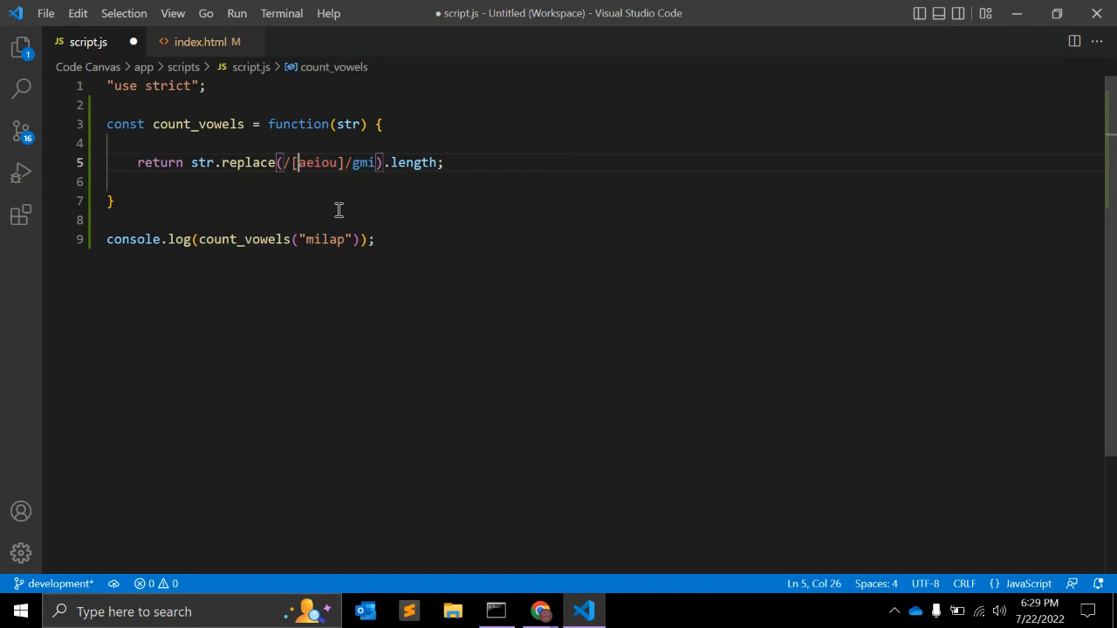
pyautogui.write('^')
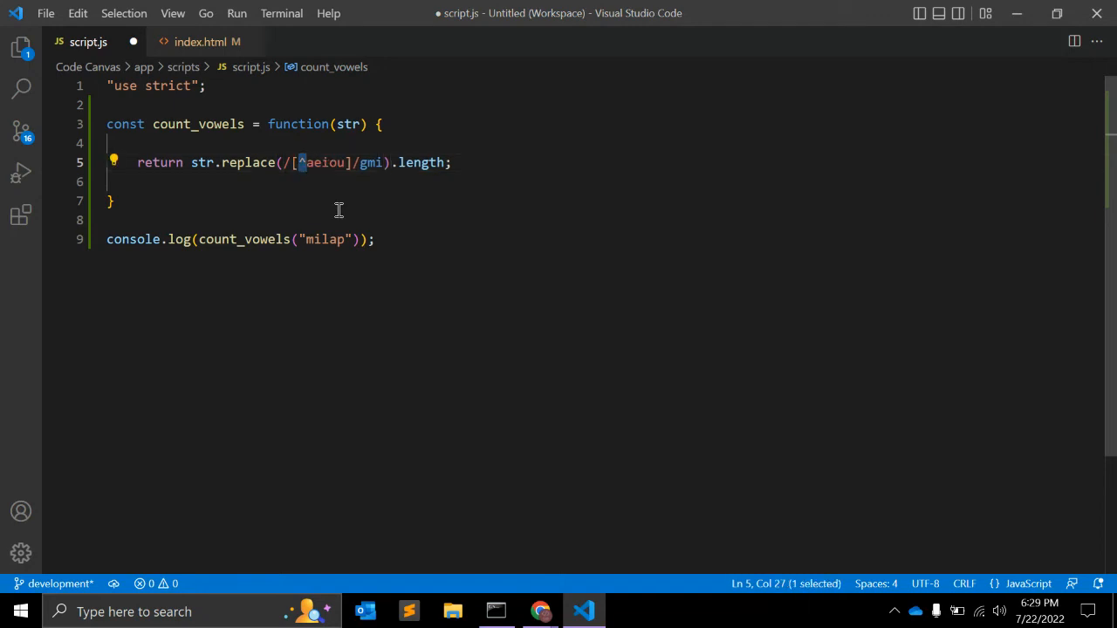
pyautogui.doubleClick(247, 163)
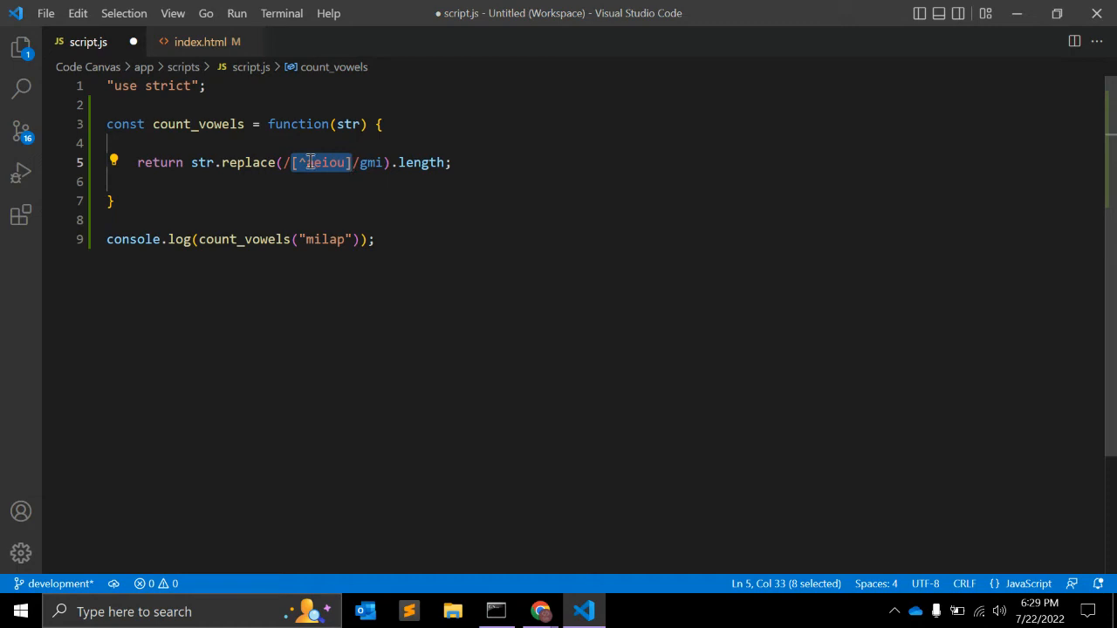
pyautogui.doubleClick(325, 239)
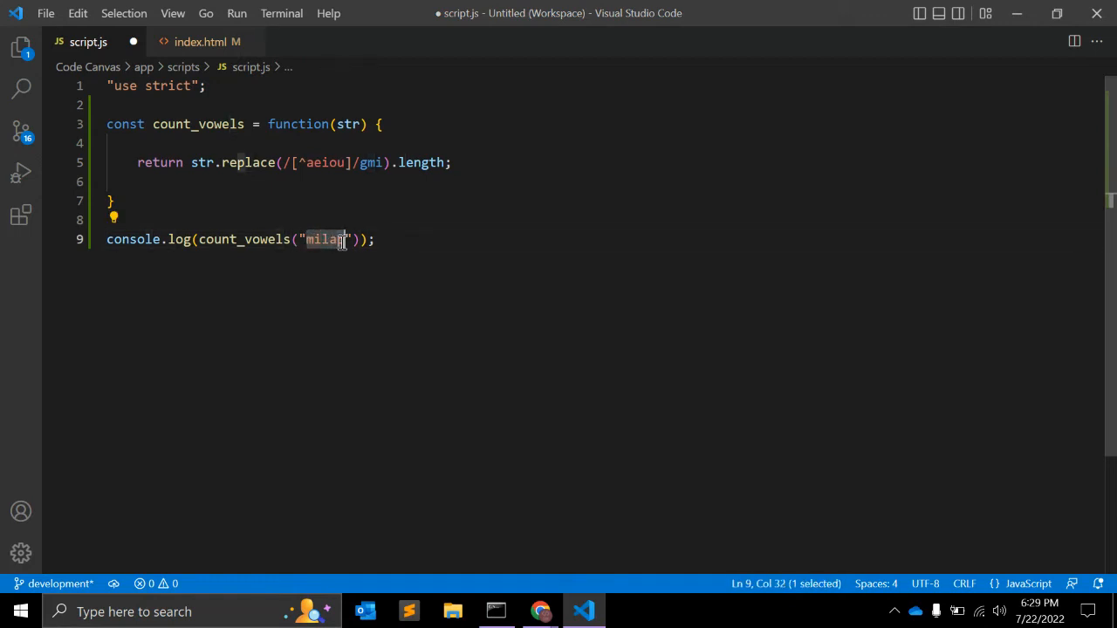
# Highlight the pattern, milap and .length while explaining, then save script.js.
pyautogui.doubleClick(248, 163)
pyautogui.write(', ""')
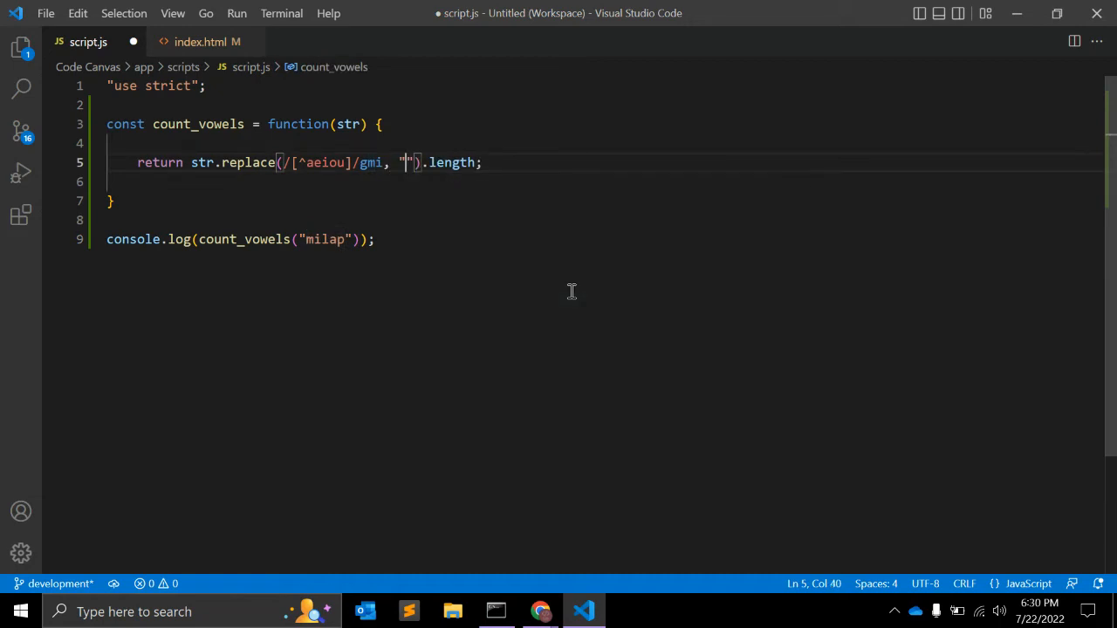
pyautogui.moveTo(418, 252)
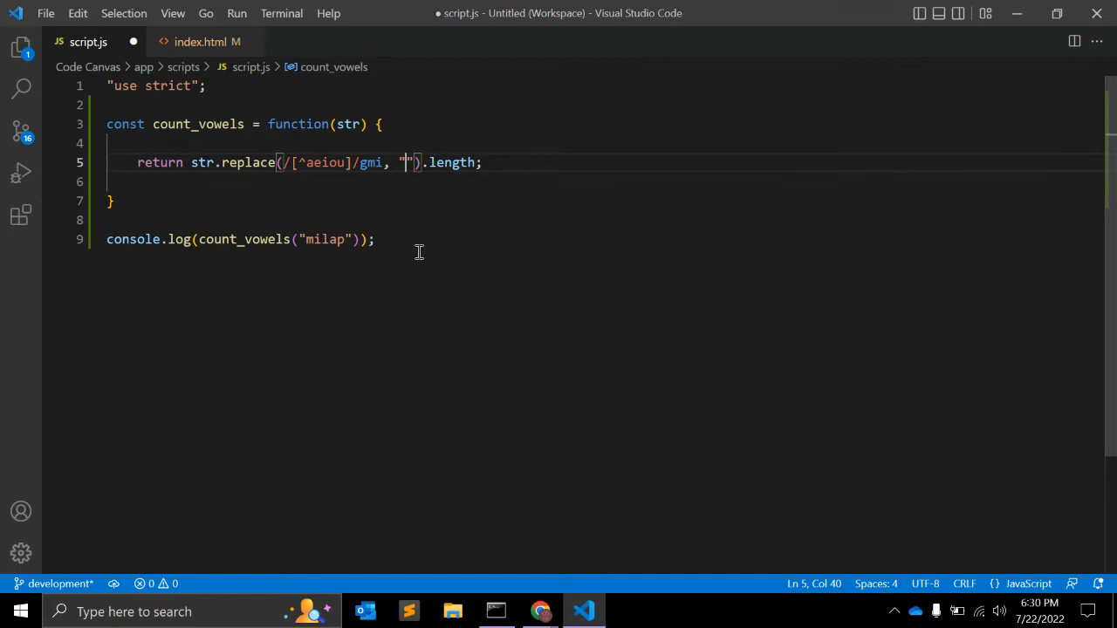
pyautogui.doubleClick(324, 239)
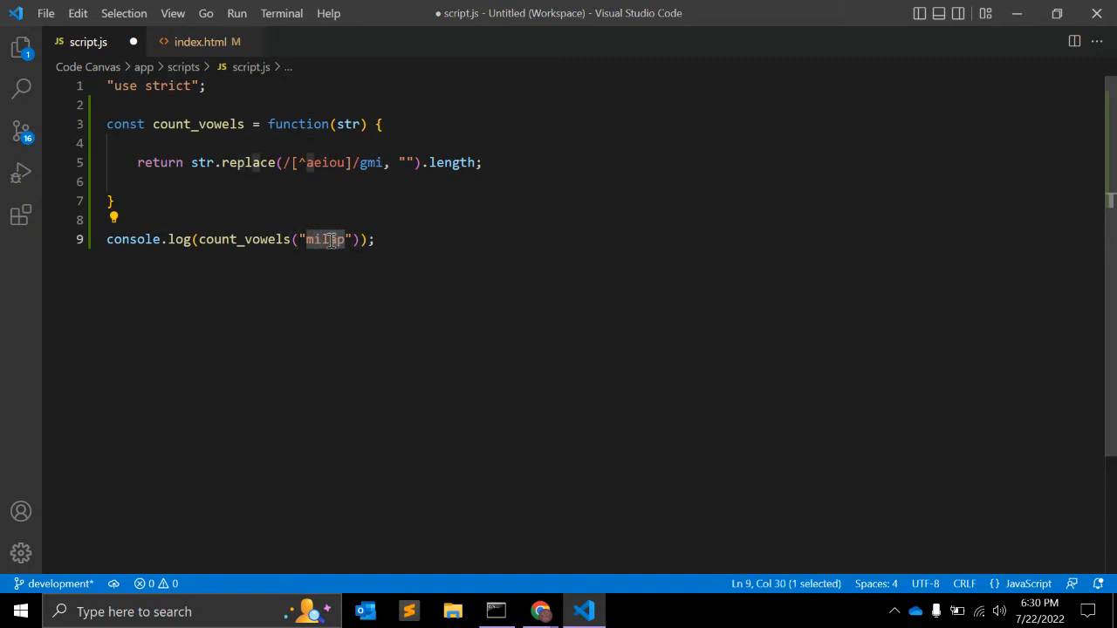
pyautogui.doubleClick(451, 162)
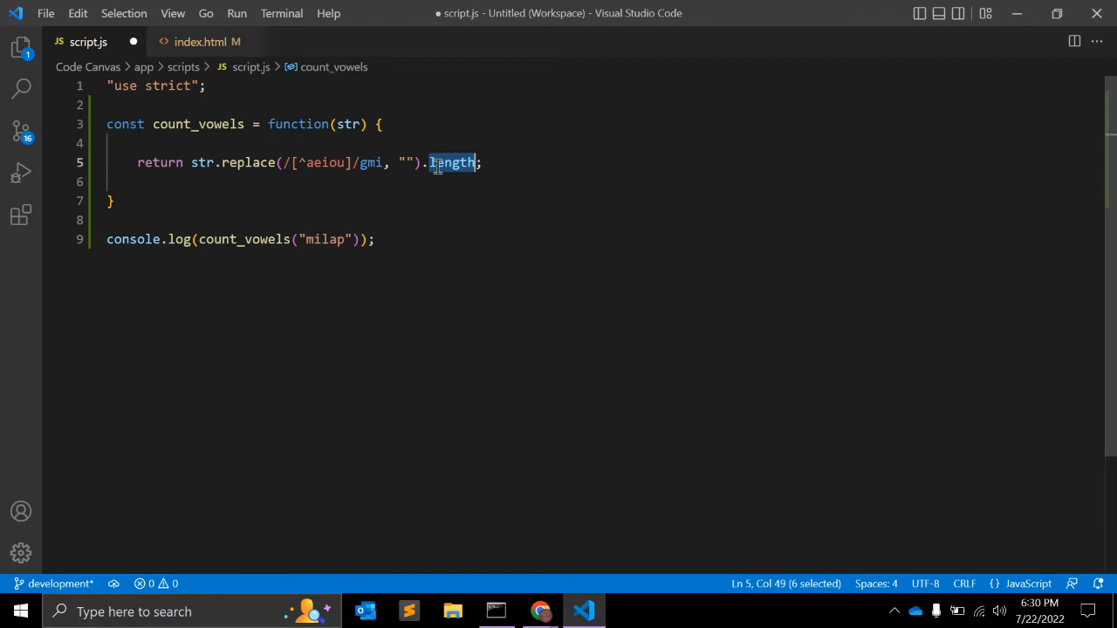
pyautogui.moveTo(452, 187)
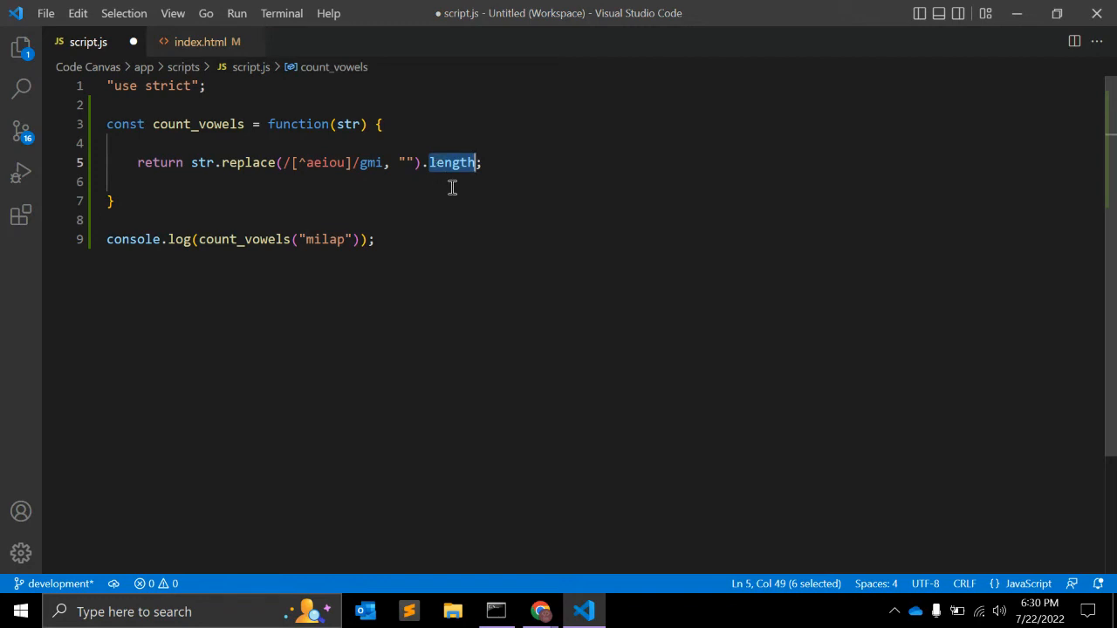
pyautogui.press('ctrl+s')
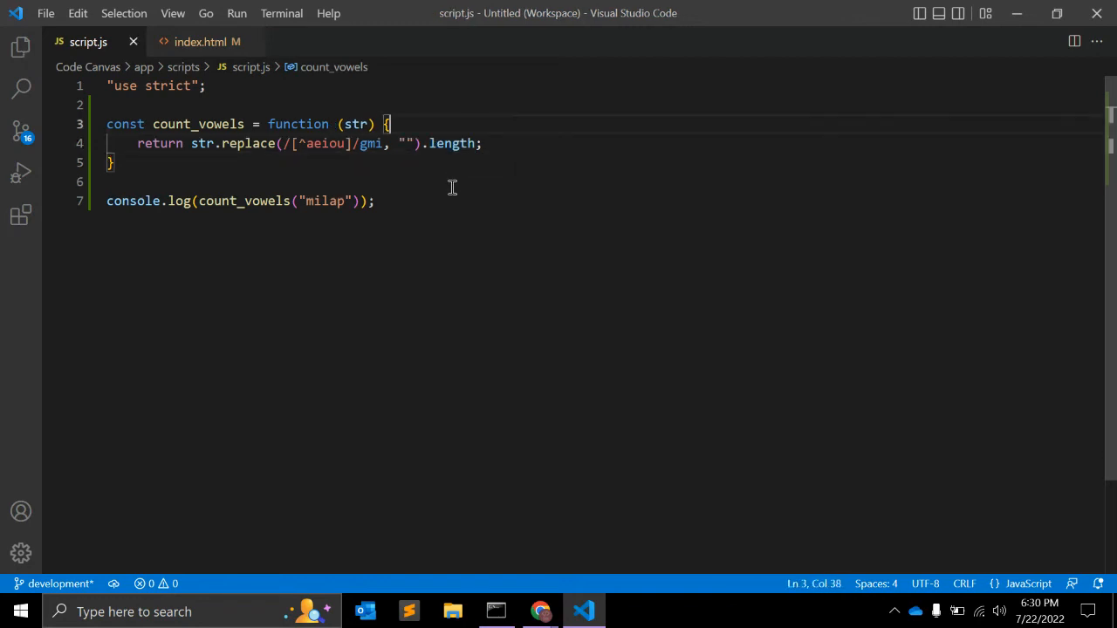
# Open Chrome's developer console to see 2 logged for milap.
pyautogui.click(540, 611)
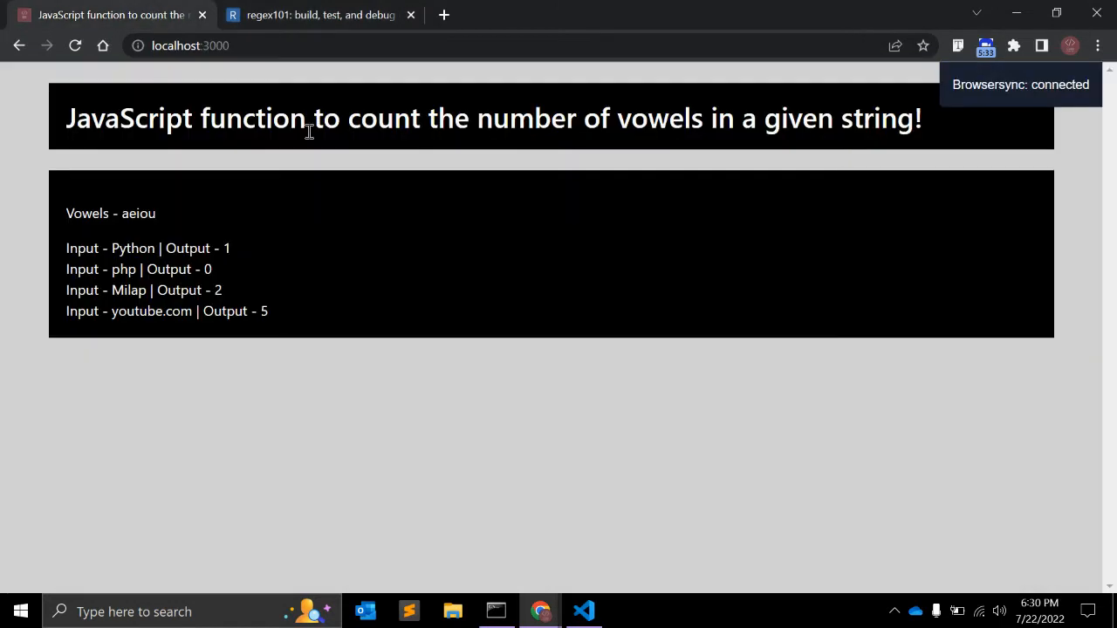
pyautogui.press('F12')
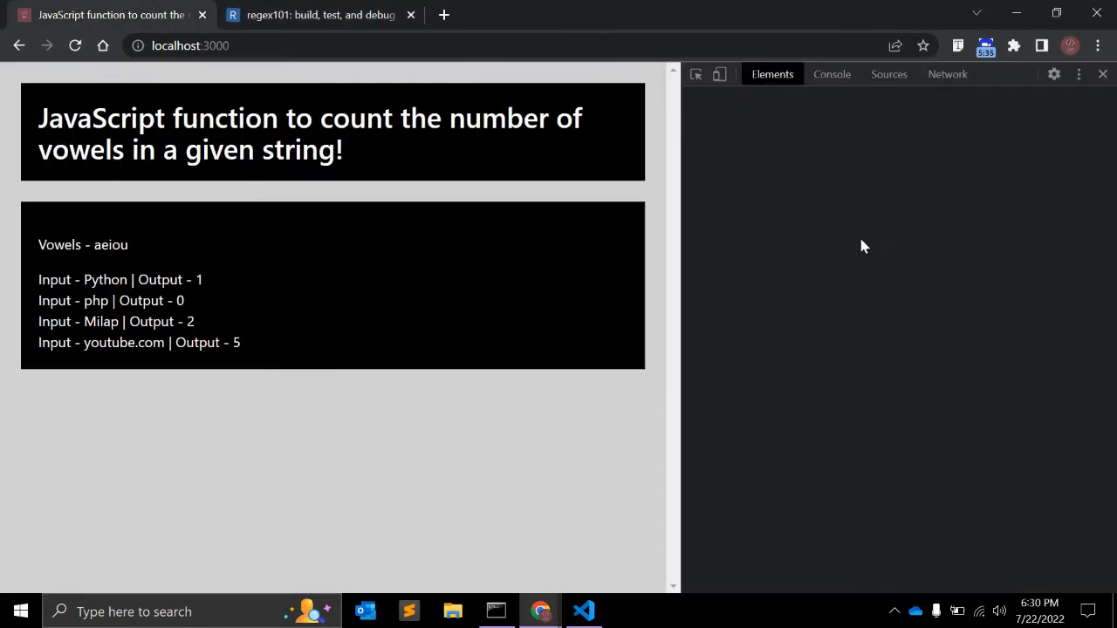
pyautogui.click(831, 73)
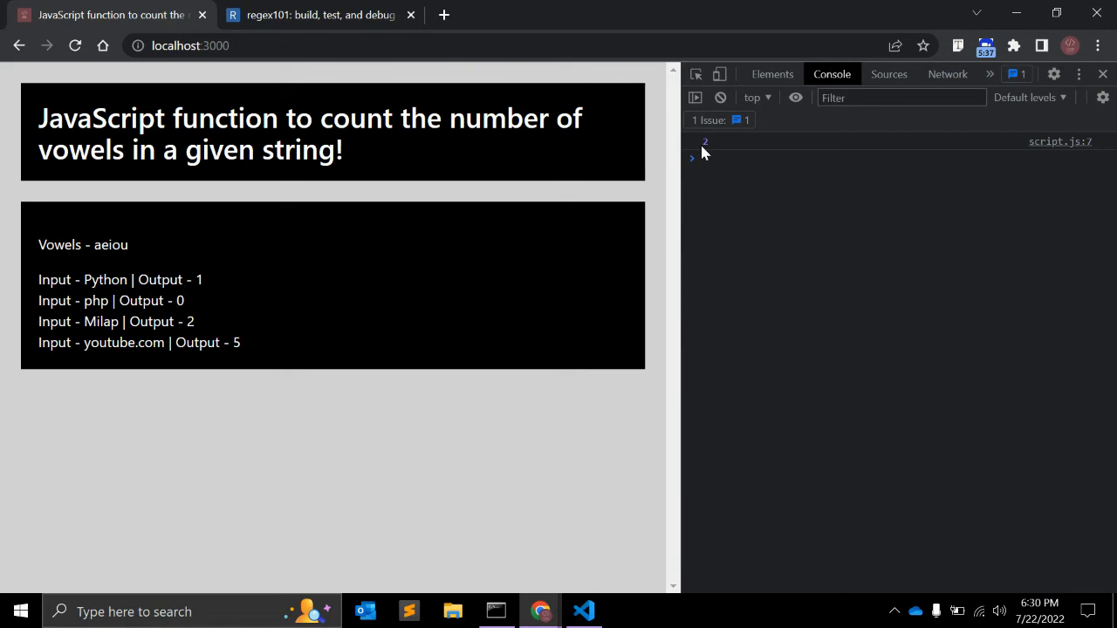
# Test mIlap without the i flag, see the console log 1, then restore gmi.
pyautogui.click(582, 611)
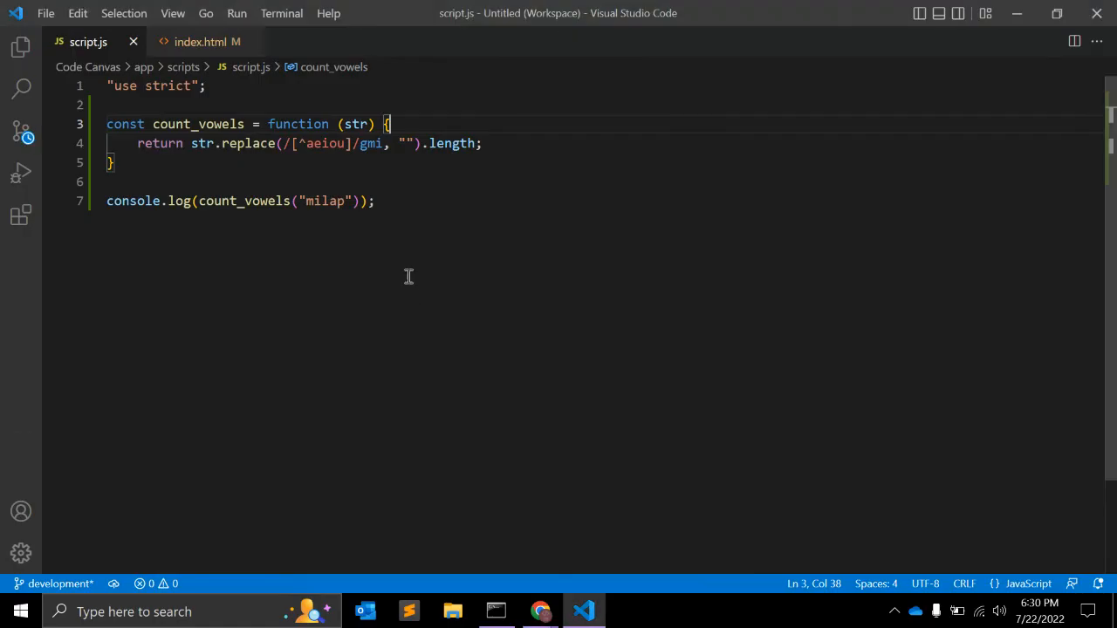
pyautogui.doubleClick(451, 143)
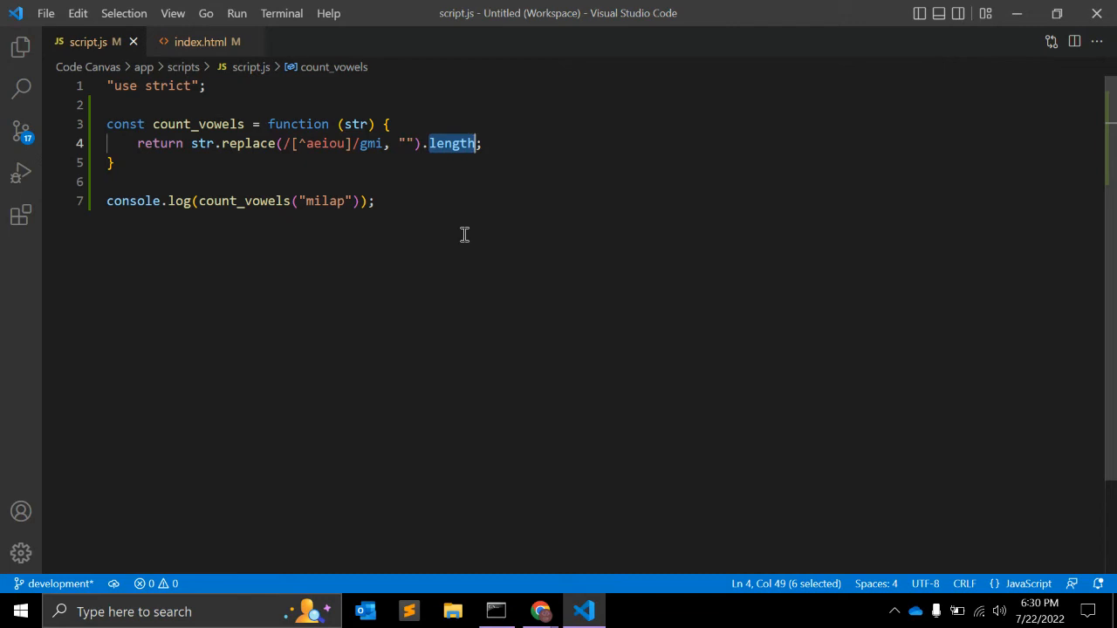
pyautogui.doubleClick(324, 200)
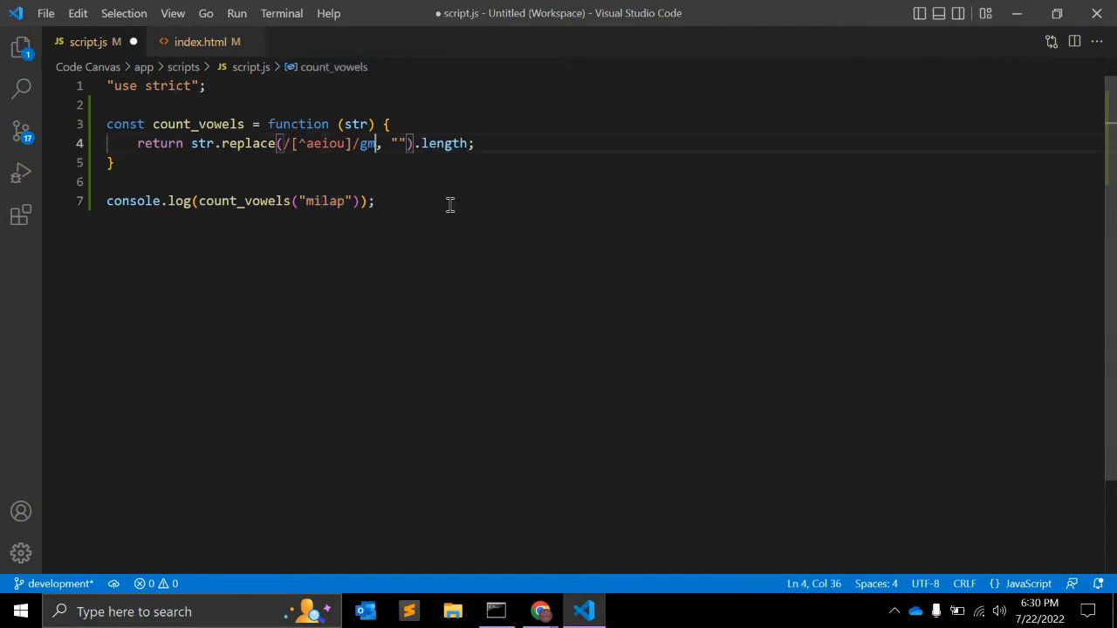
pyautogui.doubleClick(323, 201)
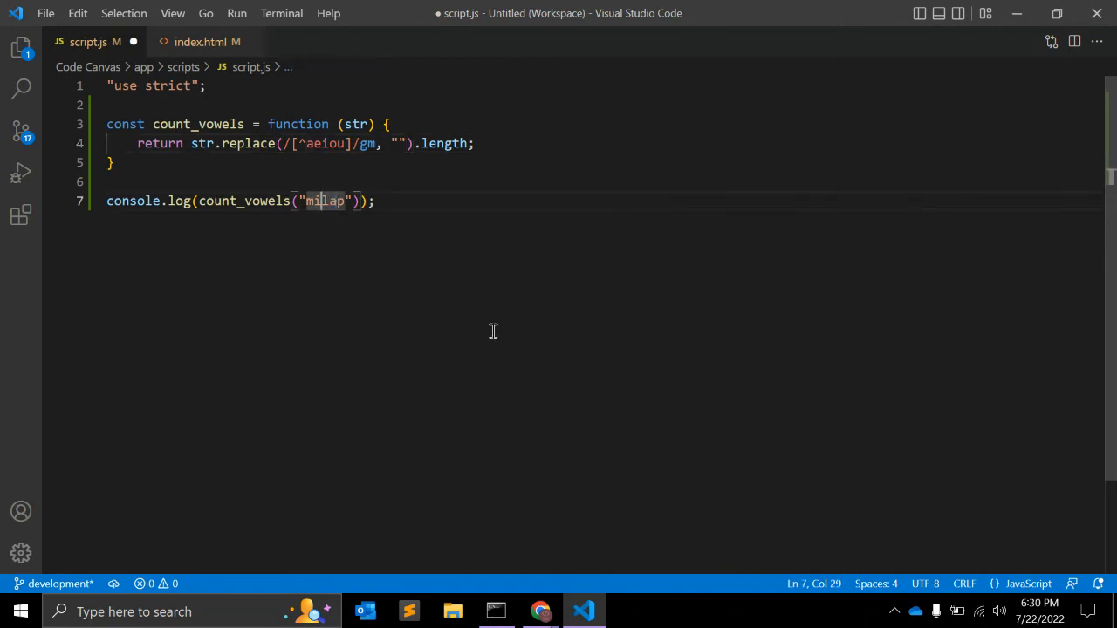
pyautogui.click(539, 610)
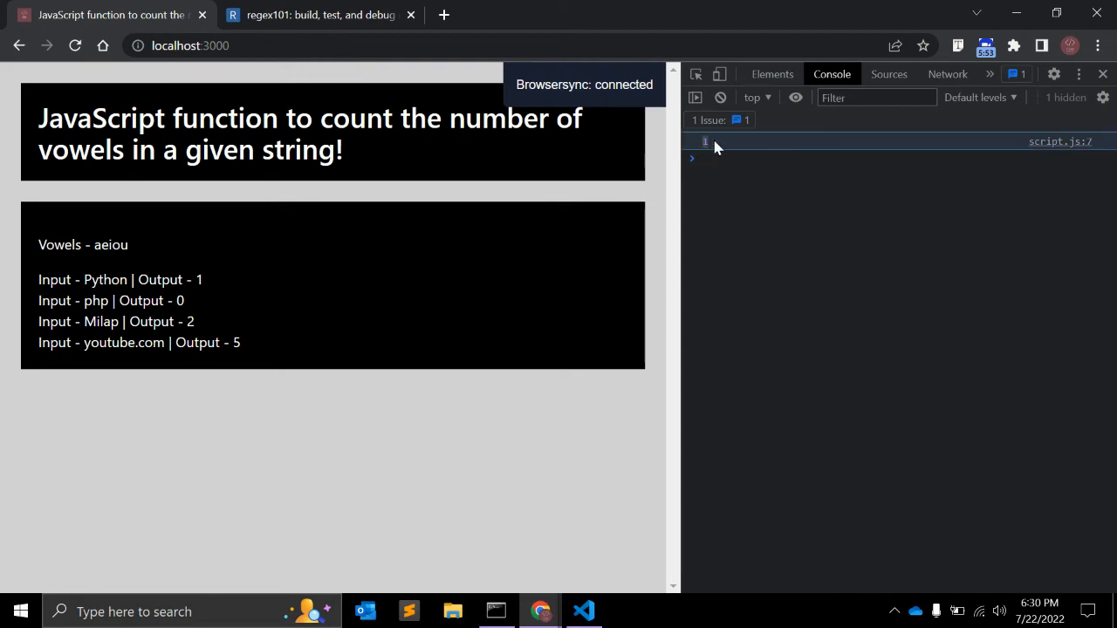
pyautogui.click(583, 611)
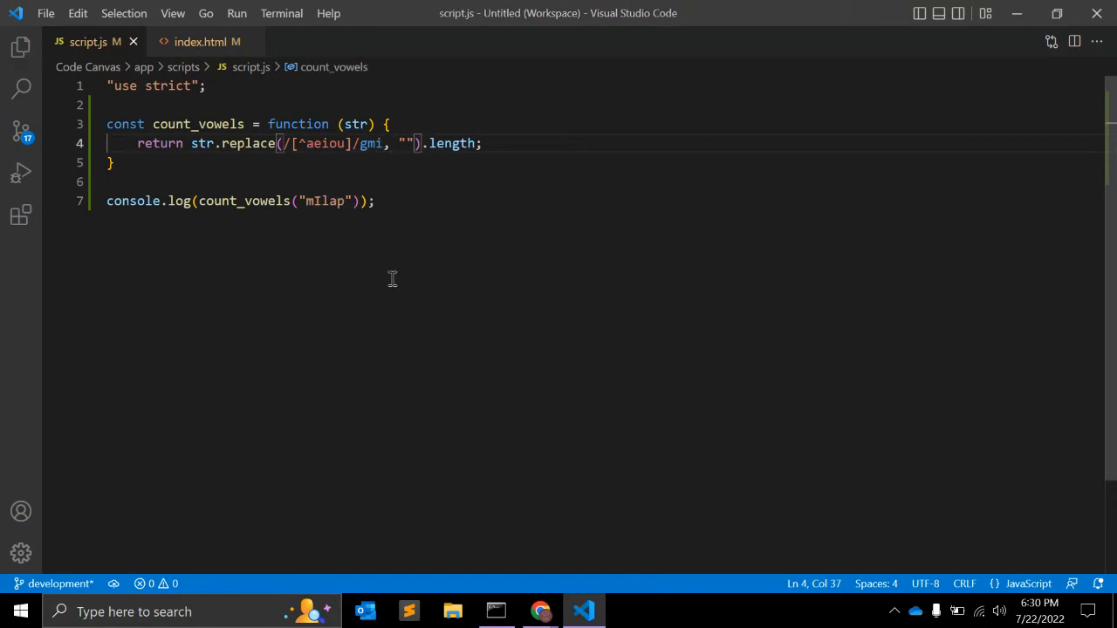
# Add count_vowels test calls for php, Python and youtube.com alongside mIlap.
pyautogui.click(540, 610)
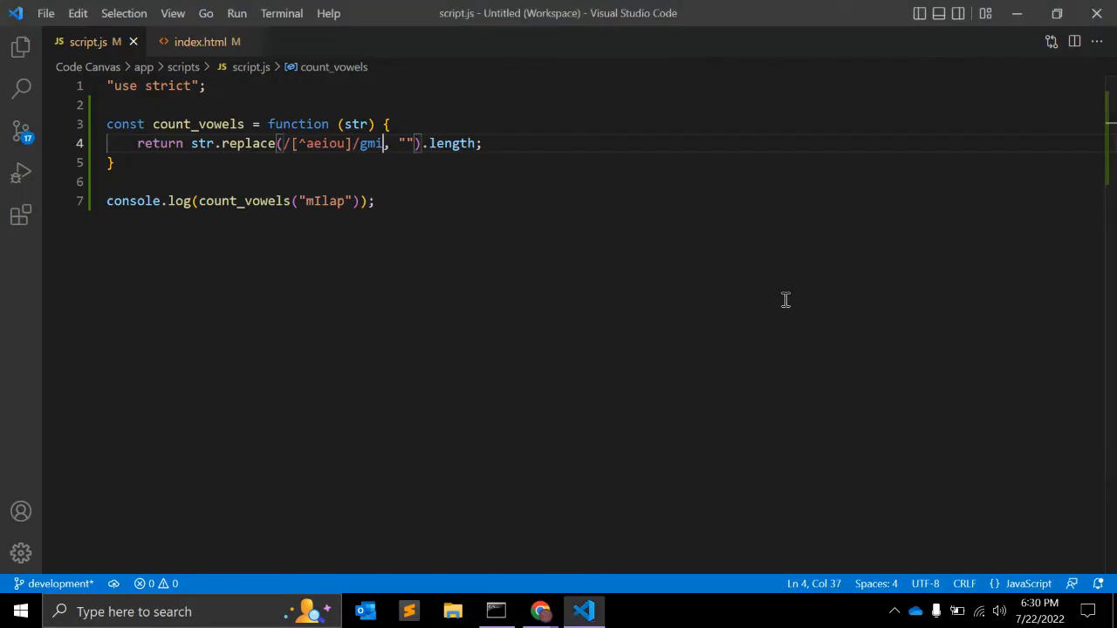
pyautogui.click(376, 201)
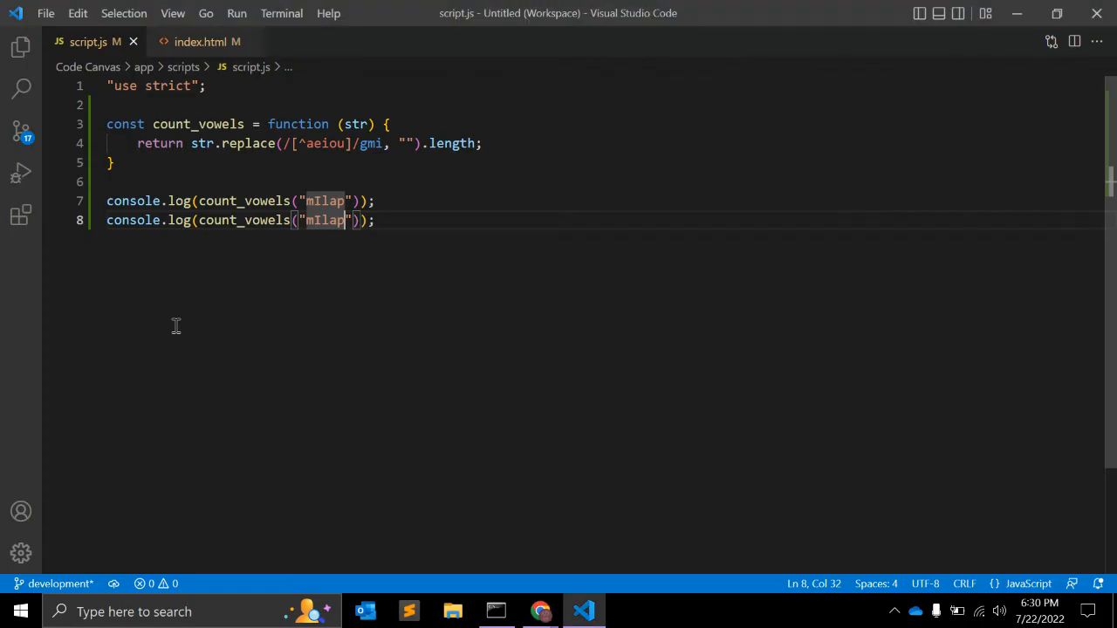
pyautogui.write('php')
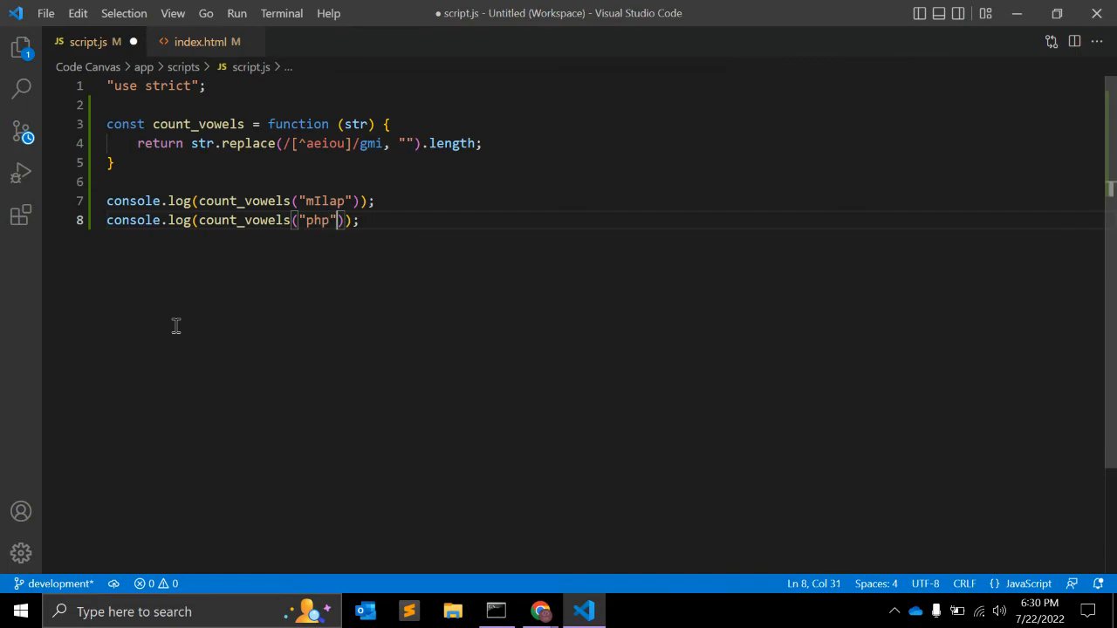
pyautogui.click(540, 611)
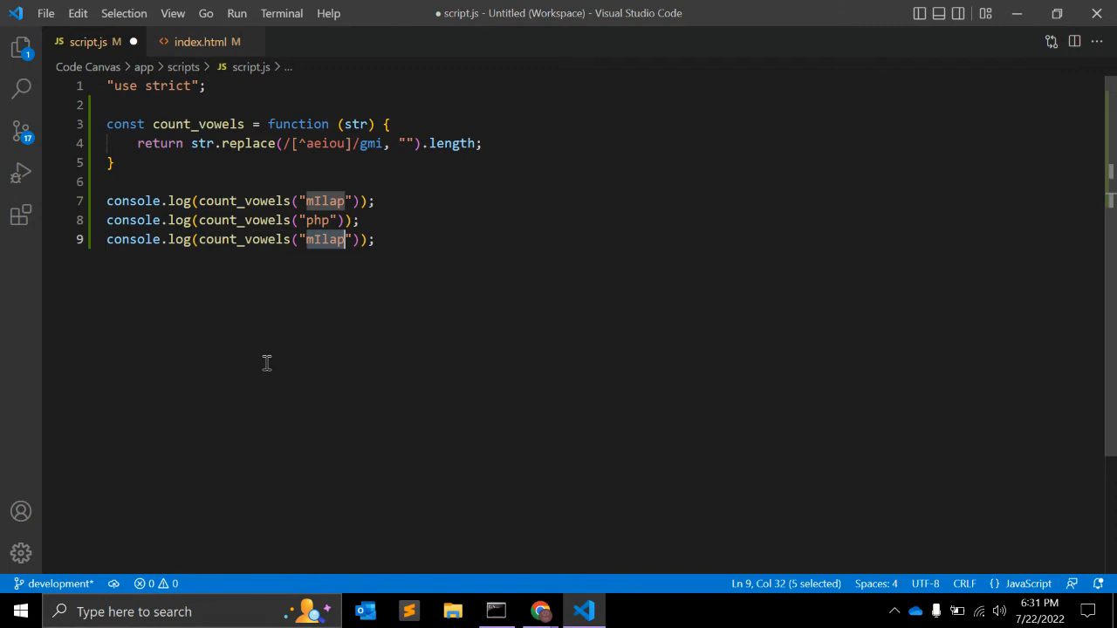
pyautogui.write('Python')
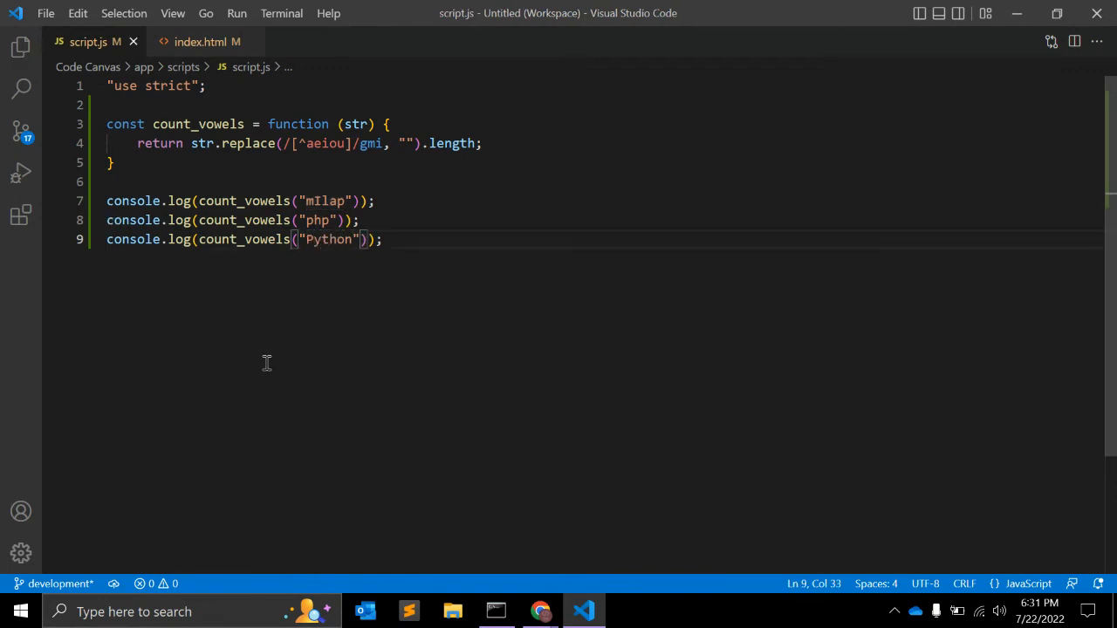
pyautogui.click(540, 611)
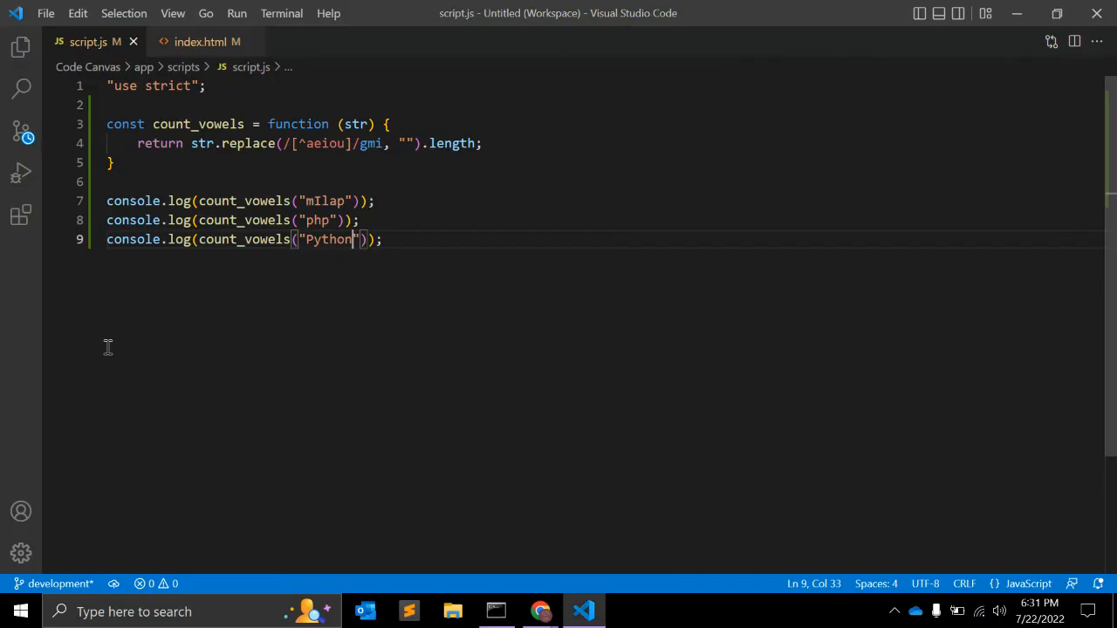
pyautogui.write('console.log(count_vowels("mIlap"));')
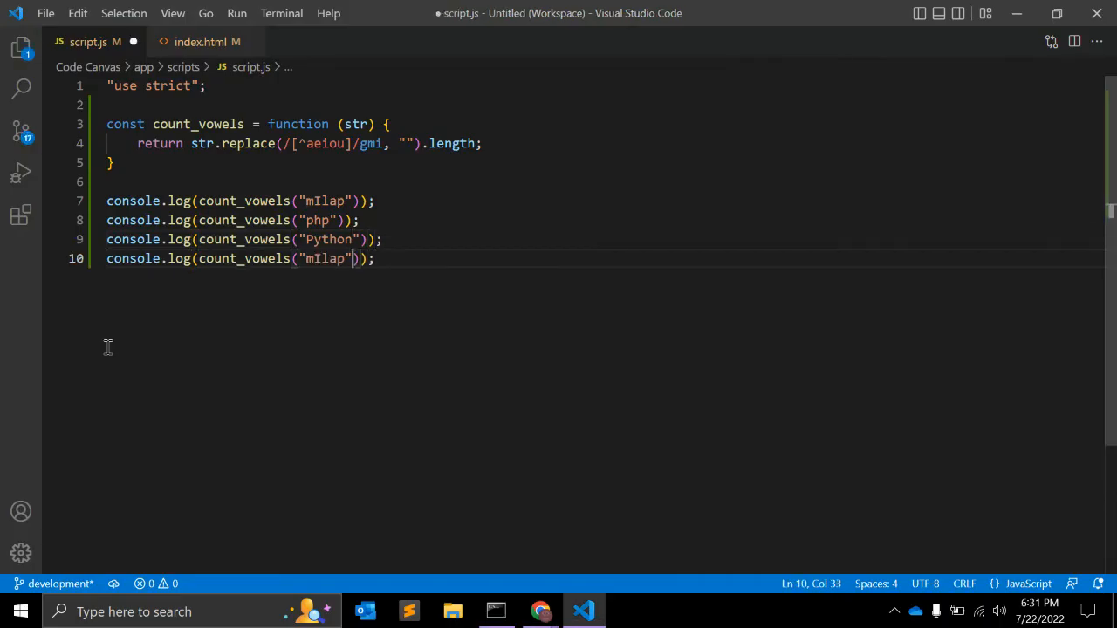
pyautogui.write('yout')
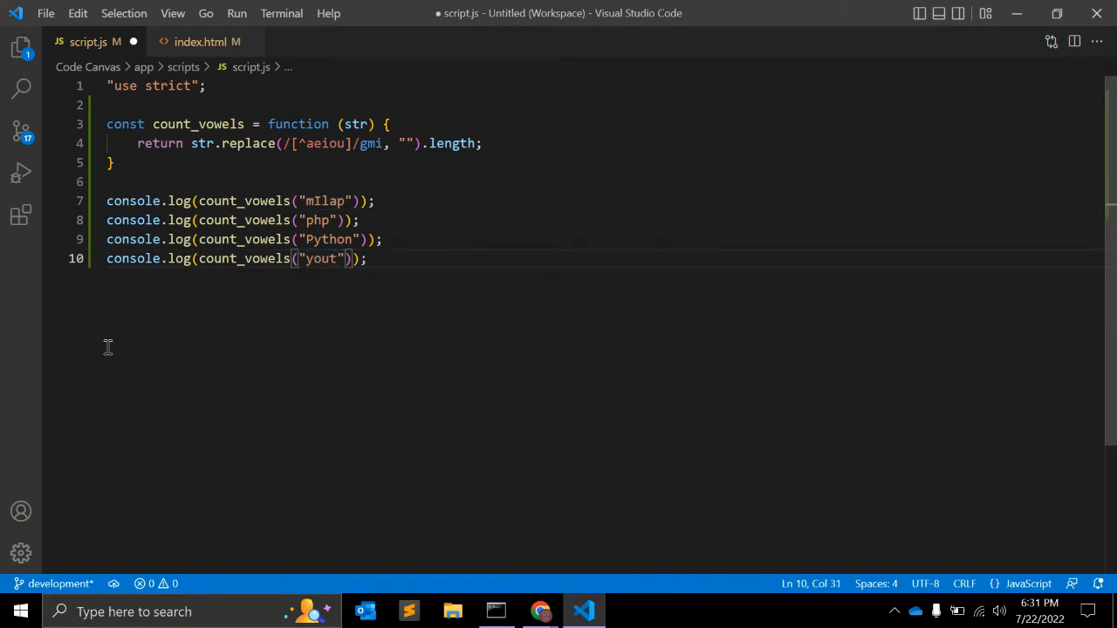
pyautogui.write('ube.com')
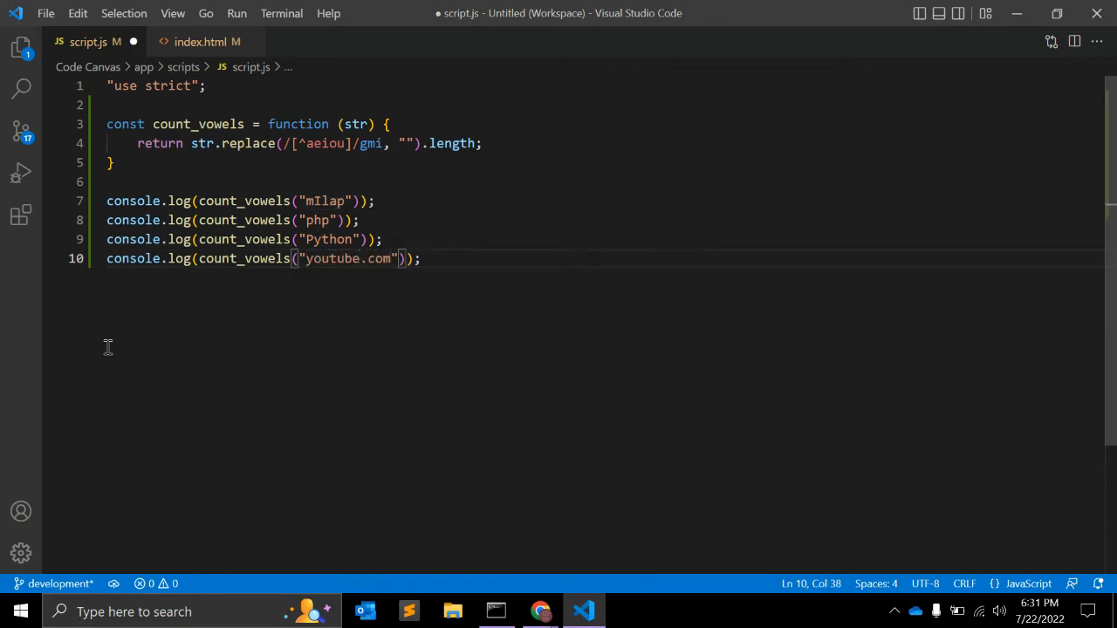
# Read the console counts 2, 0, 1, 5 in Chrome, then close DevTools.
pyautogui.click(540, 610)
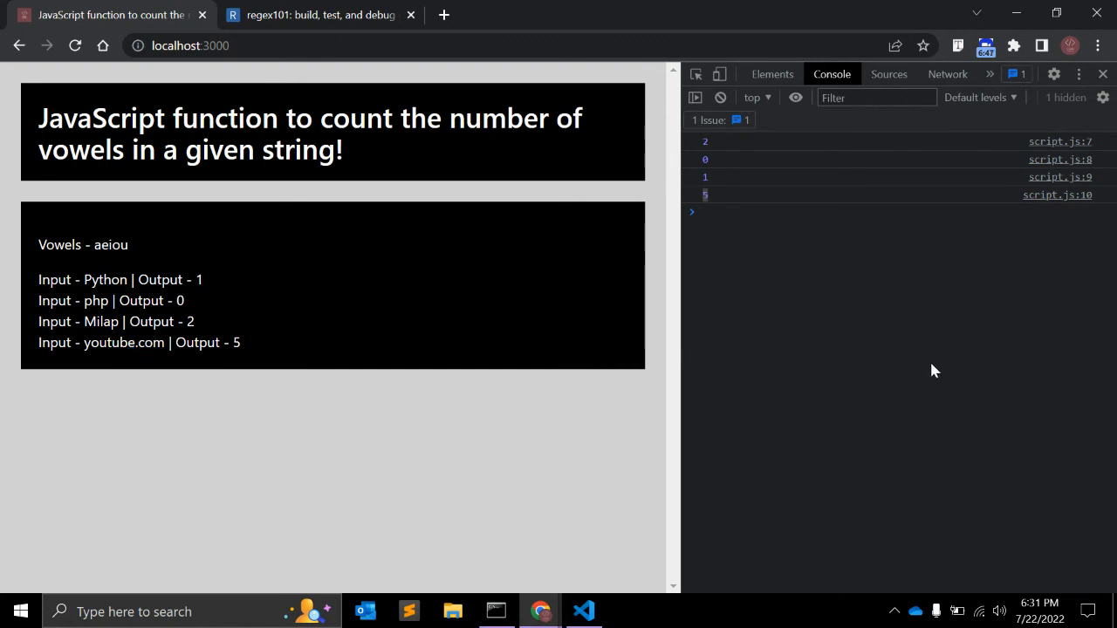
pyautogui.click(1101, 74)
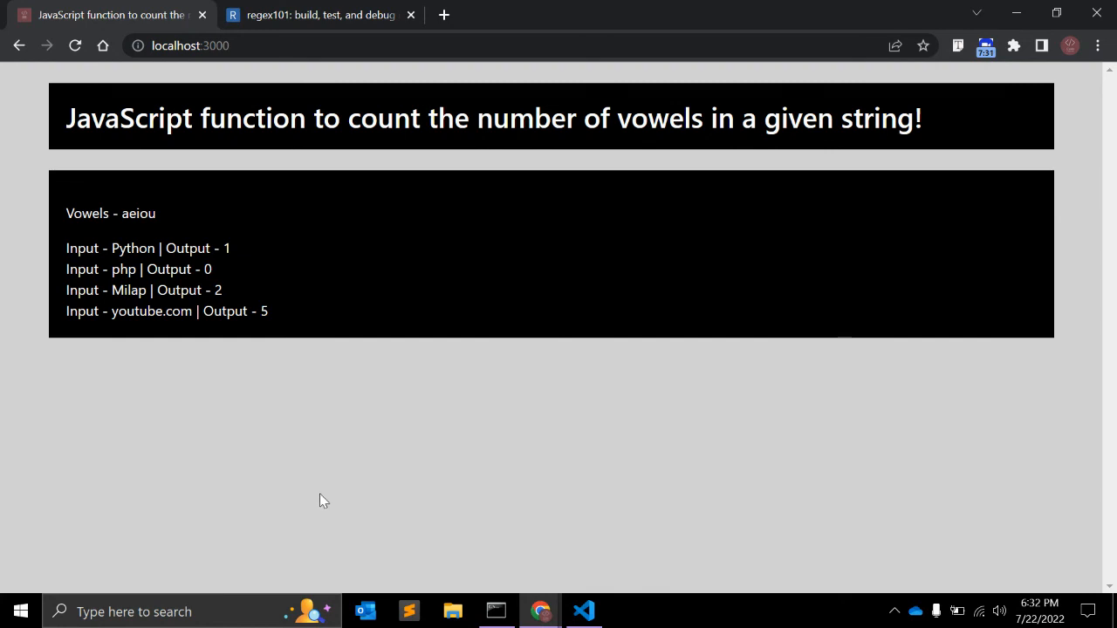
# Write typeof null, typeof [1,2,3] and typeof somevar quiz lines, commented out.
pyautogui.click(583, 610)
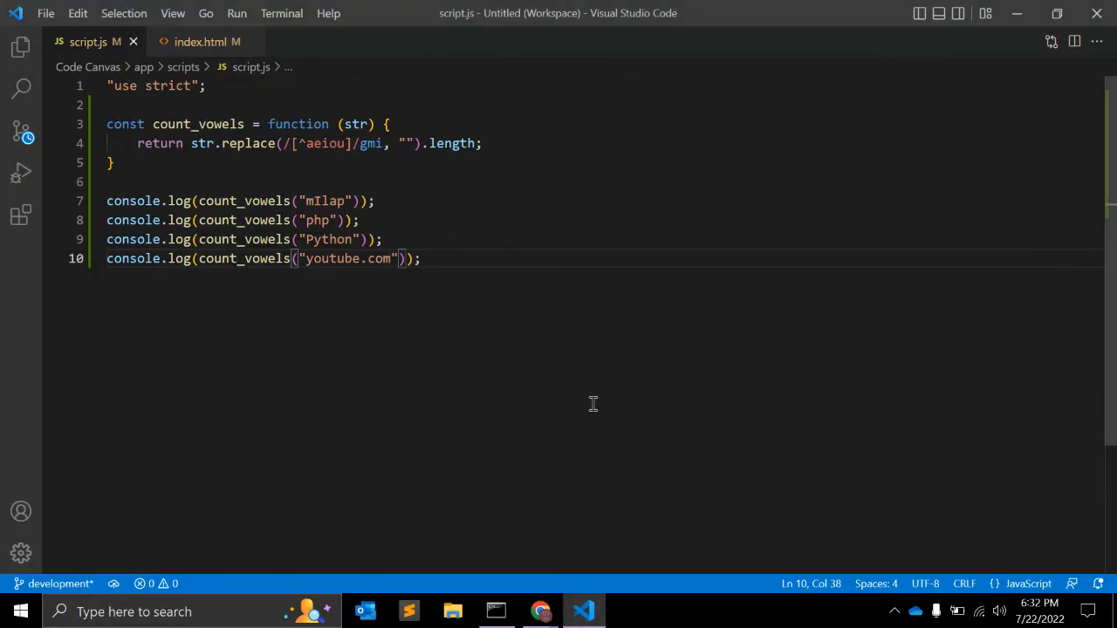
pyautogui.press('Enter')
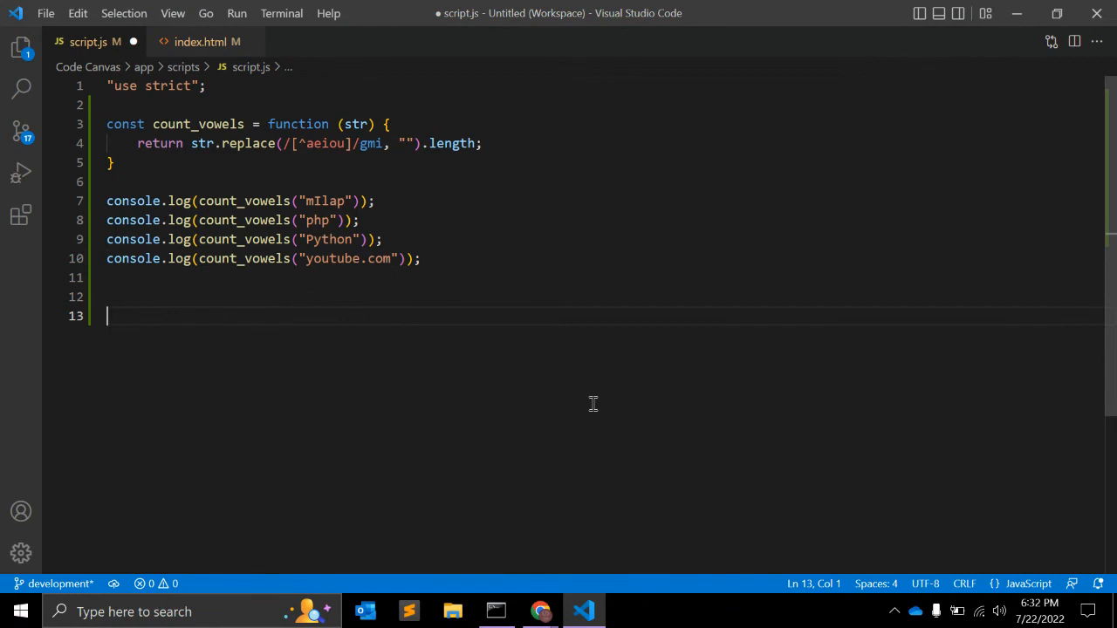
pyautogui.write('typeof')
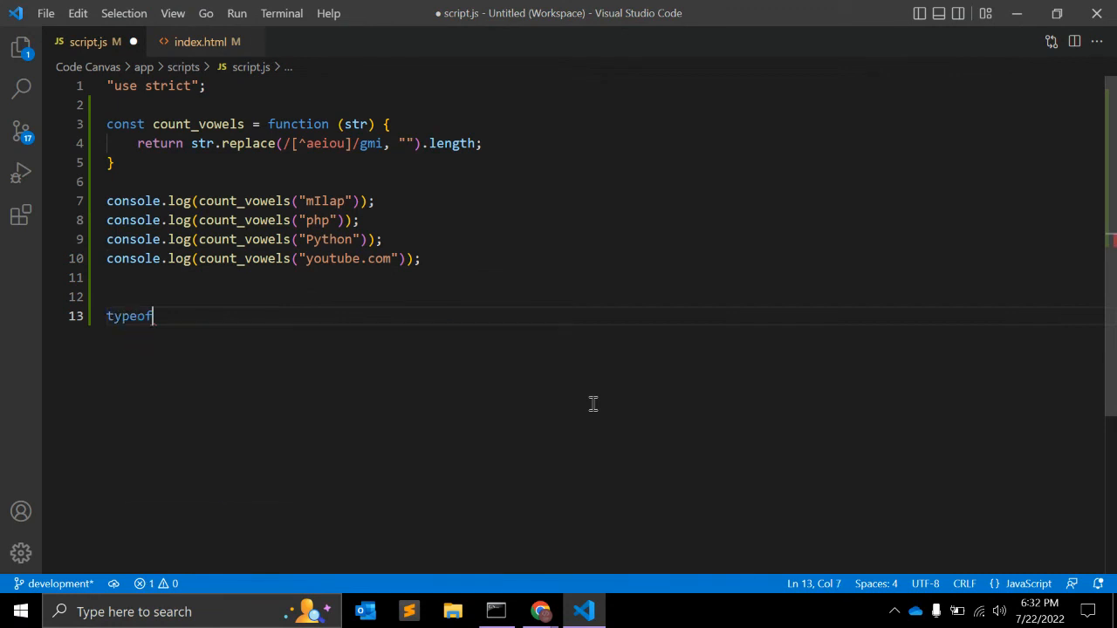
pyautogui.write('null')
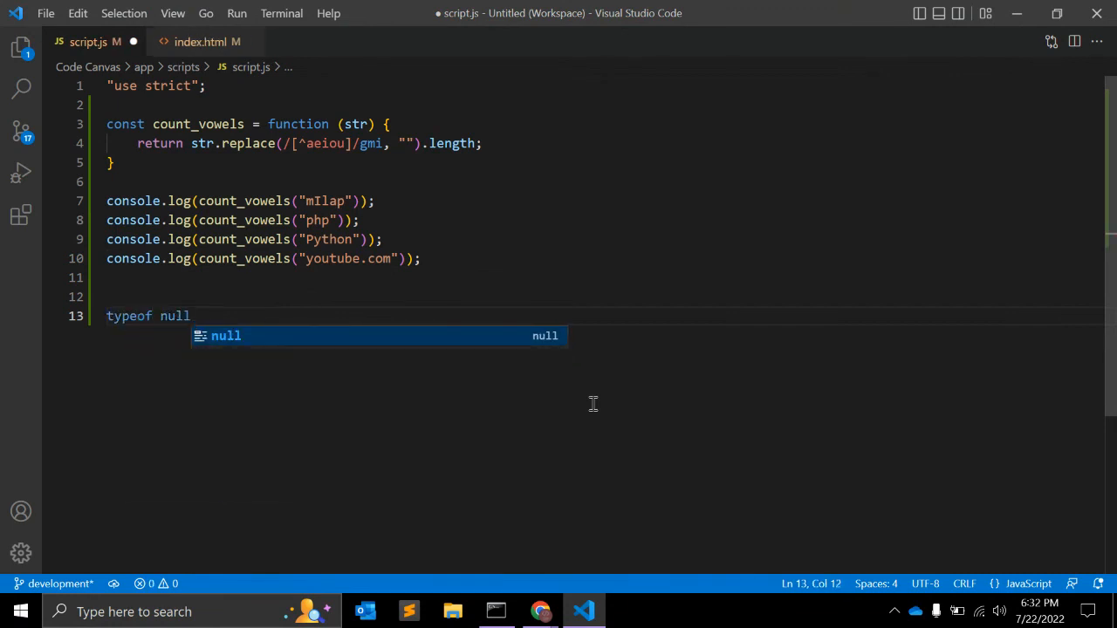
pyautogui.write(';')
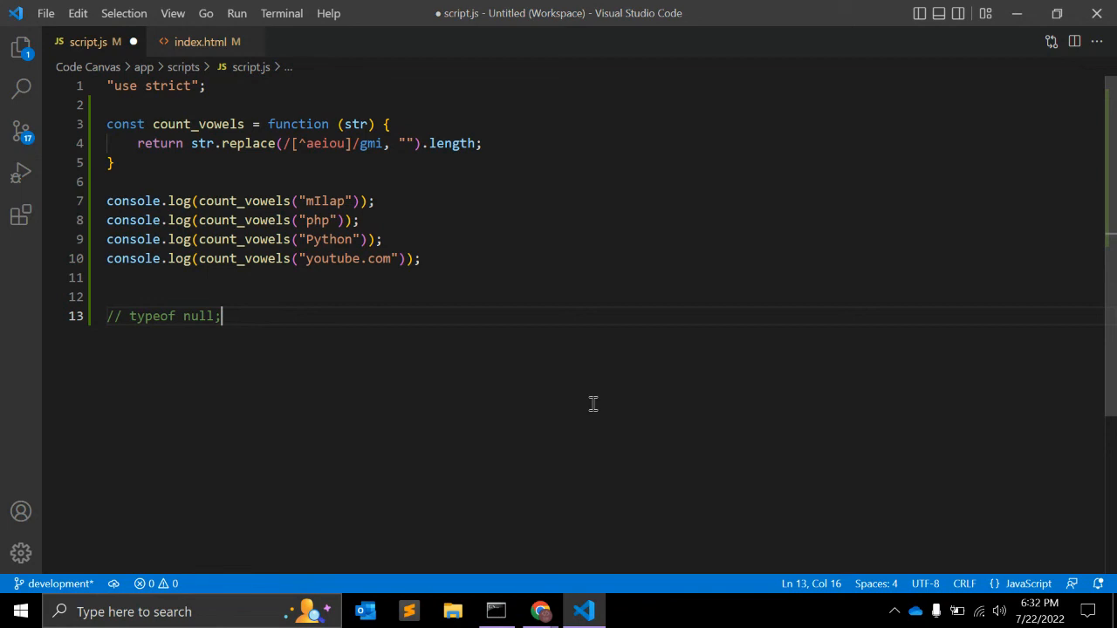
pyautogui.write('typeof')
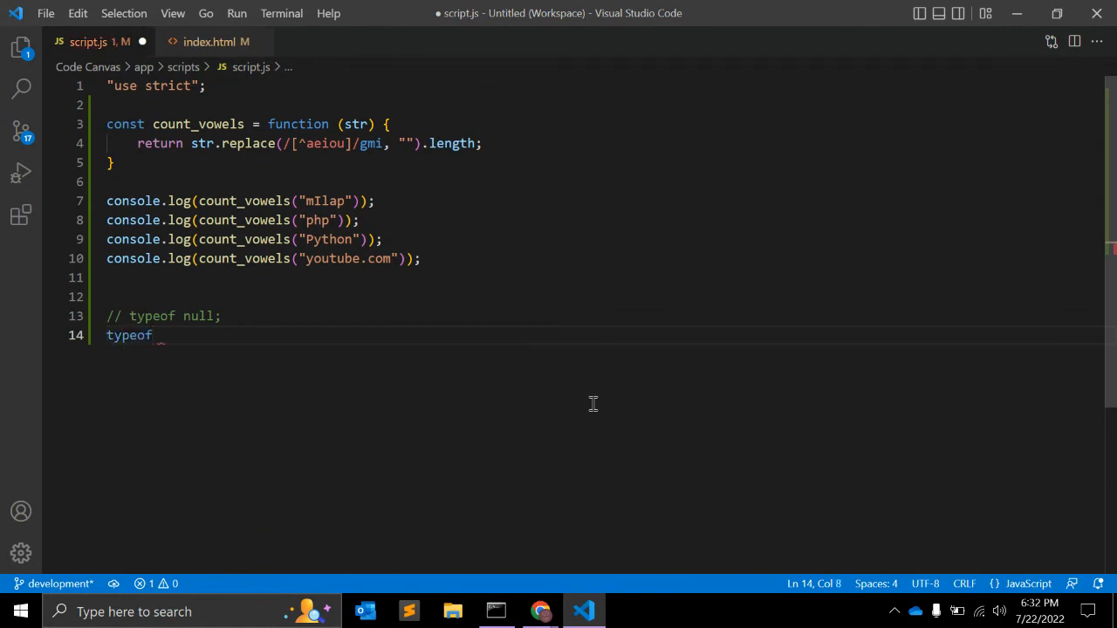
pyautogui.write('[1,2]')
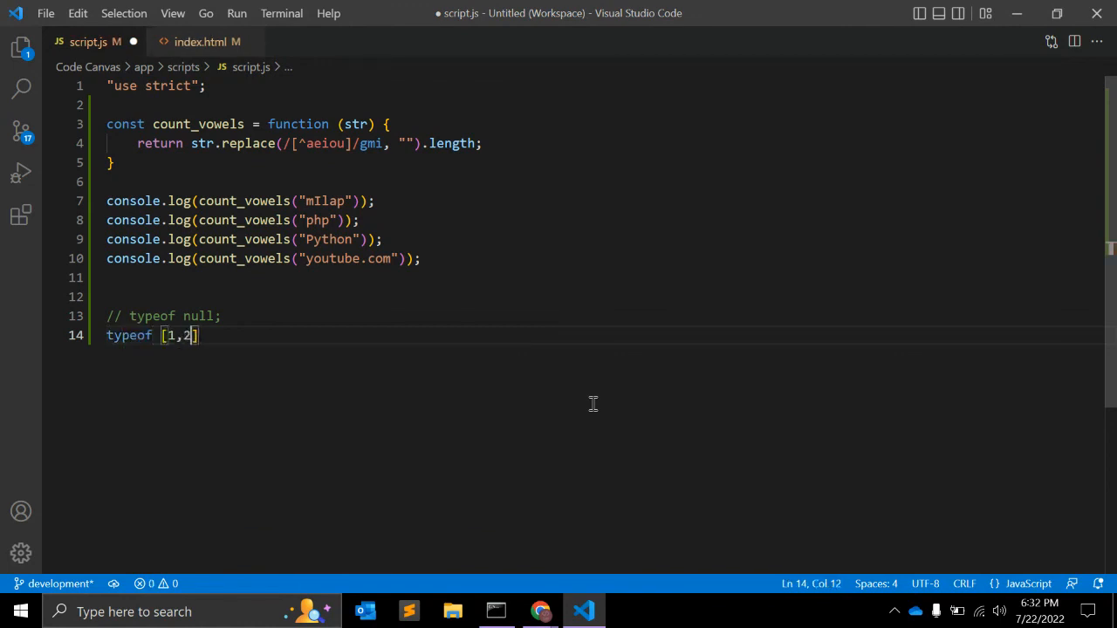
pyautogui.write(',3];')
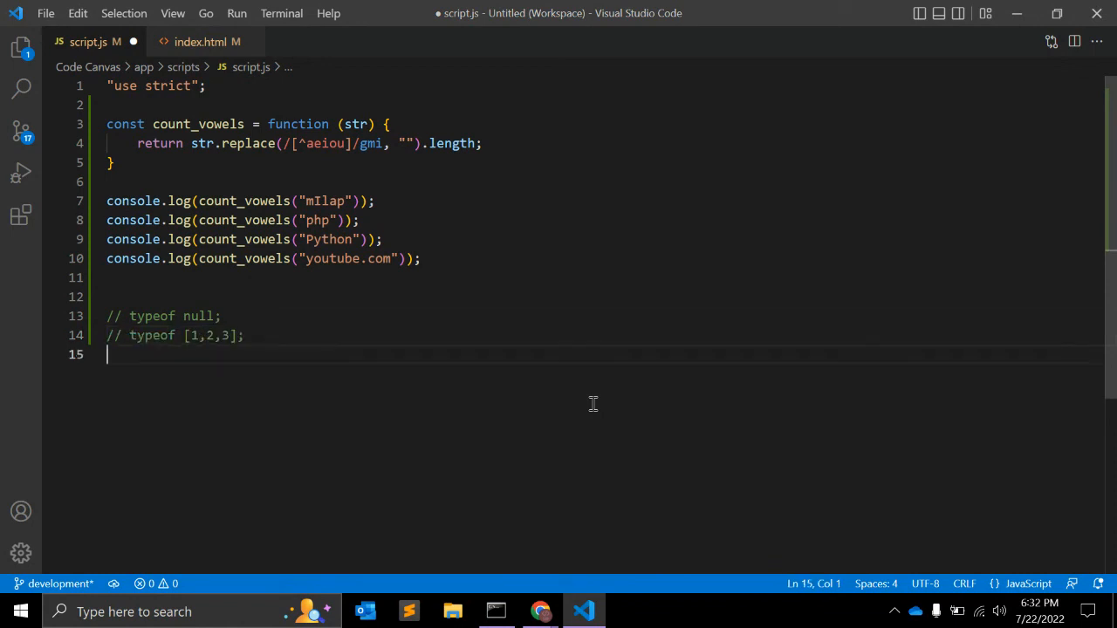
pyautogui.write('typeof')
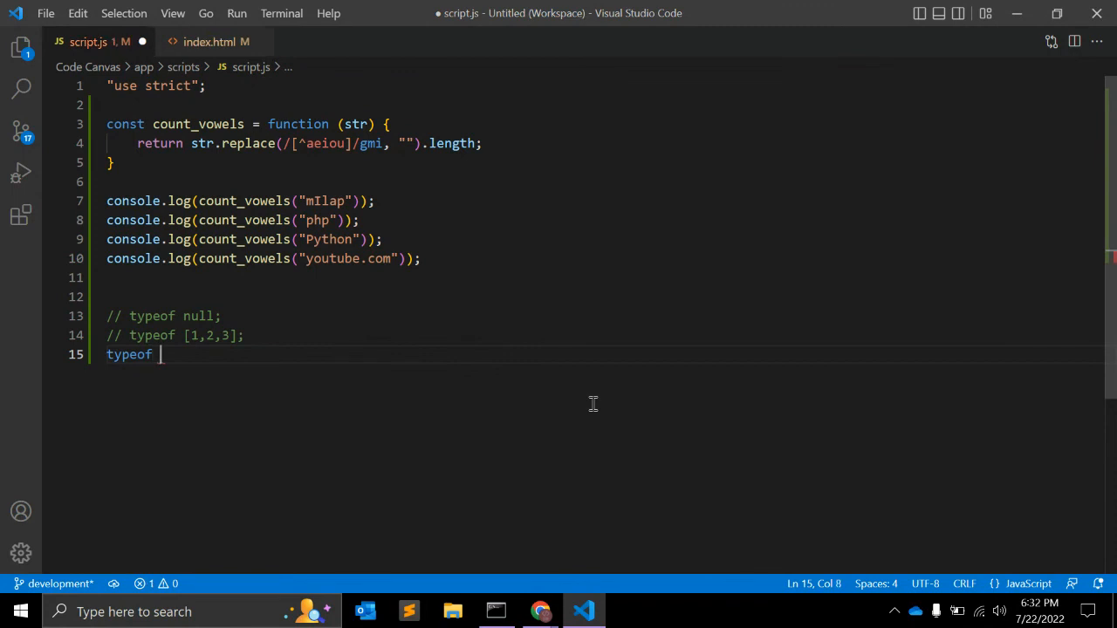
pyautogui.write('someva')
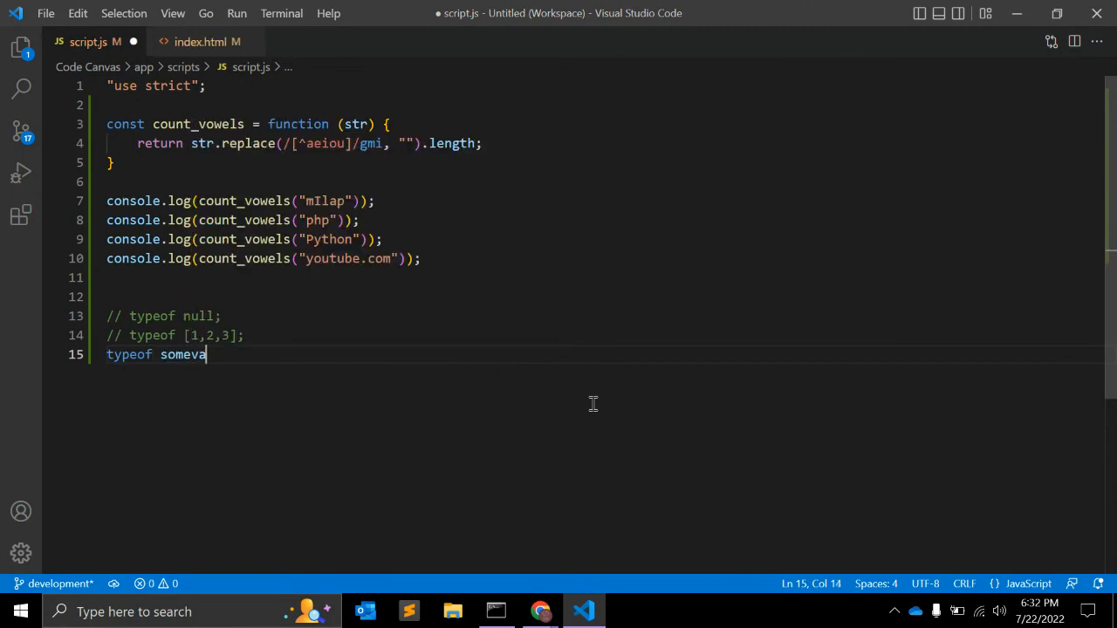
pyautogui.write('r;')
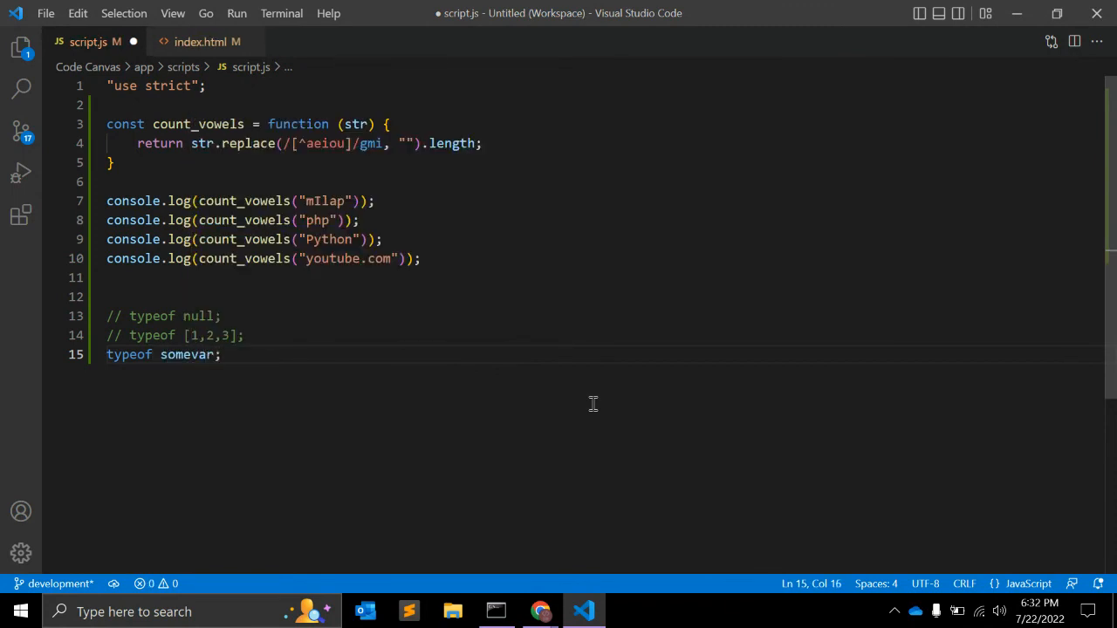
pyautogui.press('ctrl+/')
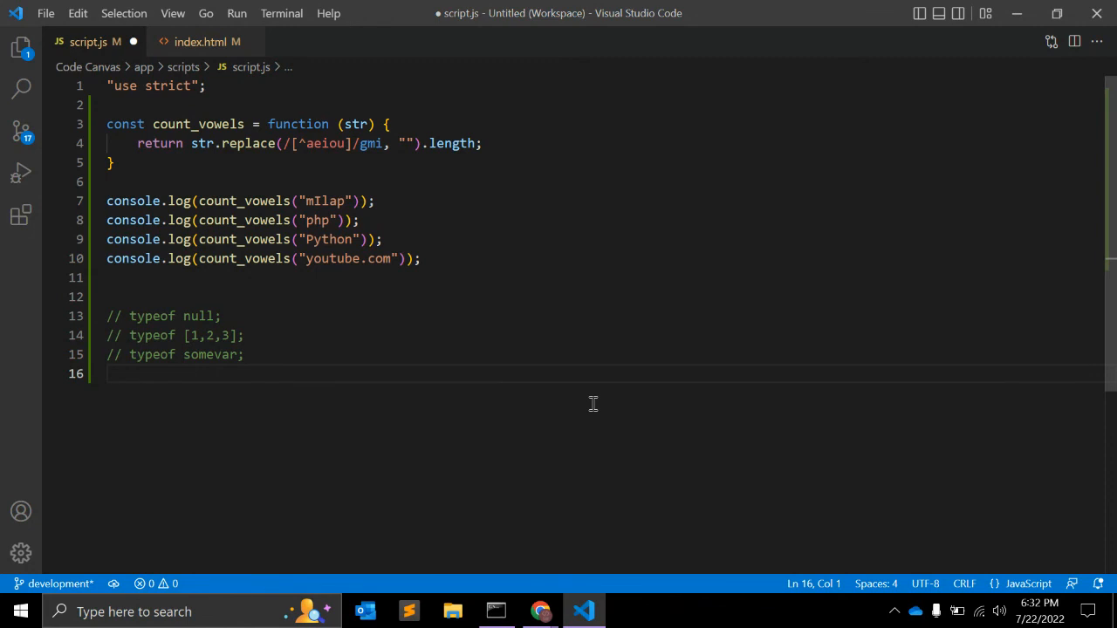
# Add a commented 'typeof undefined;' line and save script.js.
pyautogui.write('t')
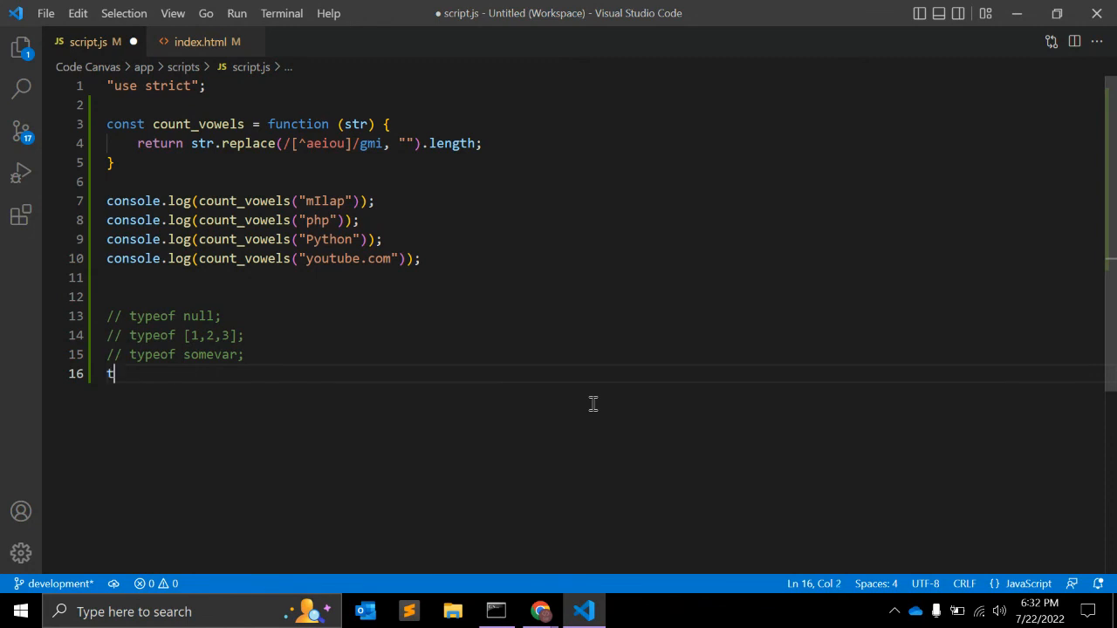
pyautogui.write('ypeof')
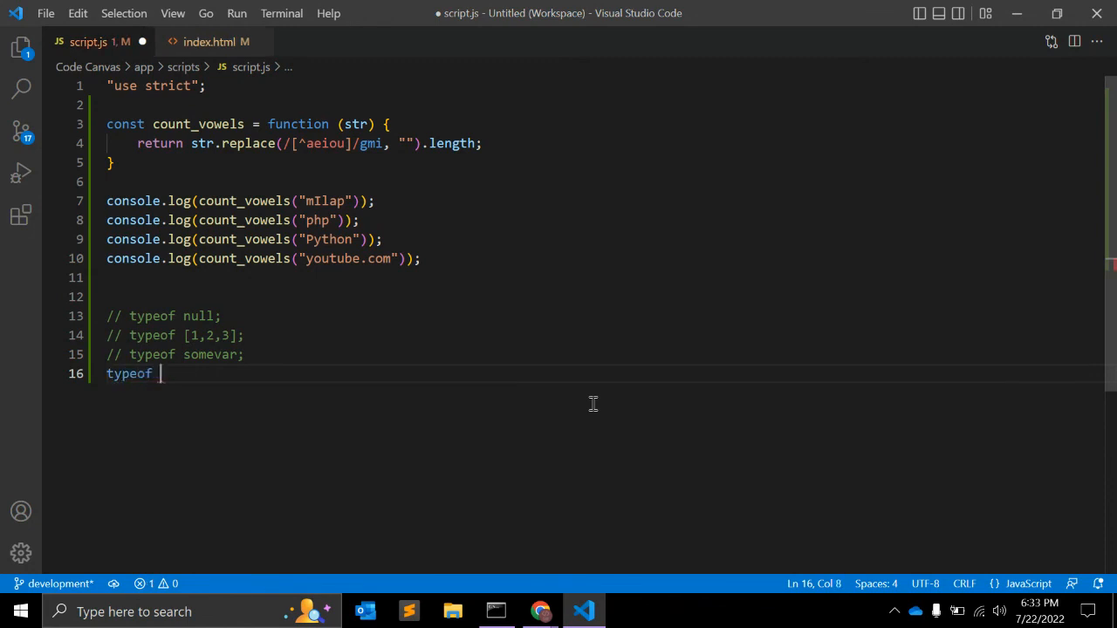
pyautogui.write('undefined;')
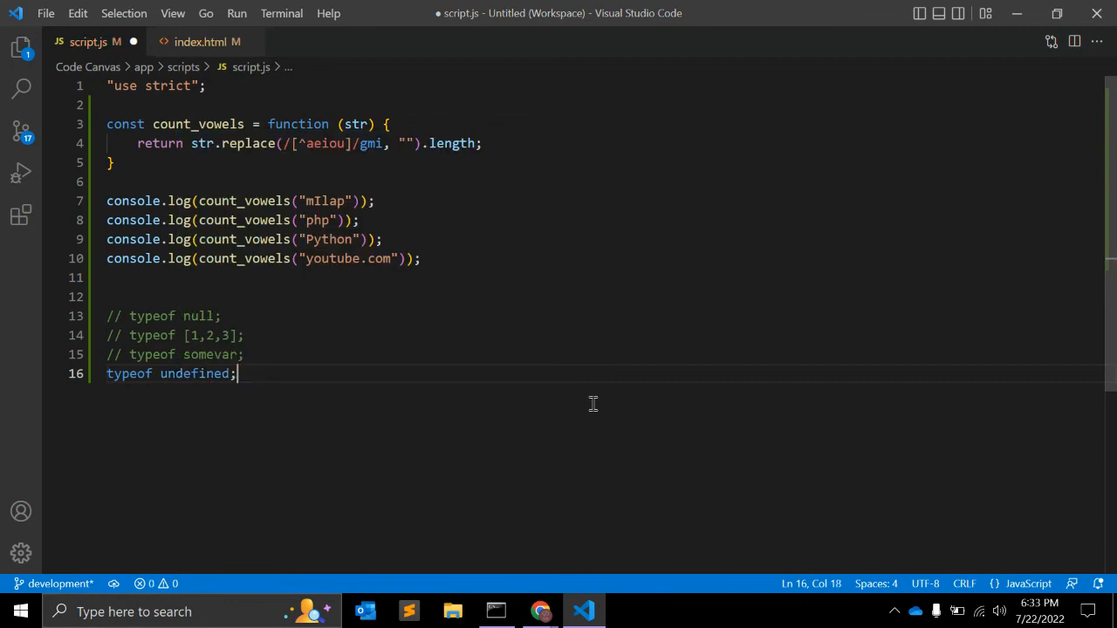
pyautogui.doubleClick(193, 373)
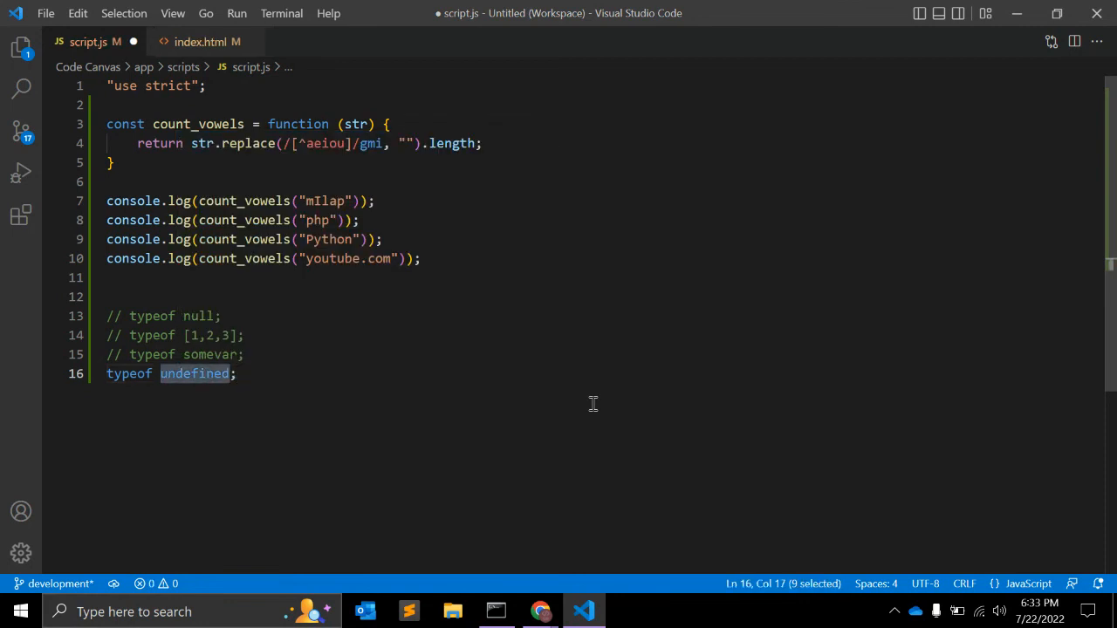
pyautogui.press('ctrl+/')
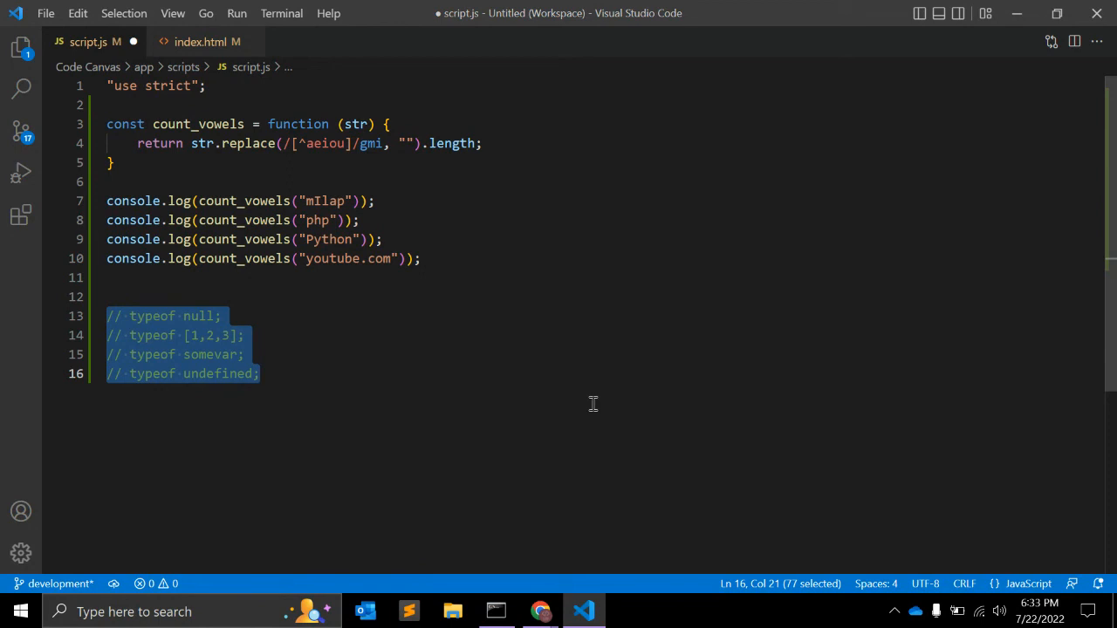
pyautogui.press('ctrl+s')
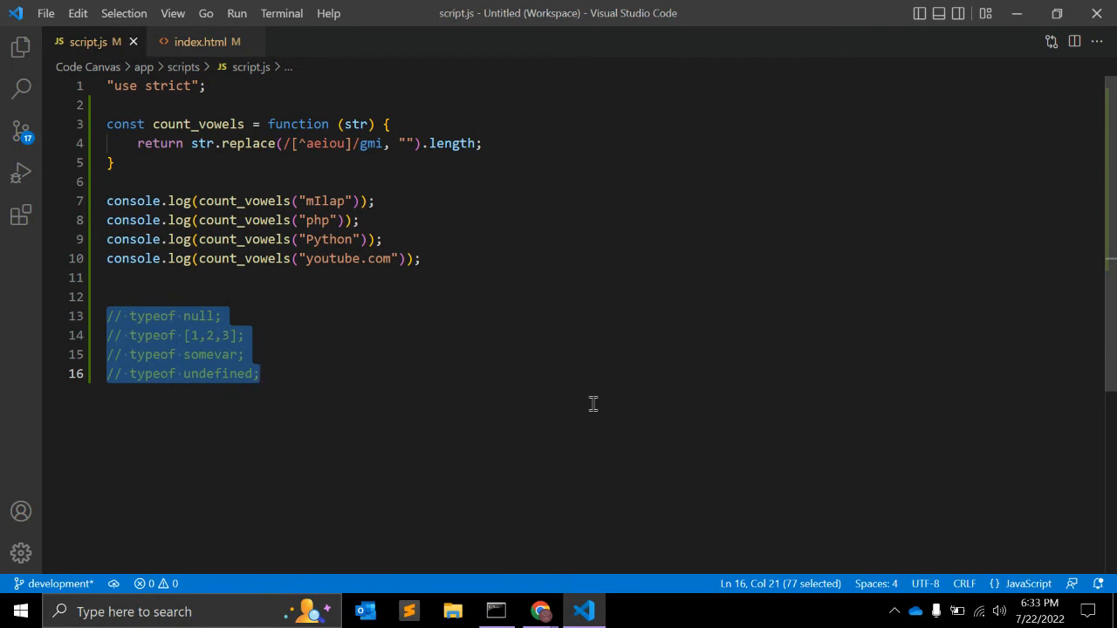